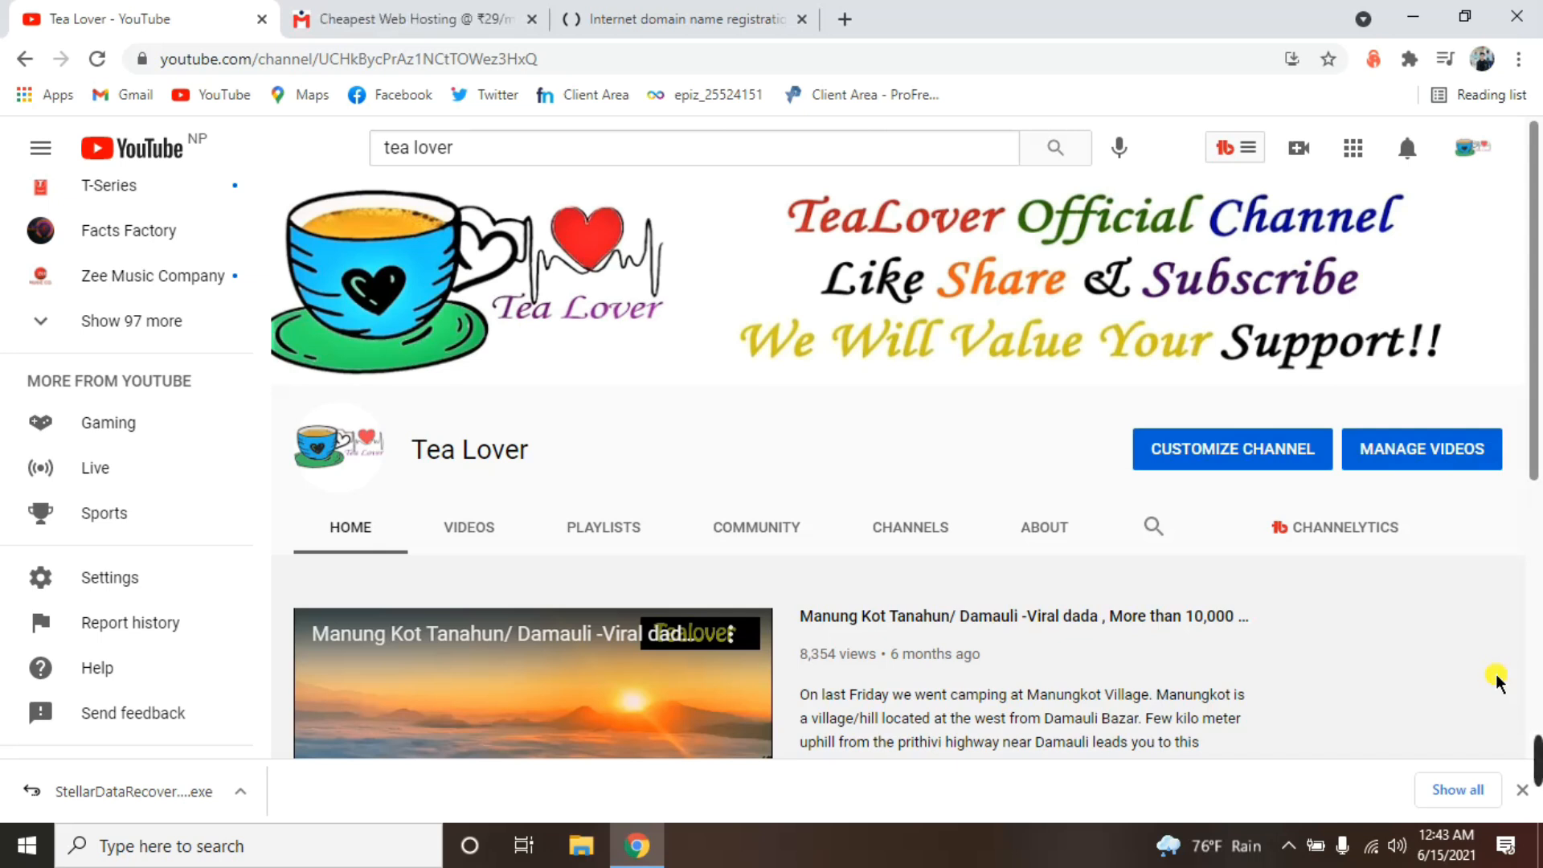
Show the Tea Lover channel's Videos tab and scroll down through its uploads grid.
click(469, 527)
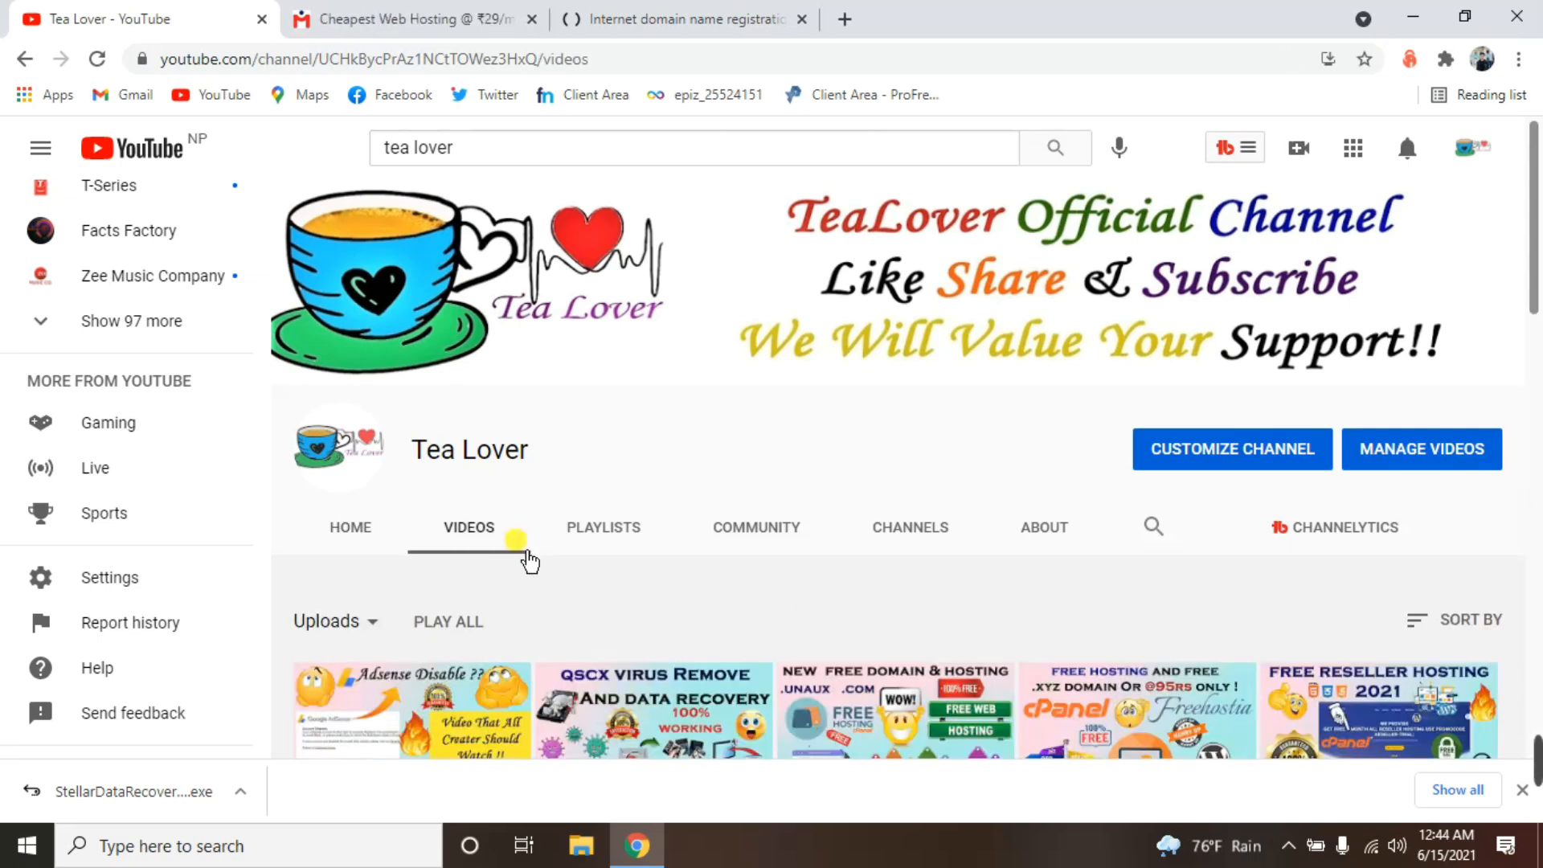
scroll(down, 3)
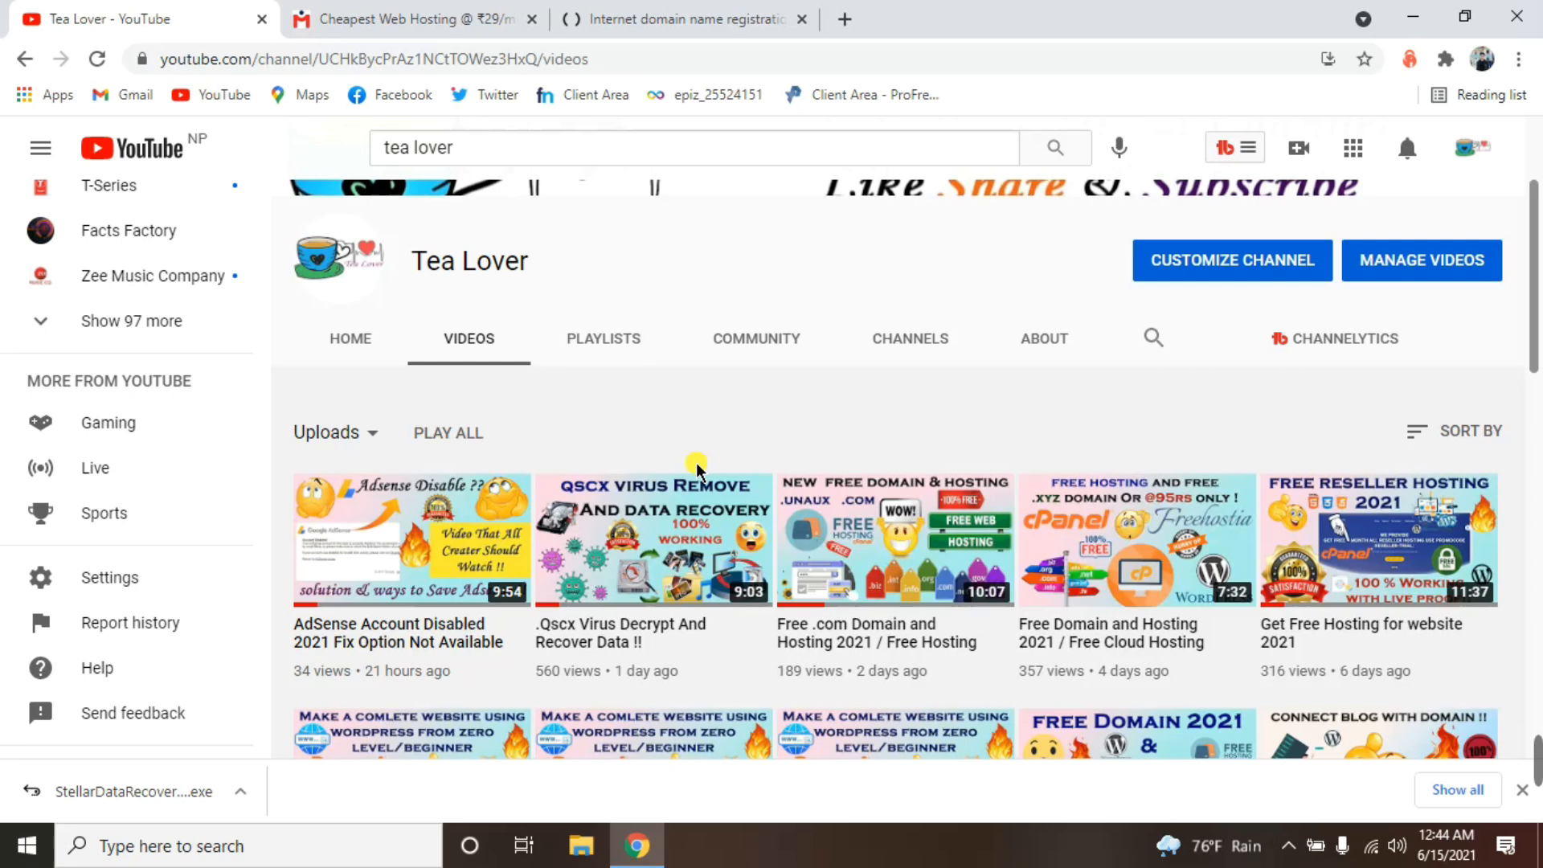
scroll(down, 3)
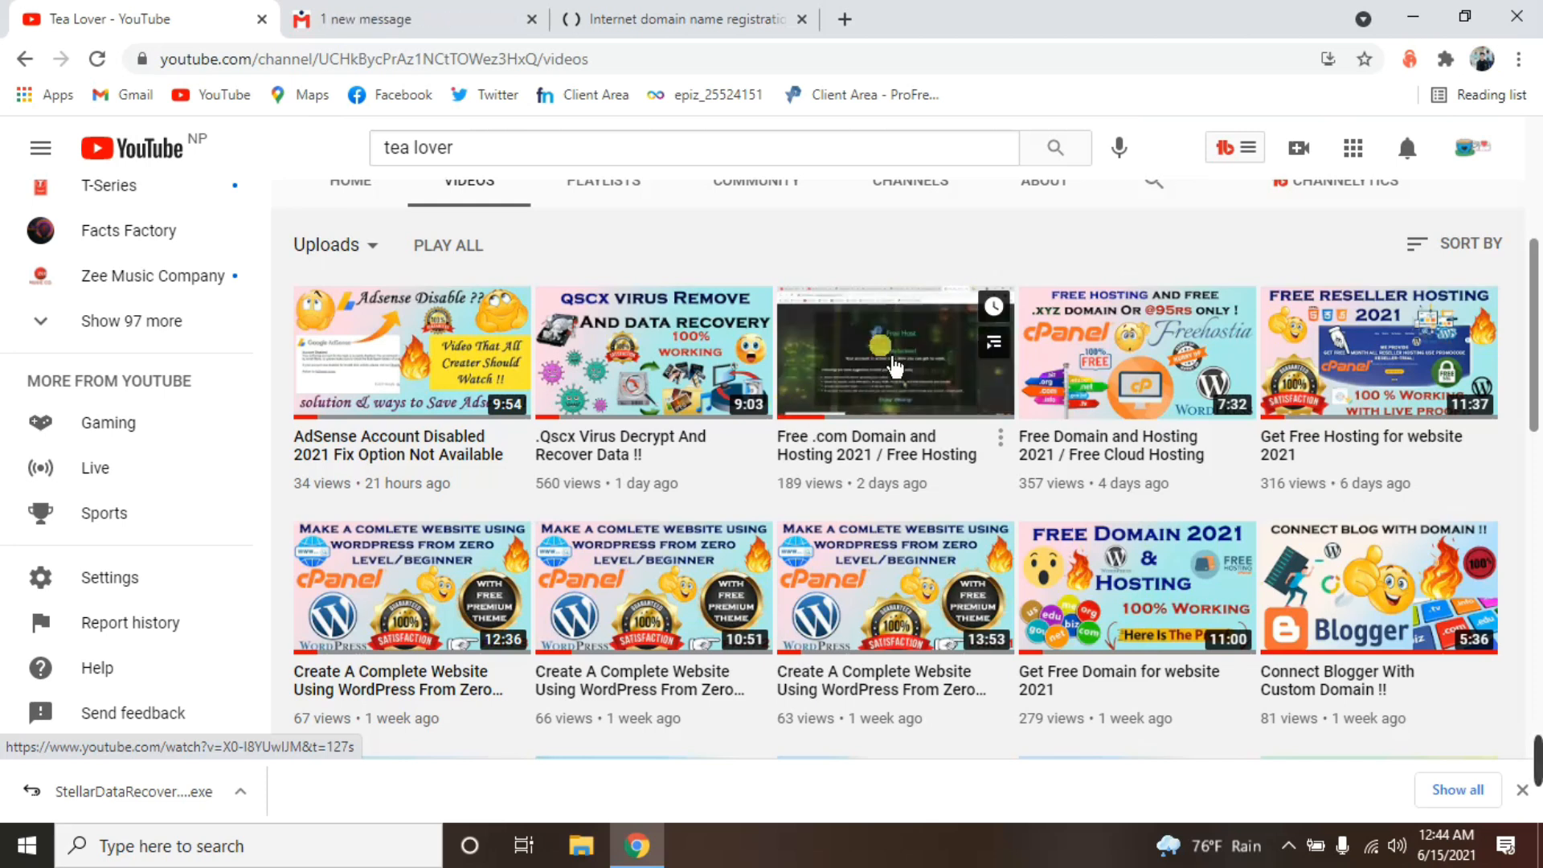
scroll(down, 3)
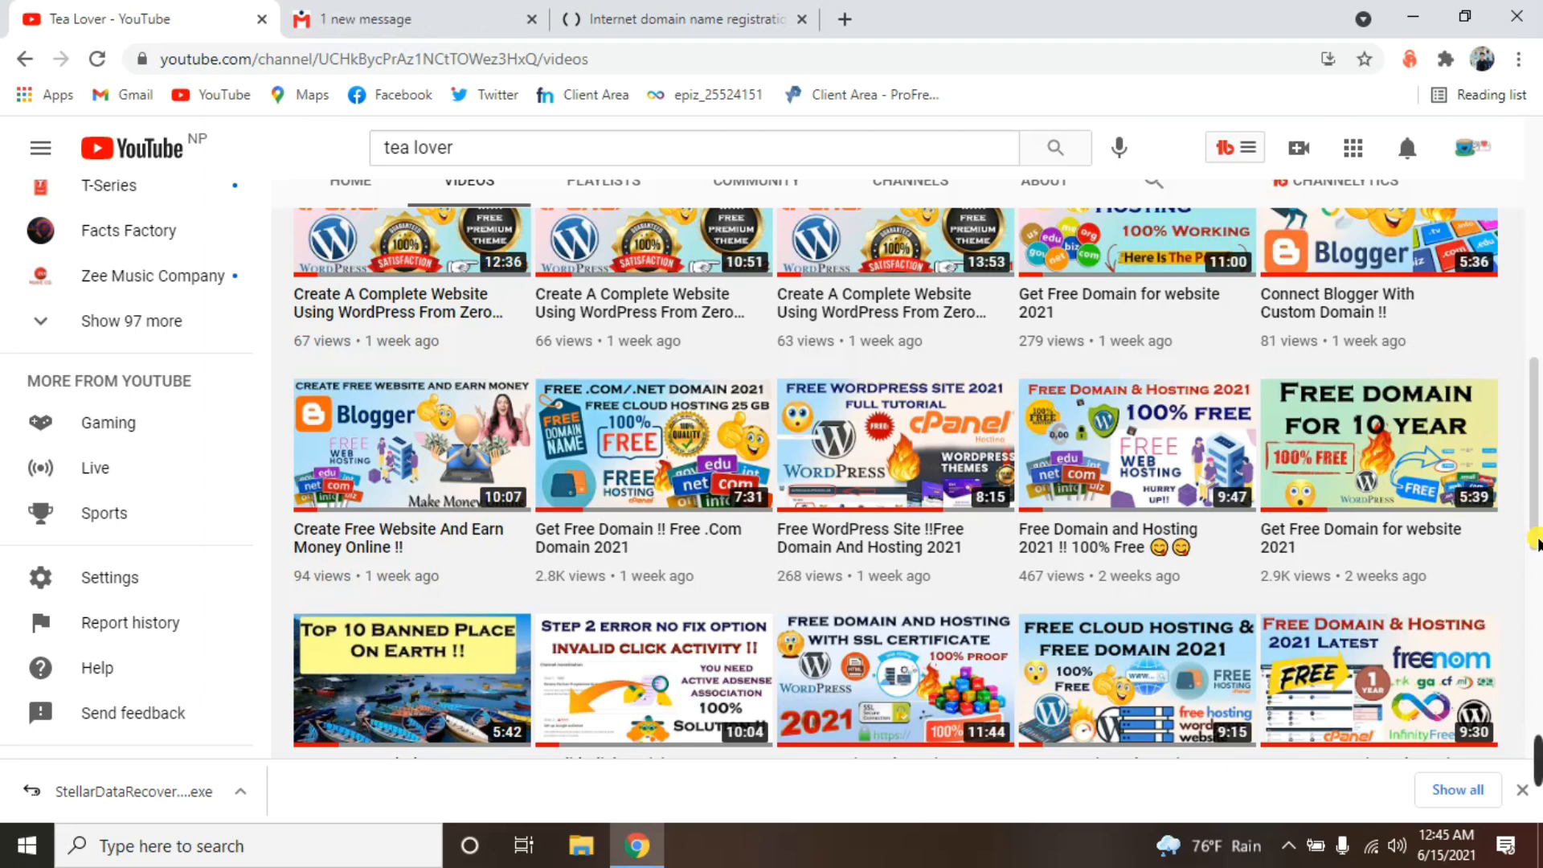
mouse_move(1341, 399)
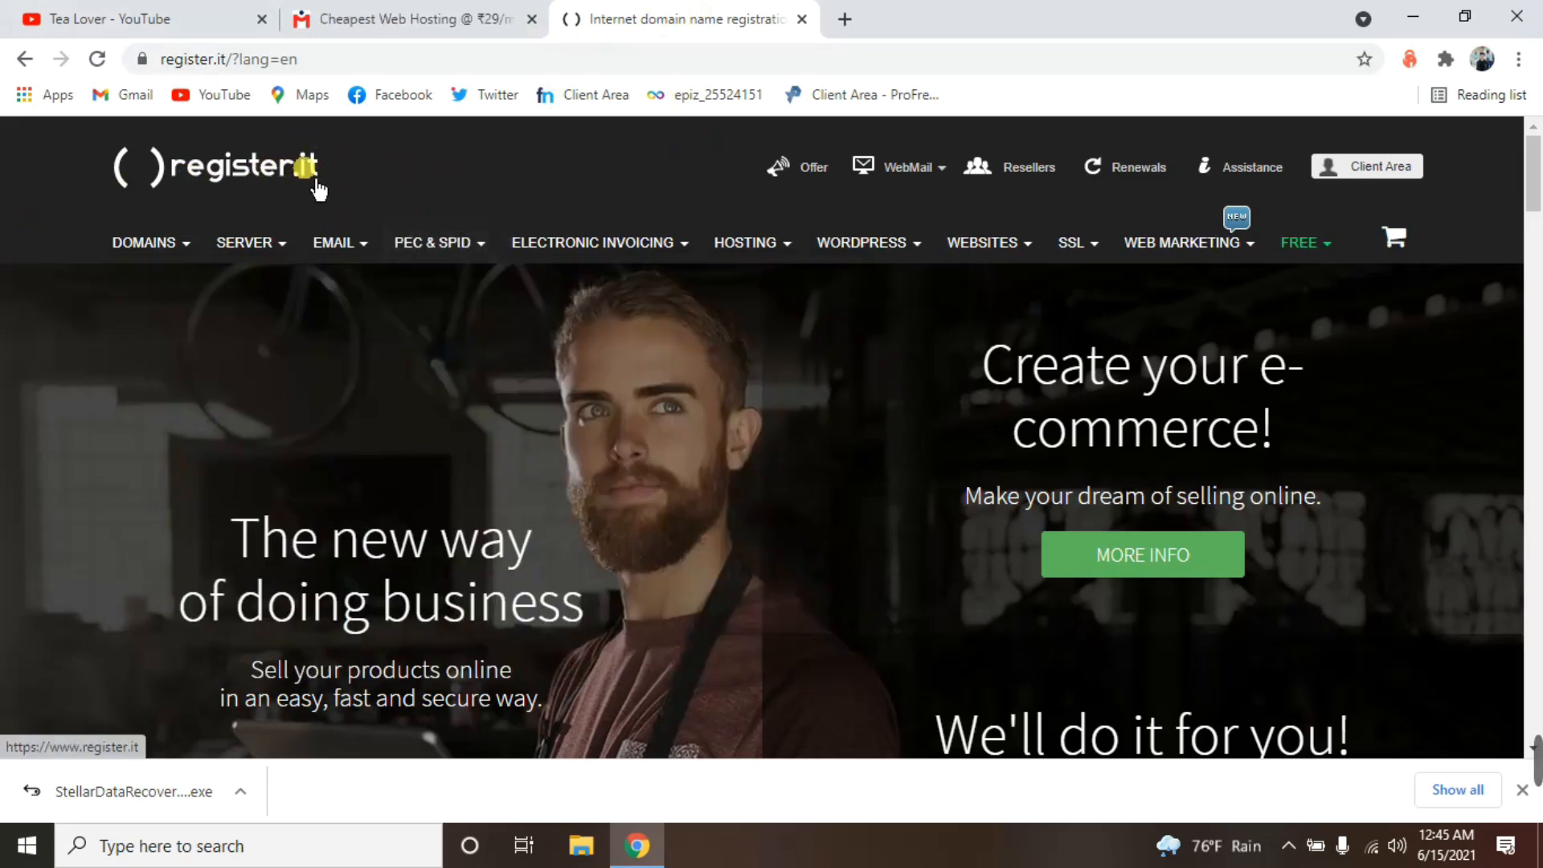
mouse_move(381, 176)
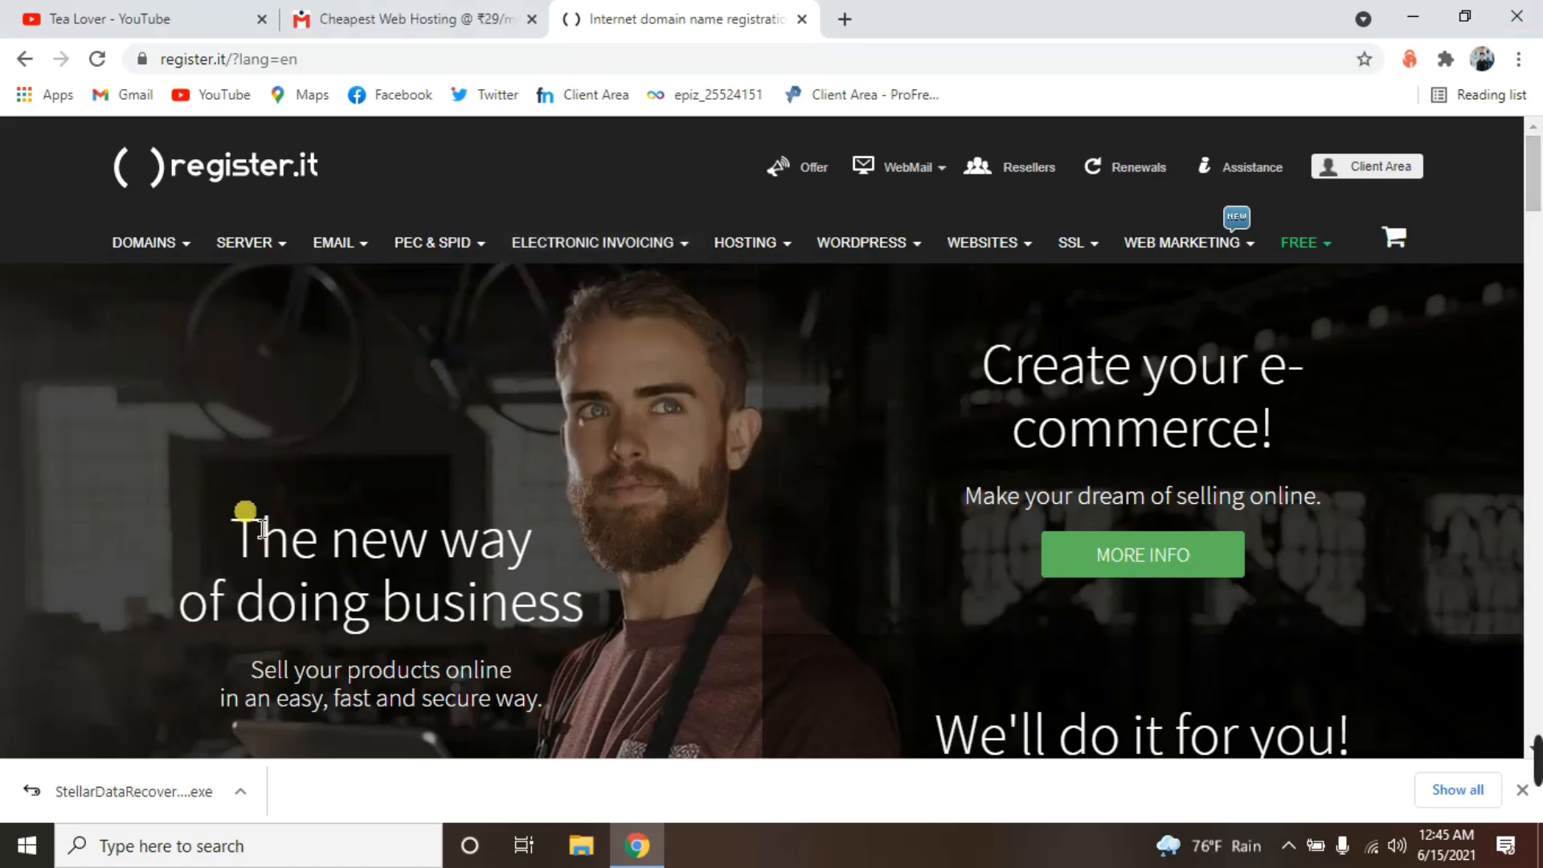
From the register.it homepage, go through the DOMAINS menu to Registrations.
scroll(down, 3)
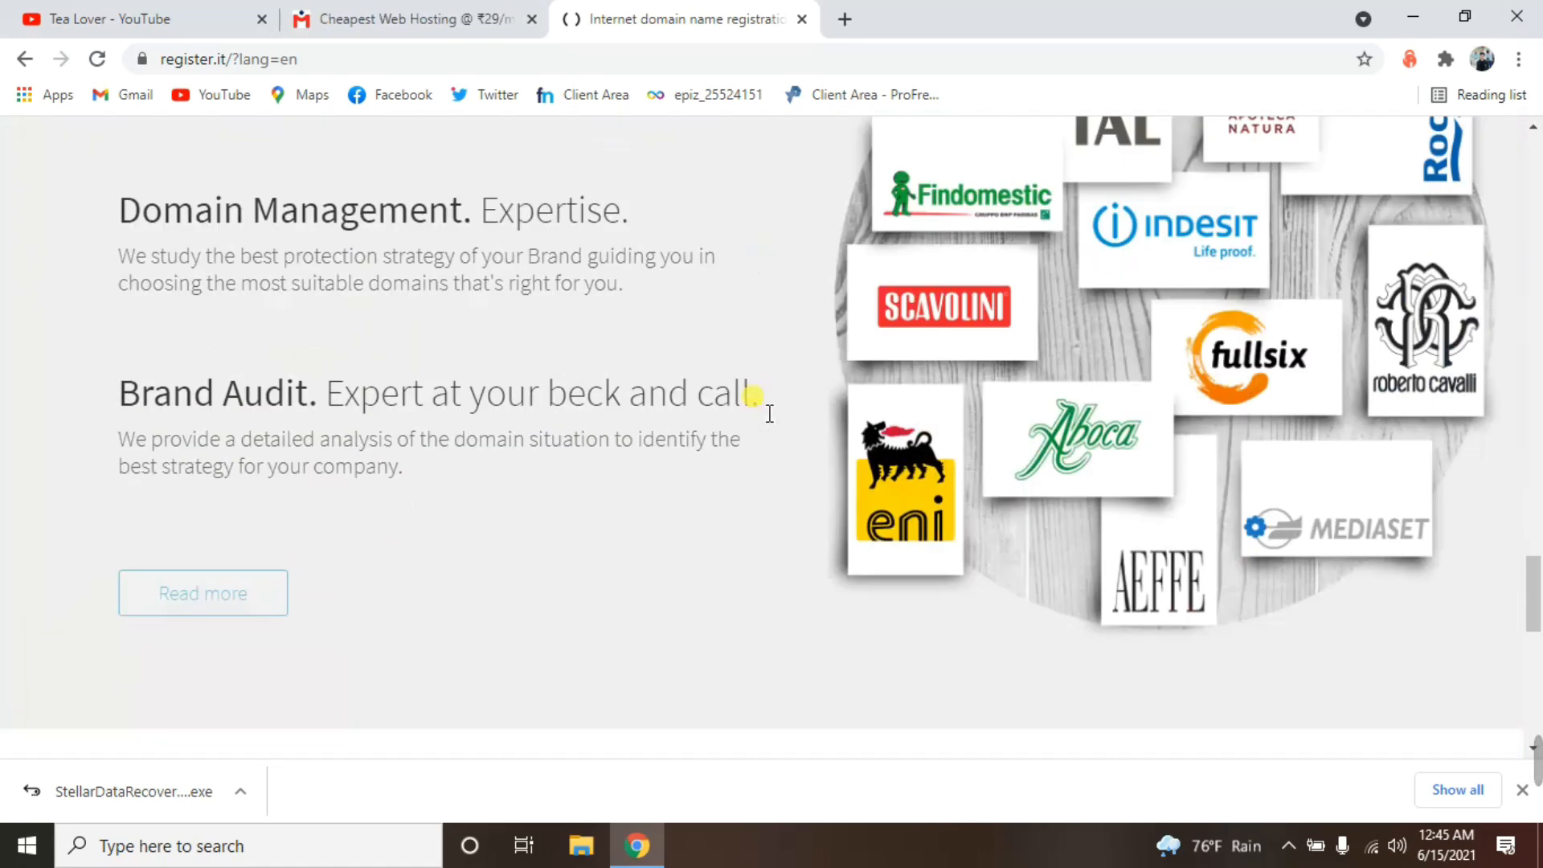
scroll(up, 3)
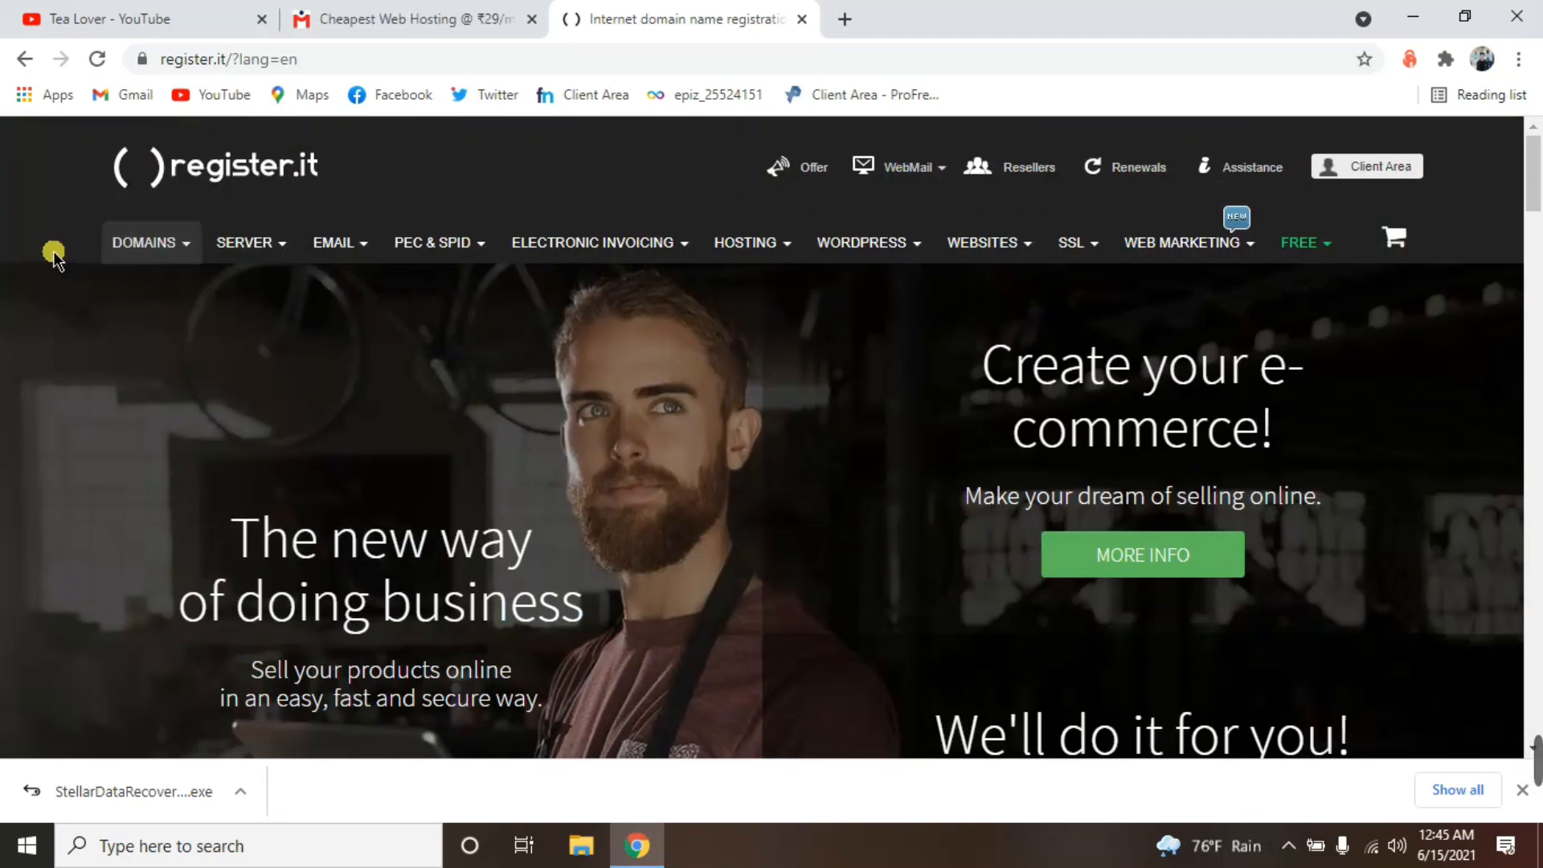
click(151, 243)
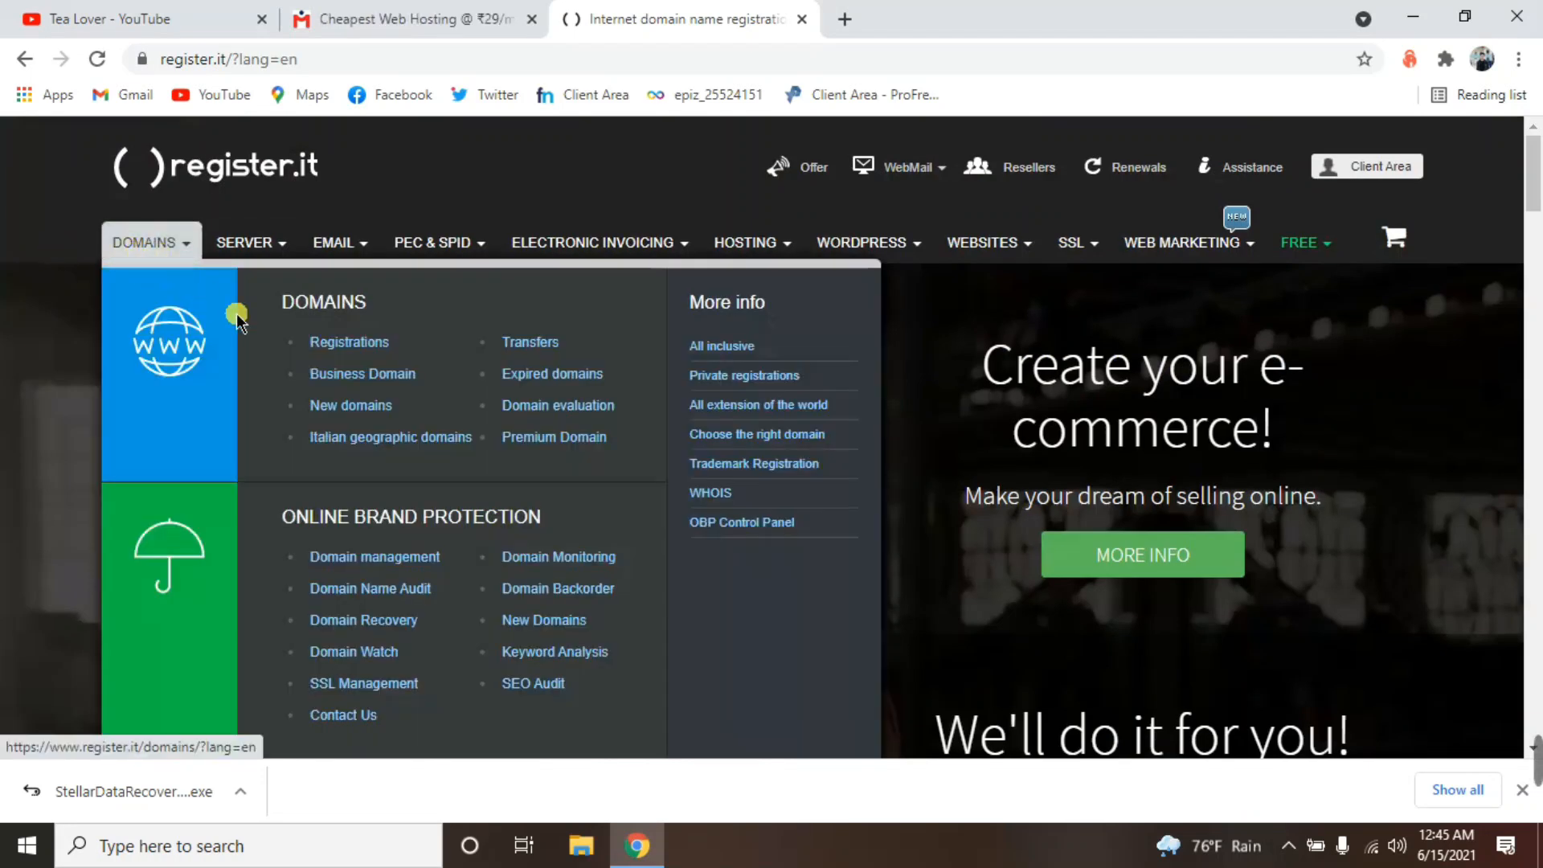
click(349, 342)
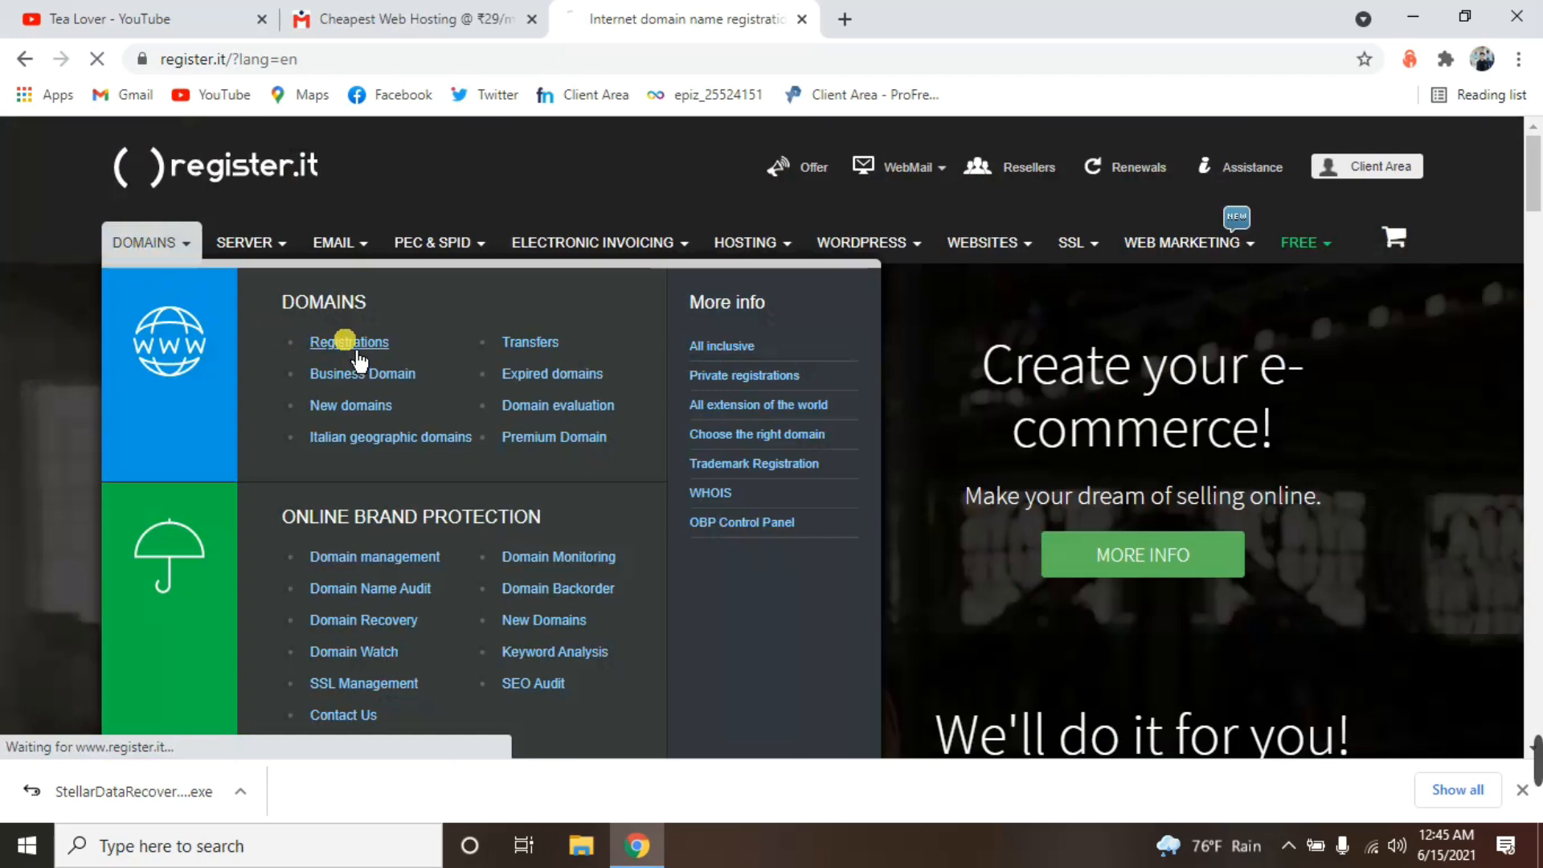
Enter 'Tealoverofficial' in the domain search box on the registrations page.
click(349, 341)
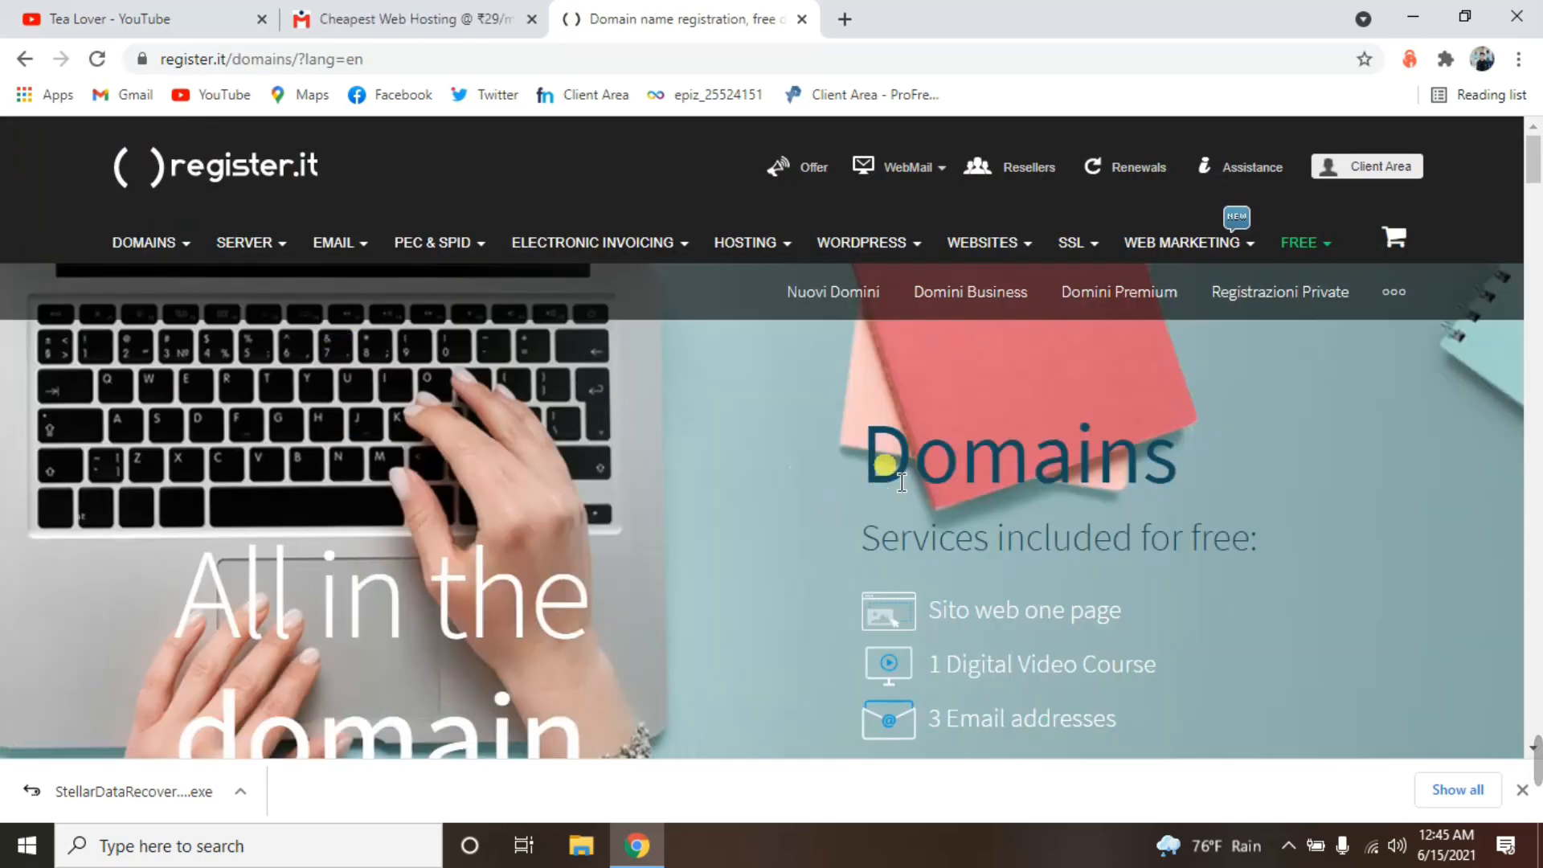
mouse_move(866, 400)
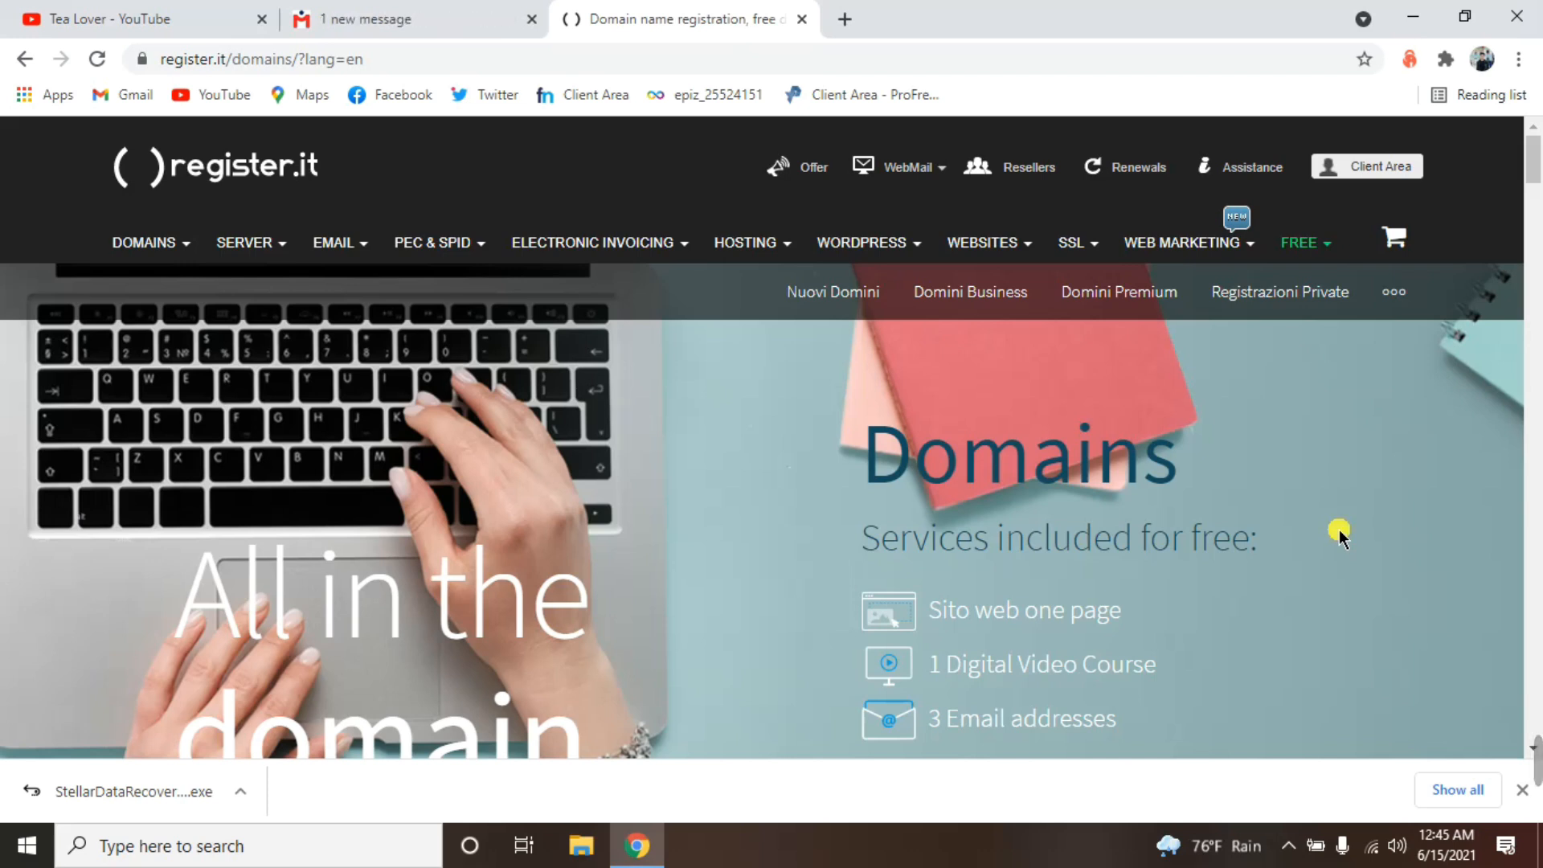
scroll(down, 3)
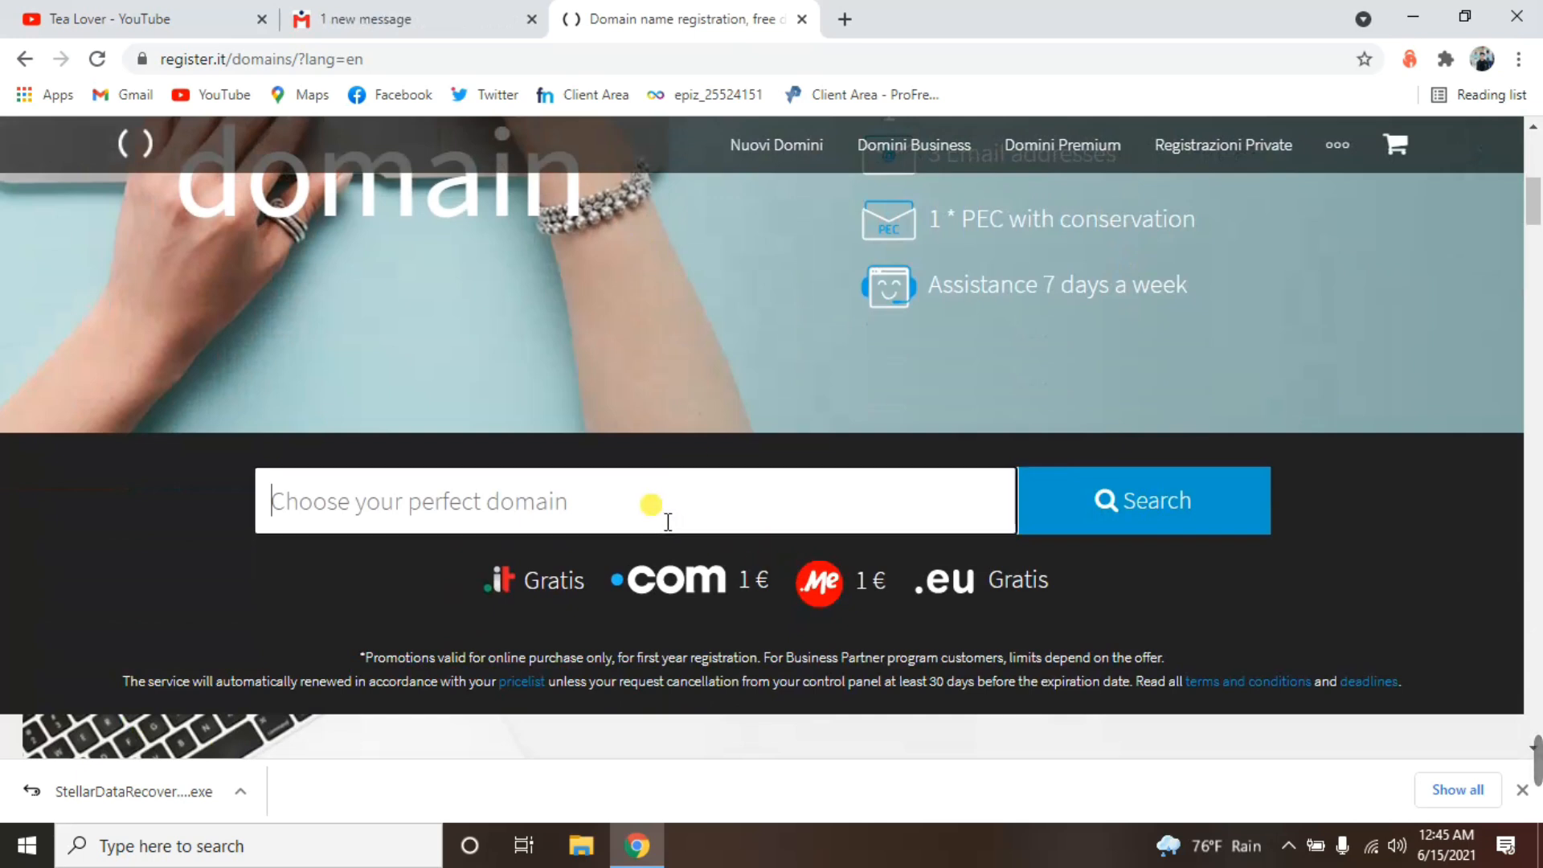
text(Tealo)
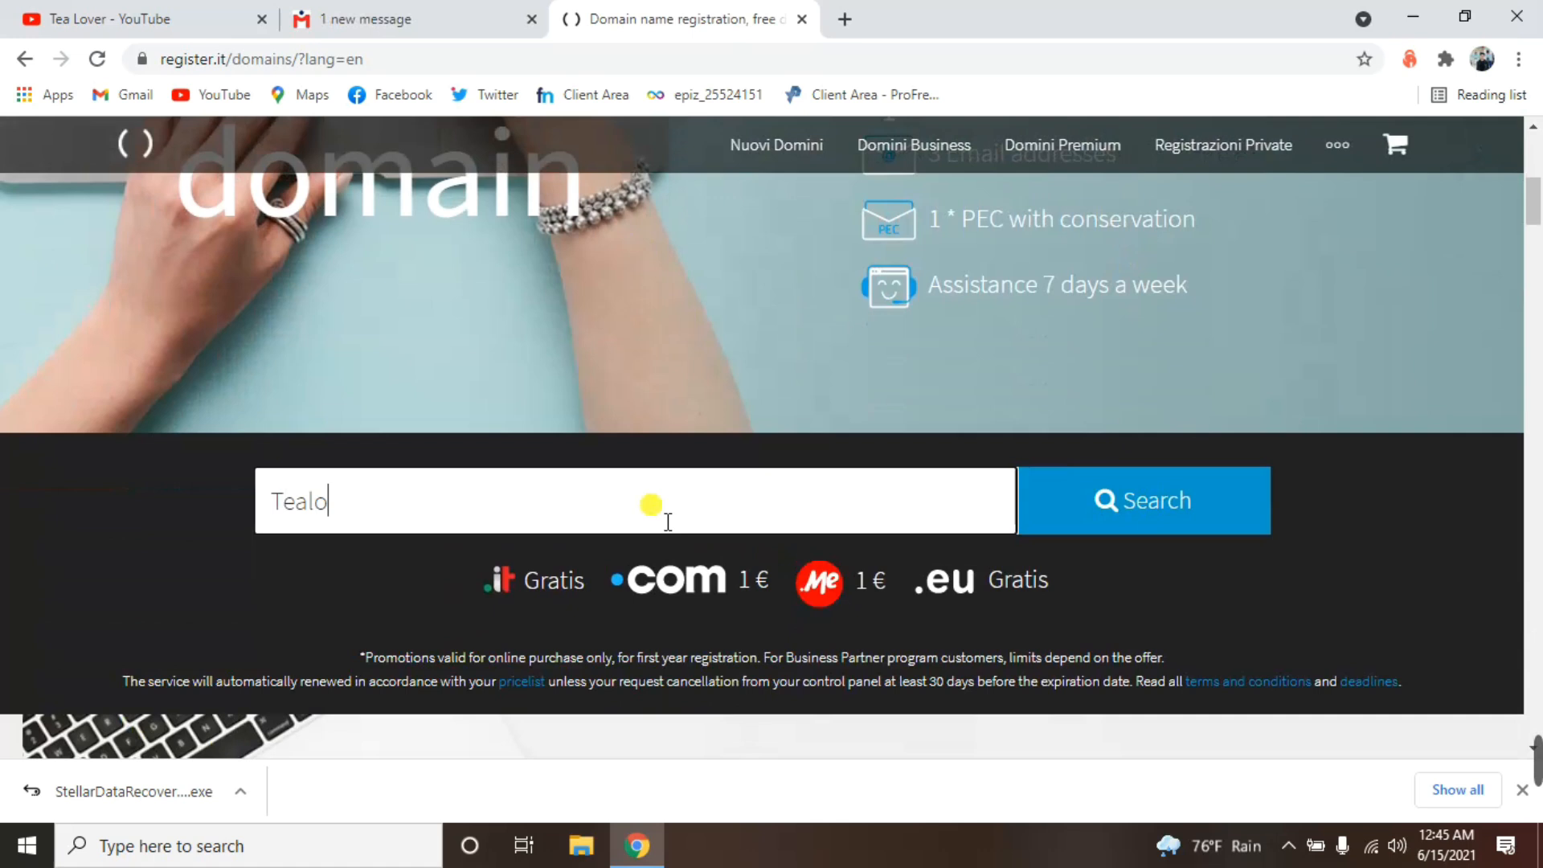
text(vero)
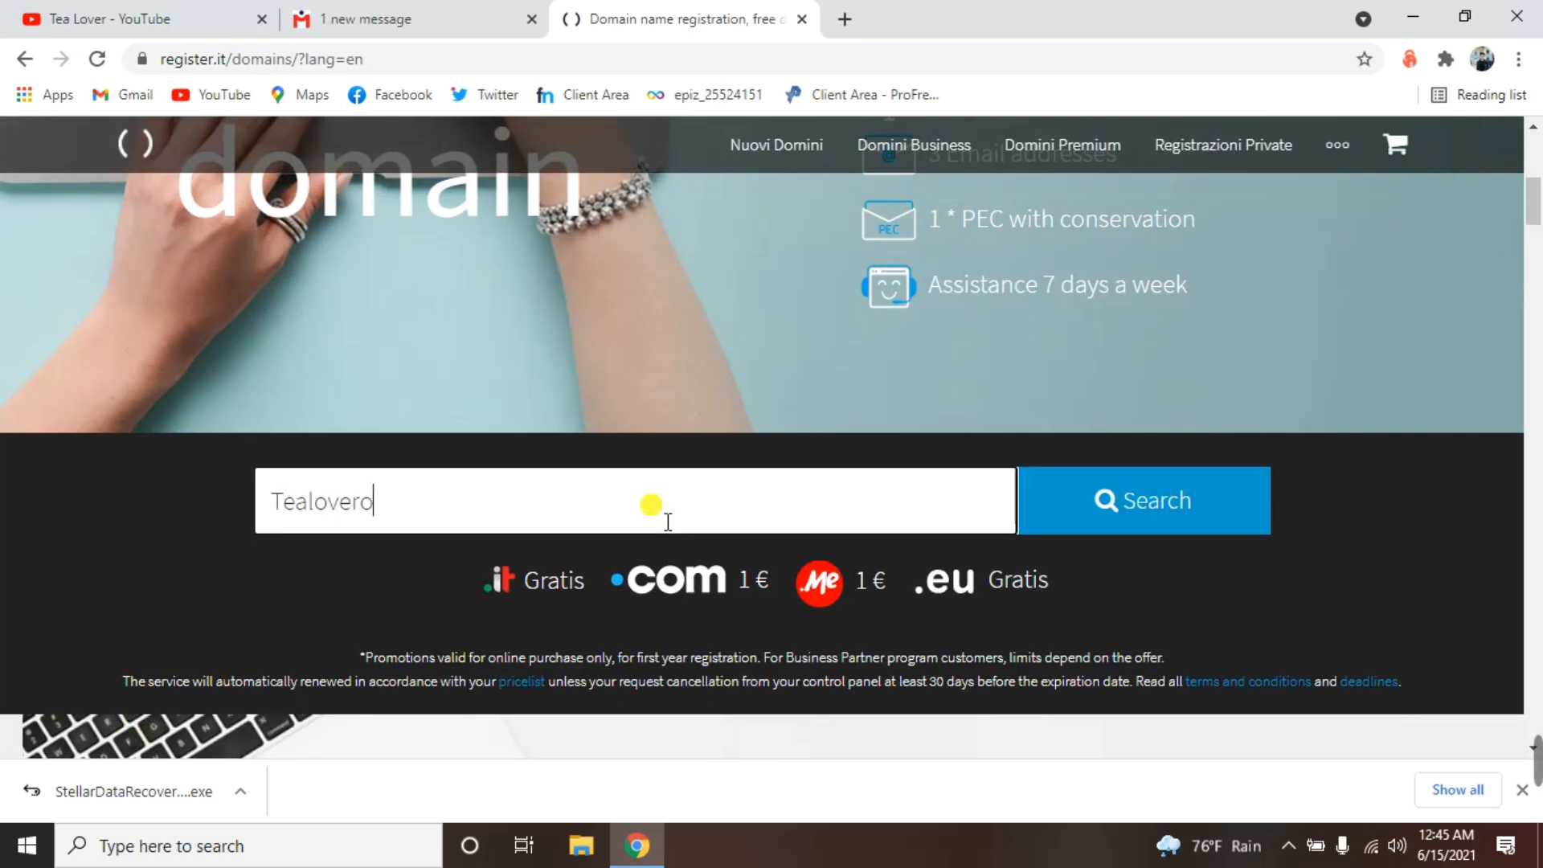
text(fficia)
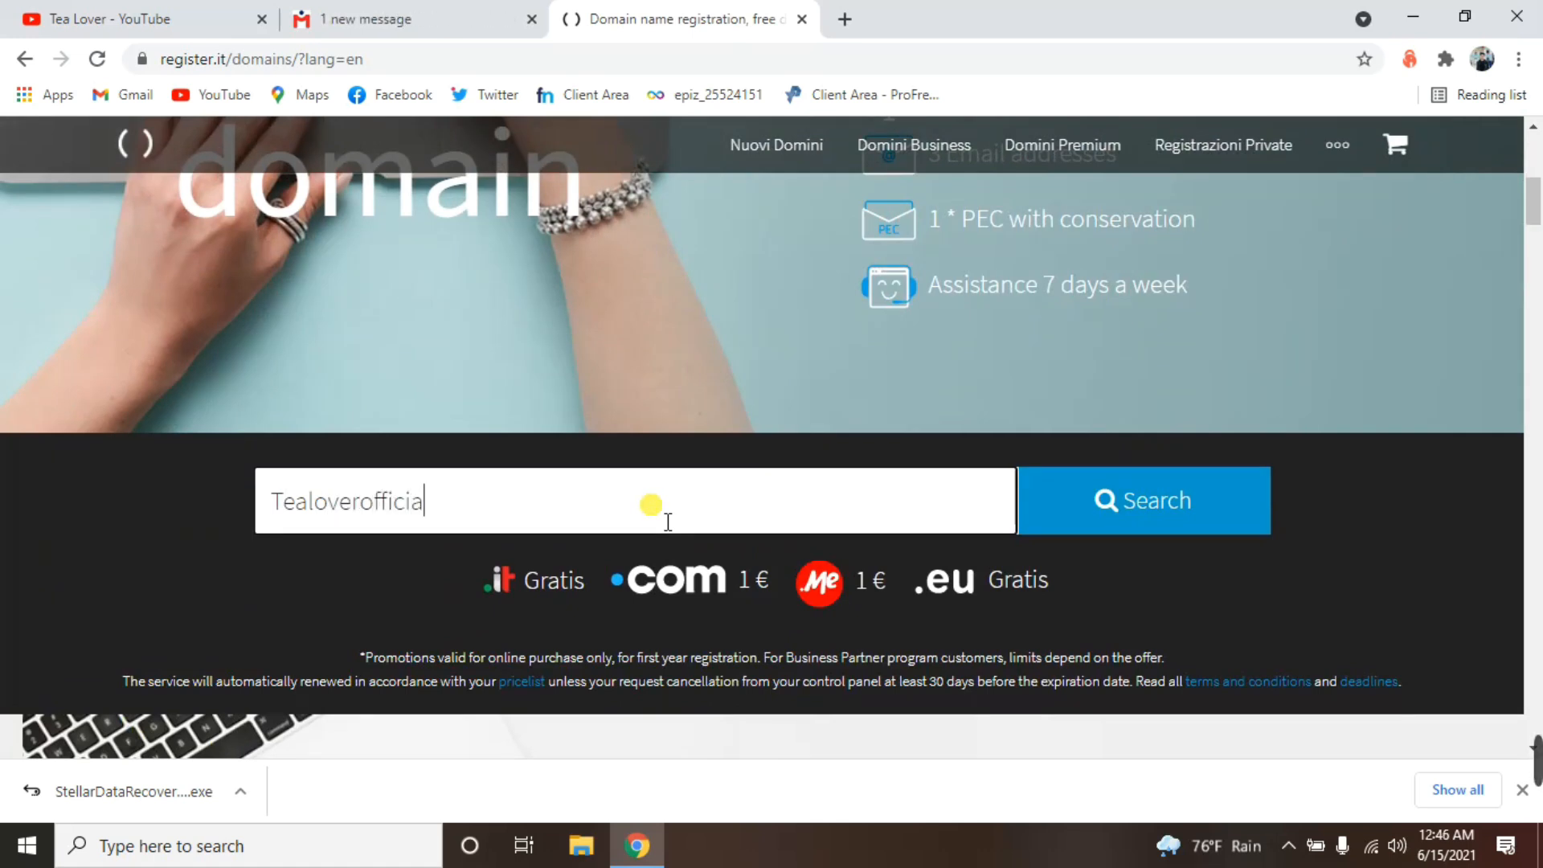
text(lly)
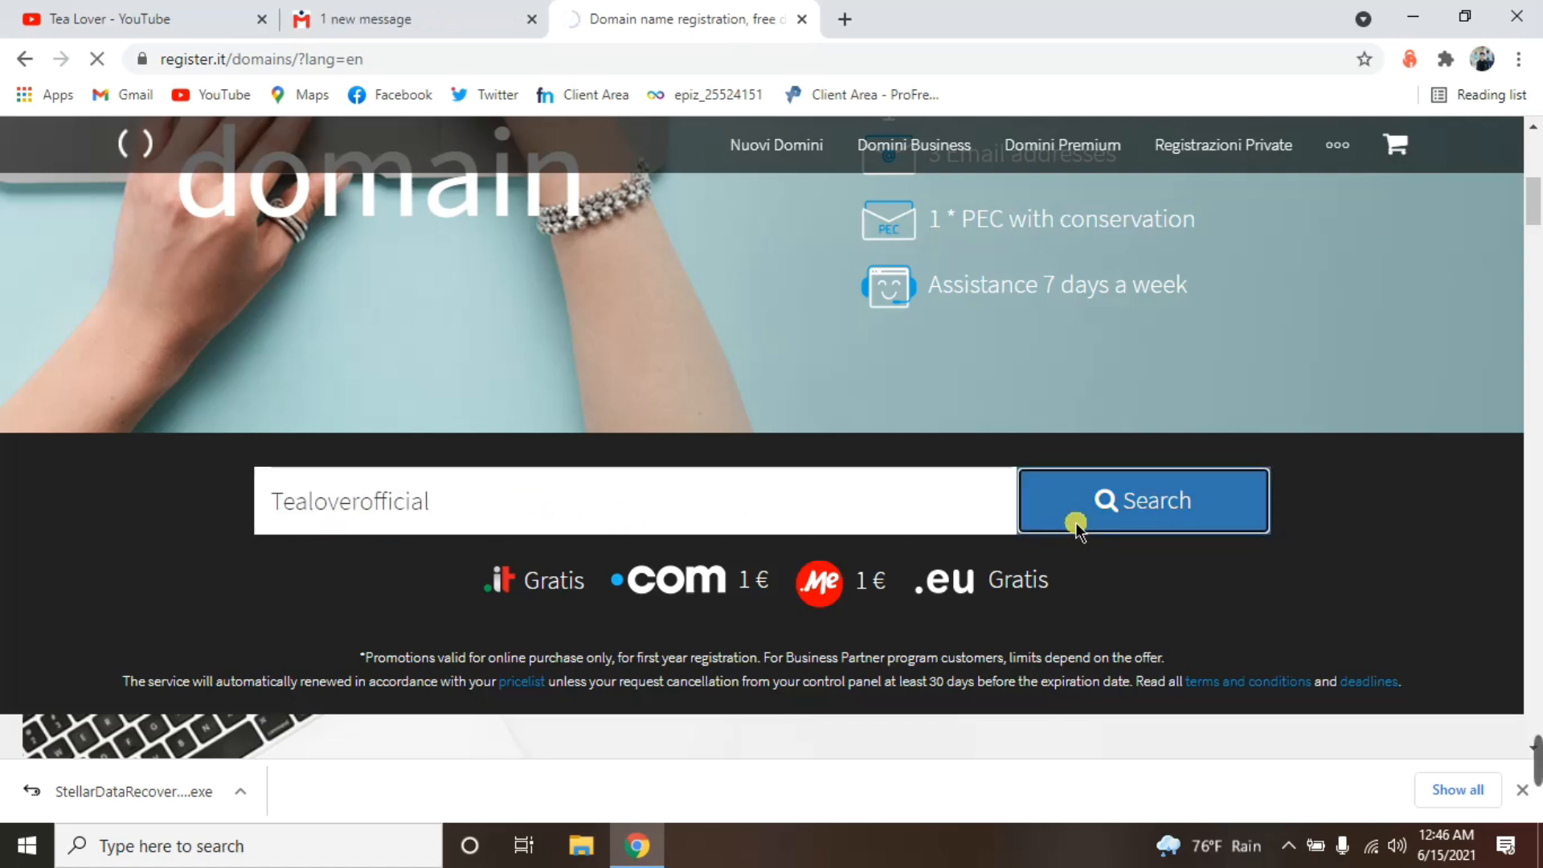
Run the search, minimize the chat, highlight tealoverofficial.it and scroll to suggested domains.
click(1144, 501)
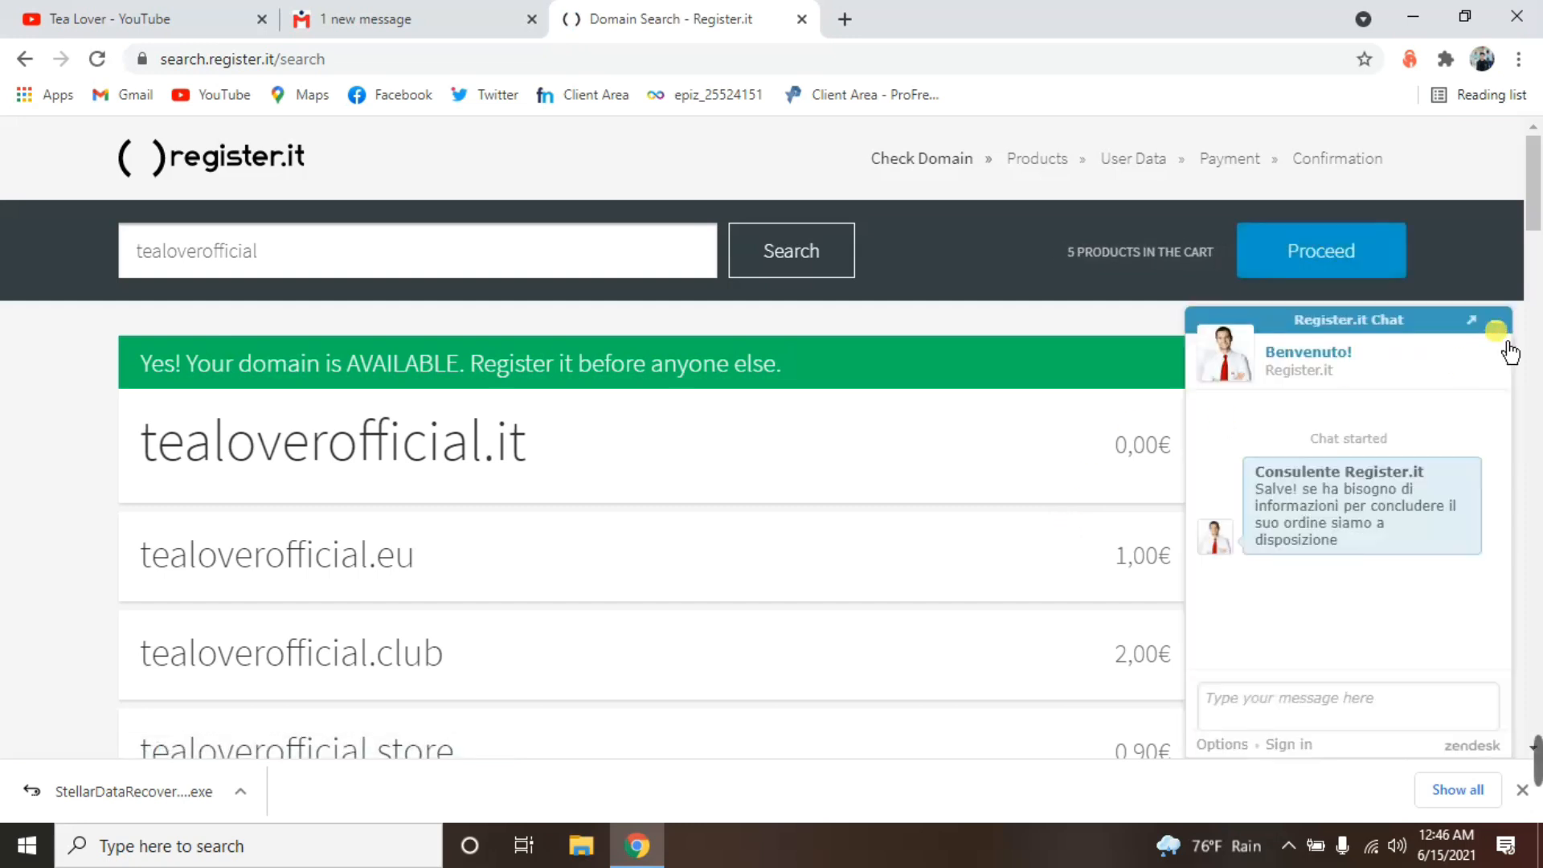
click(1493, 330)
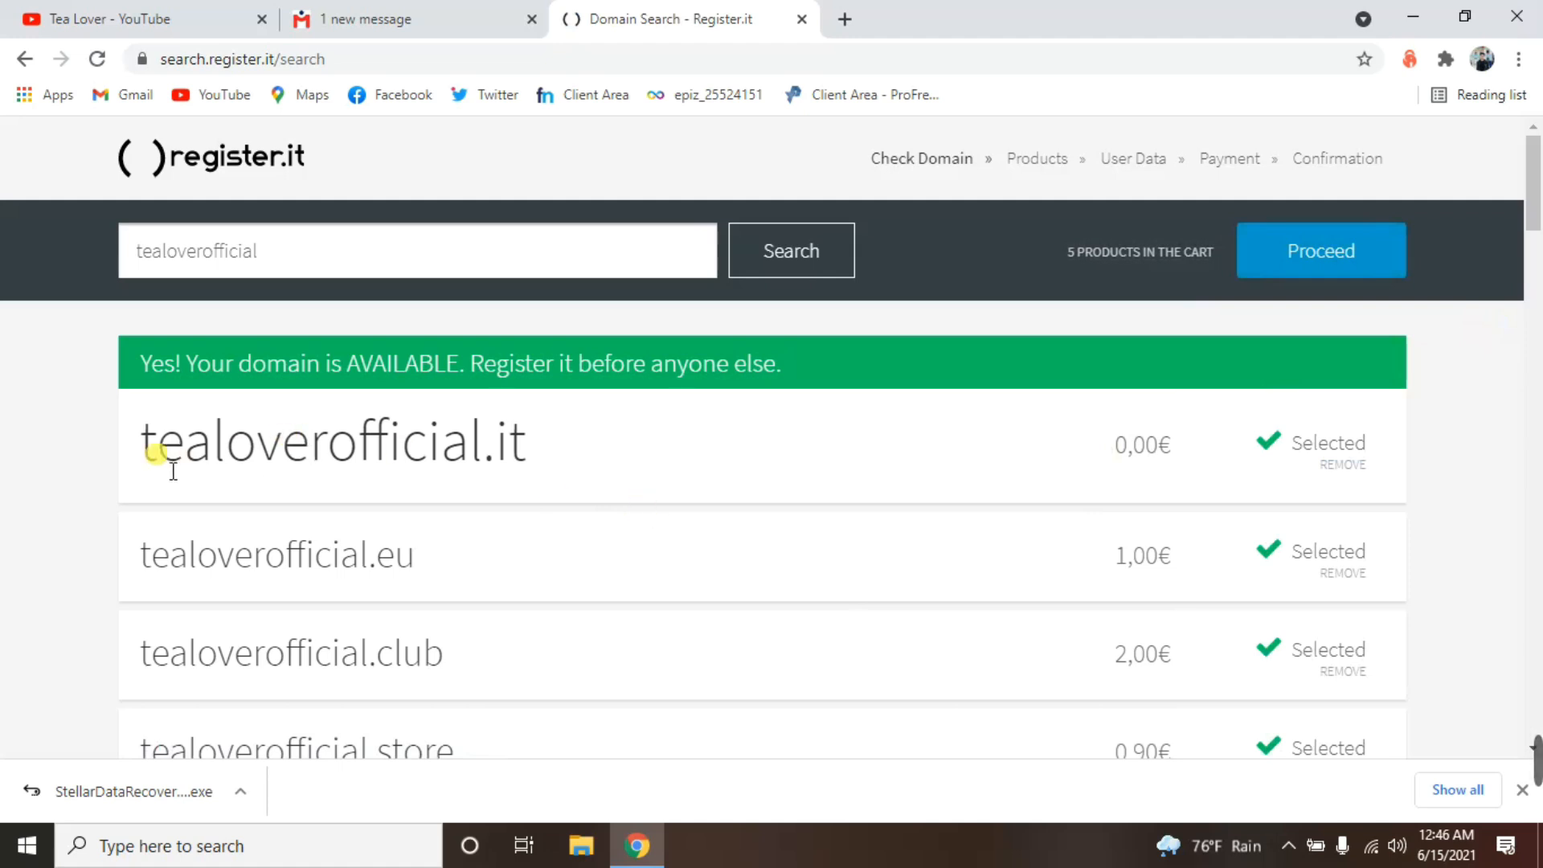
drag(141, 441, 531, 441)
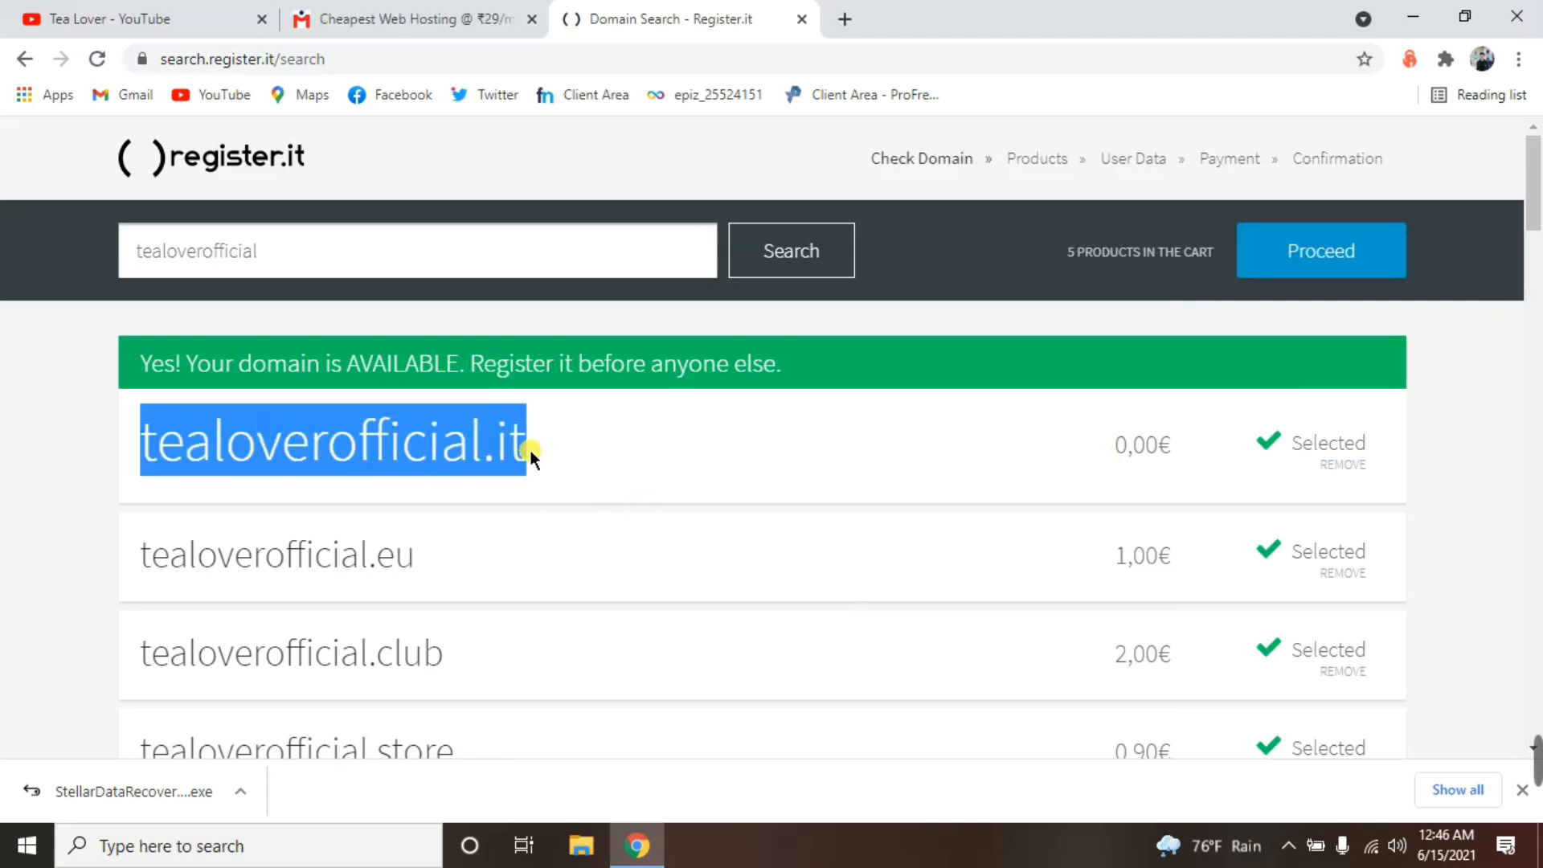
scroll(down, 3)
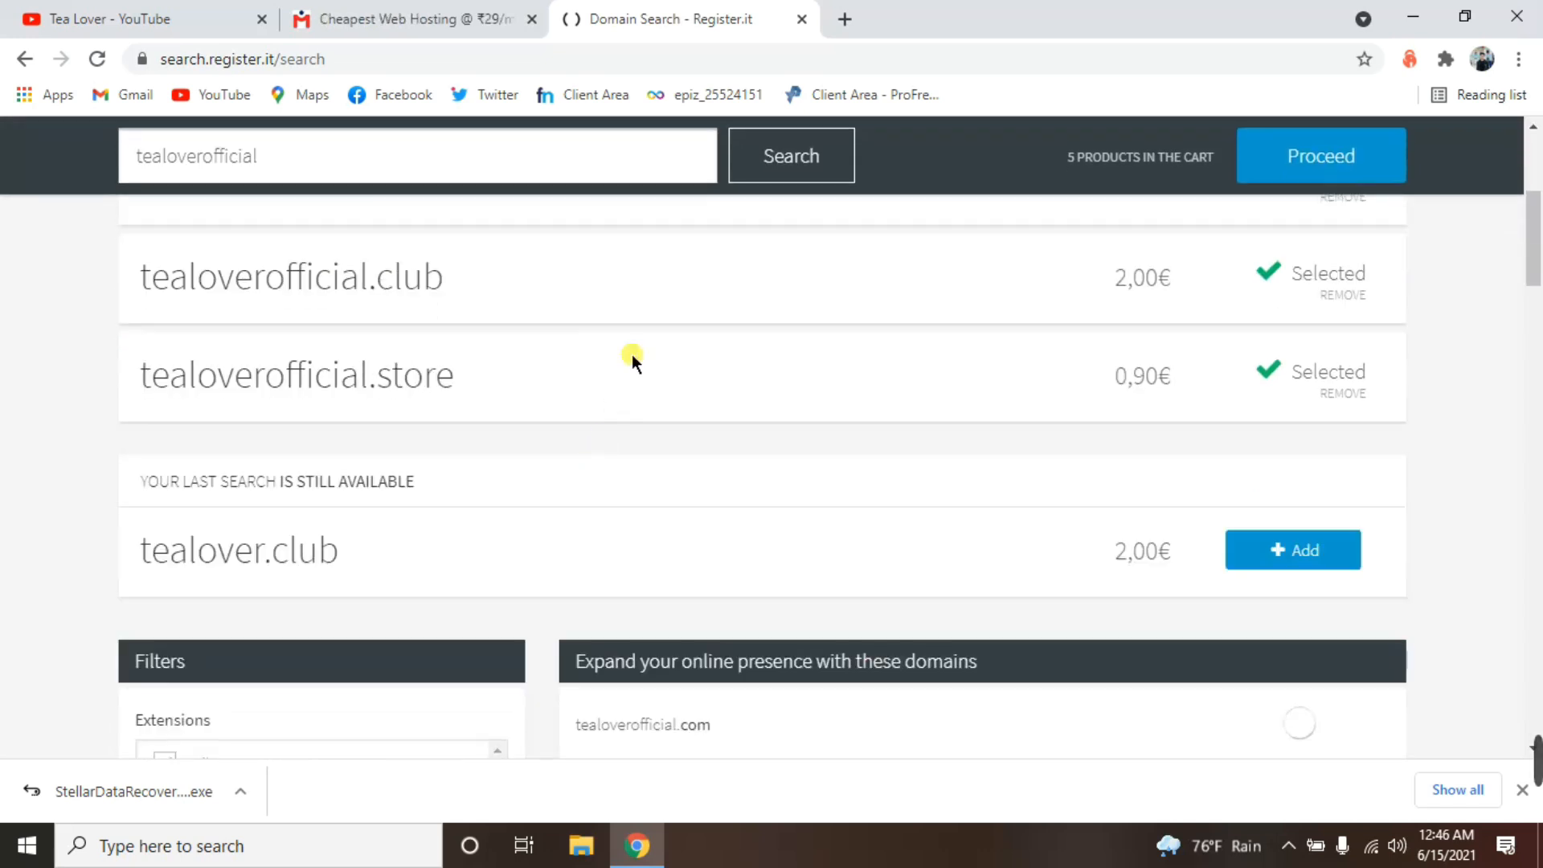
scroll(down, 3)
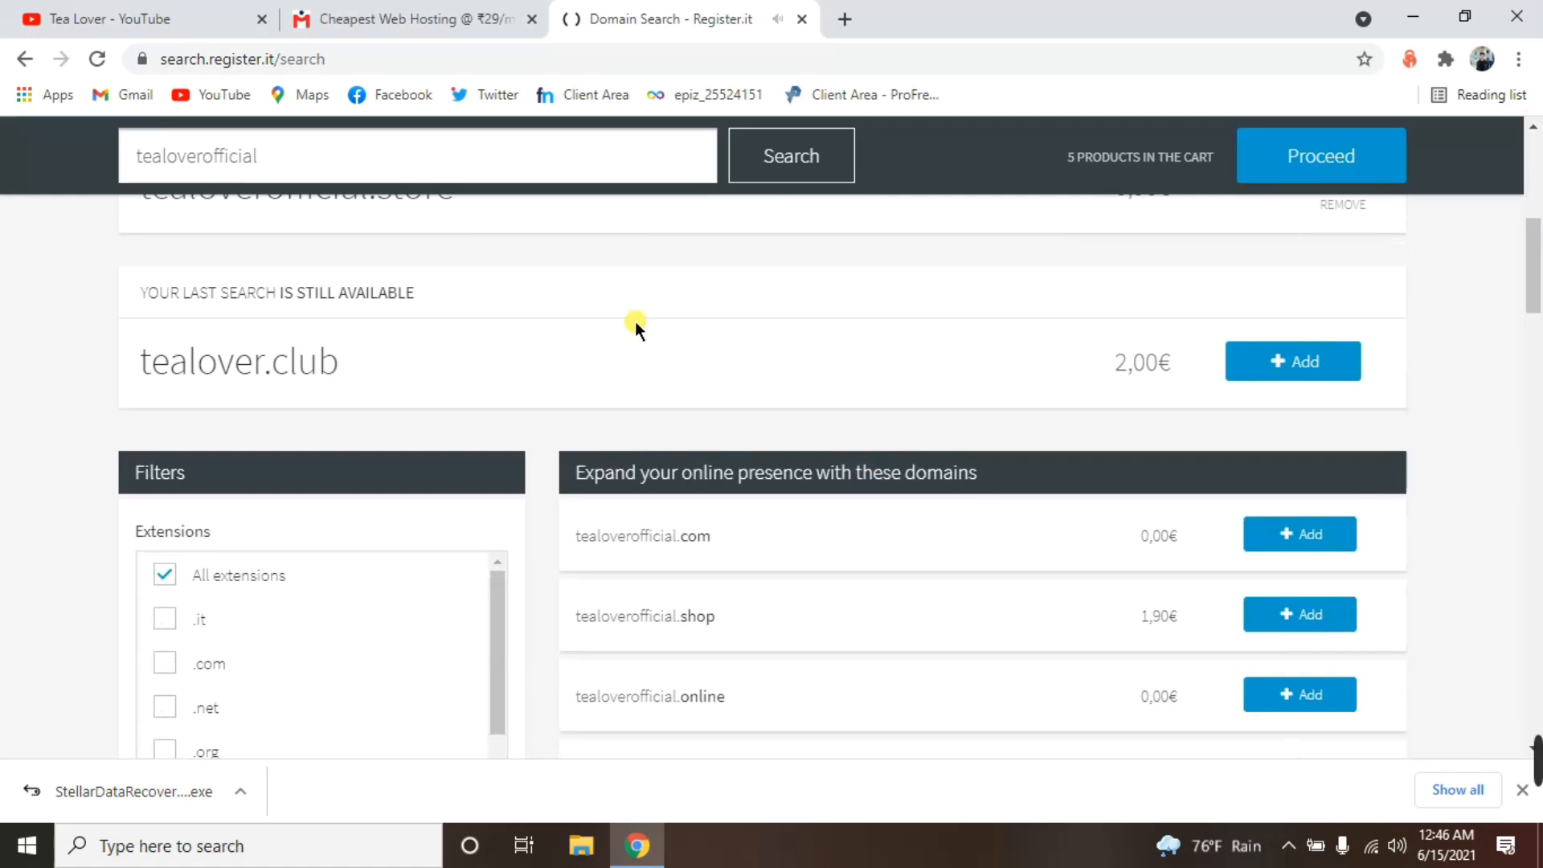
mouse_move(680, 342)
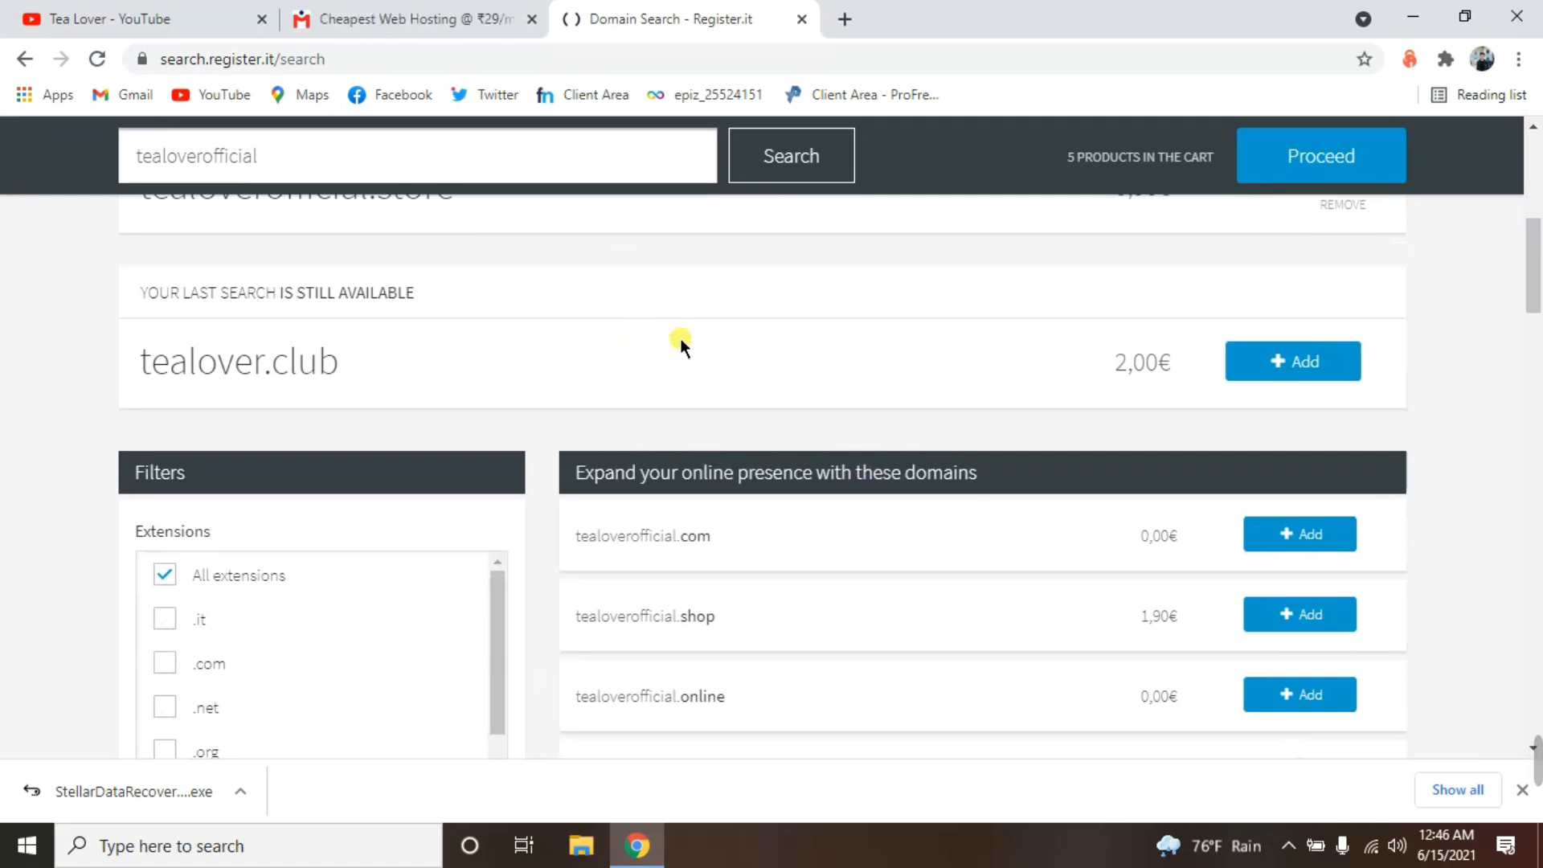
mouse_move(1003, 539)
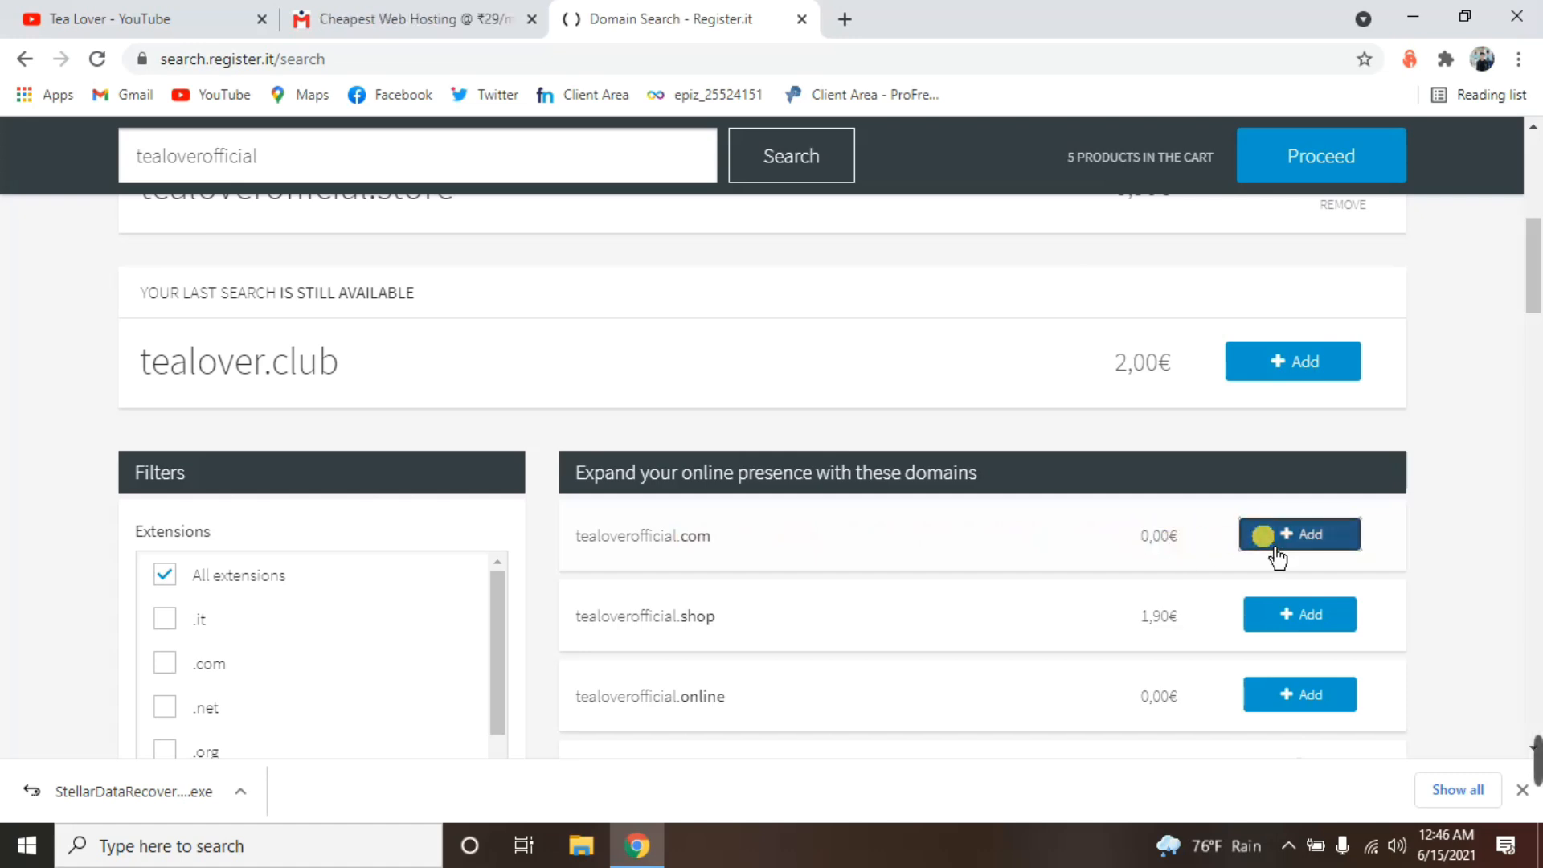
click(1299, 535)
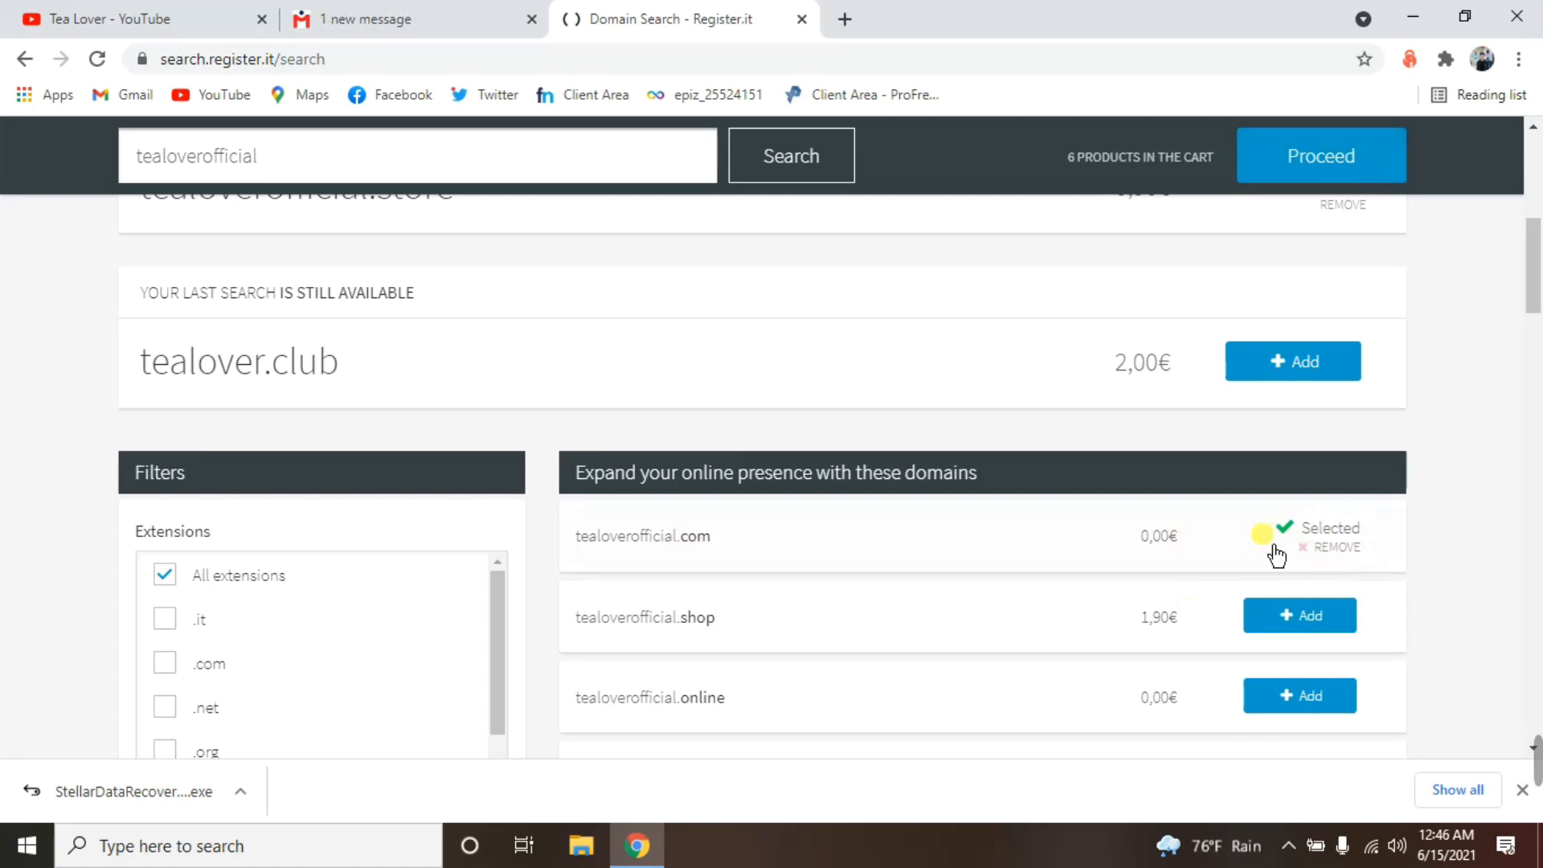
scroll(down, 3)
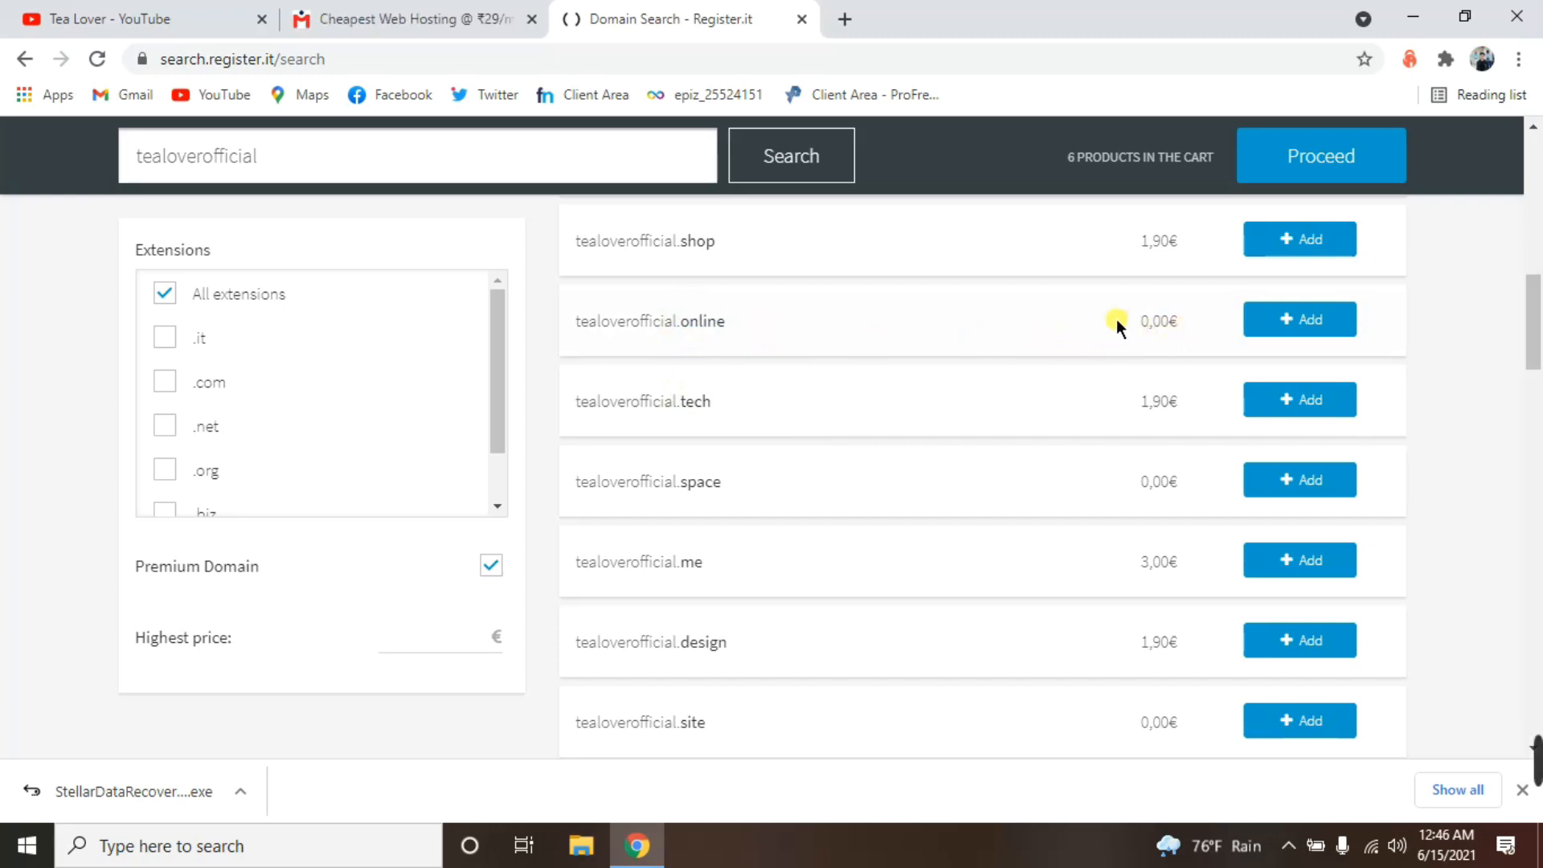
scroll(down, 3)
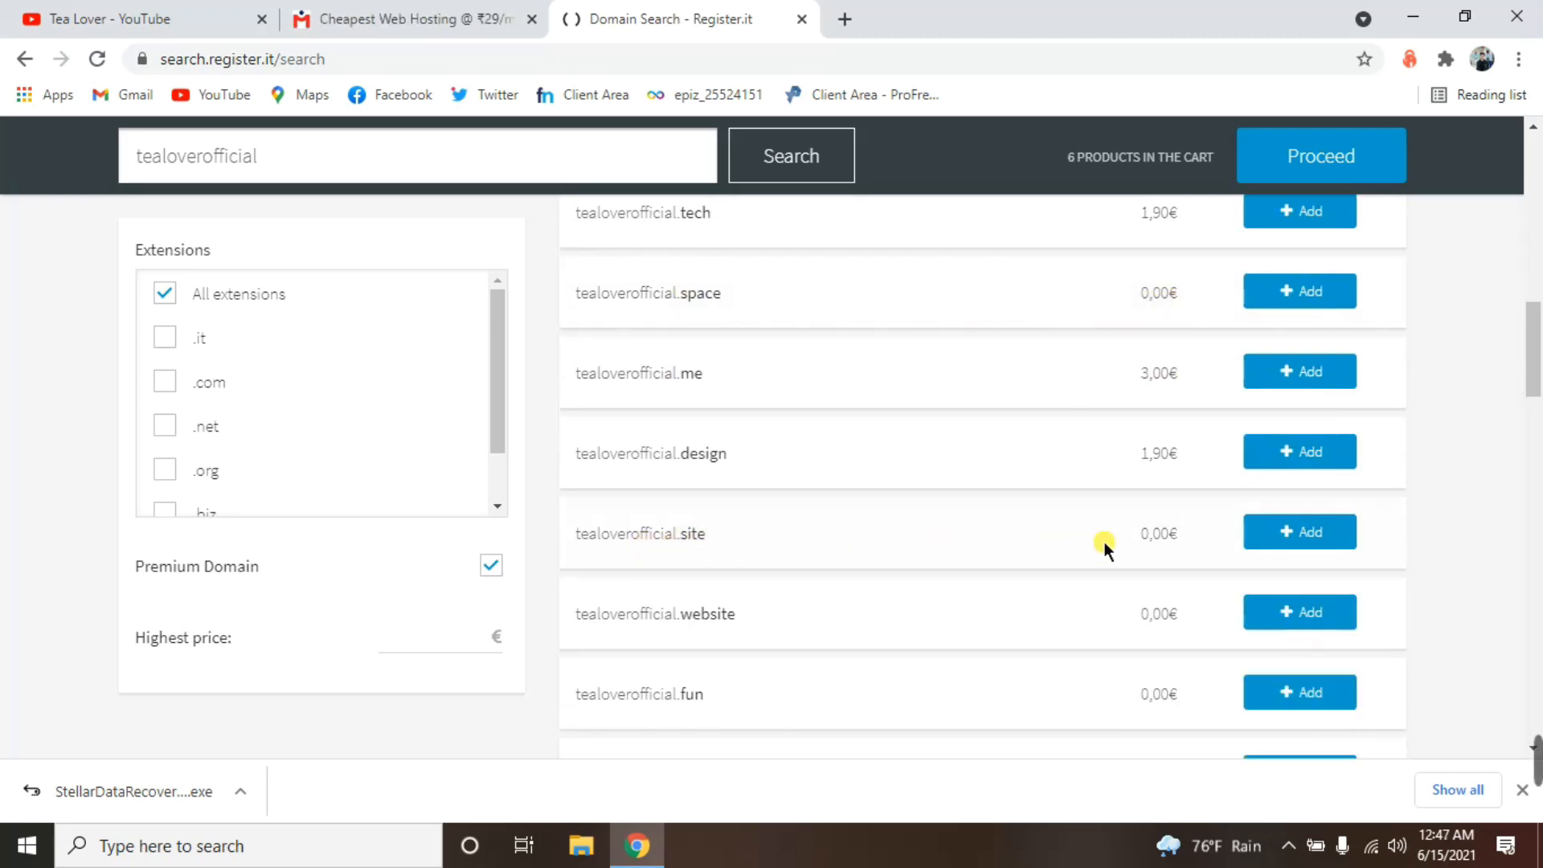
scroll(down, 3)
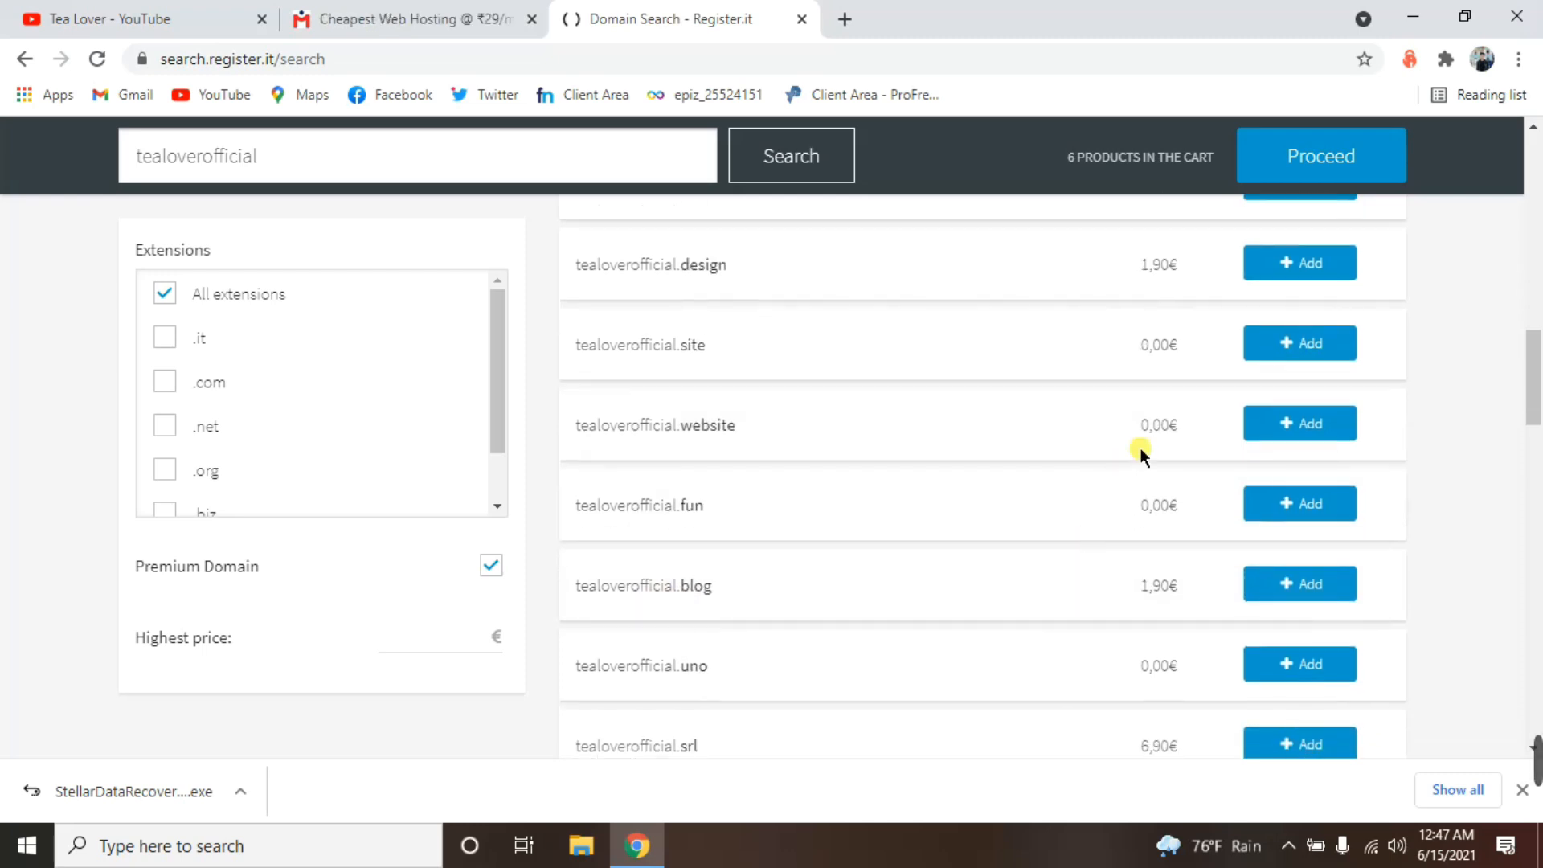
mouse_move(1173, 518)
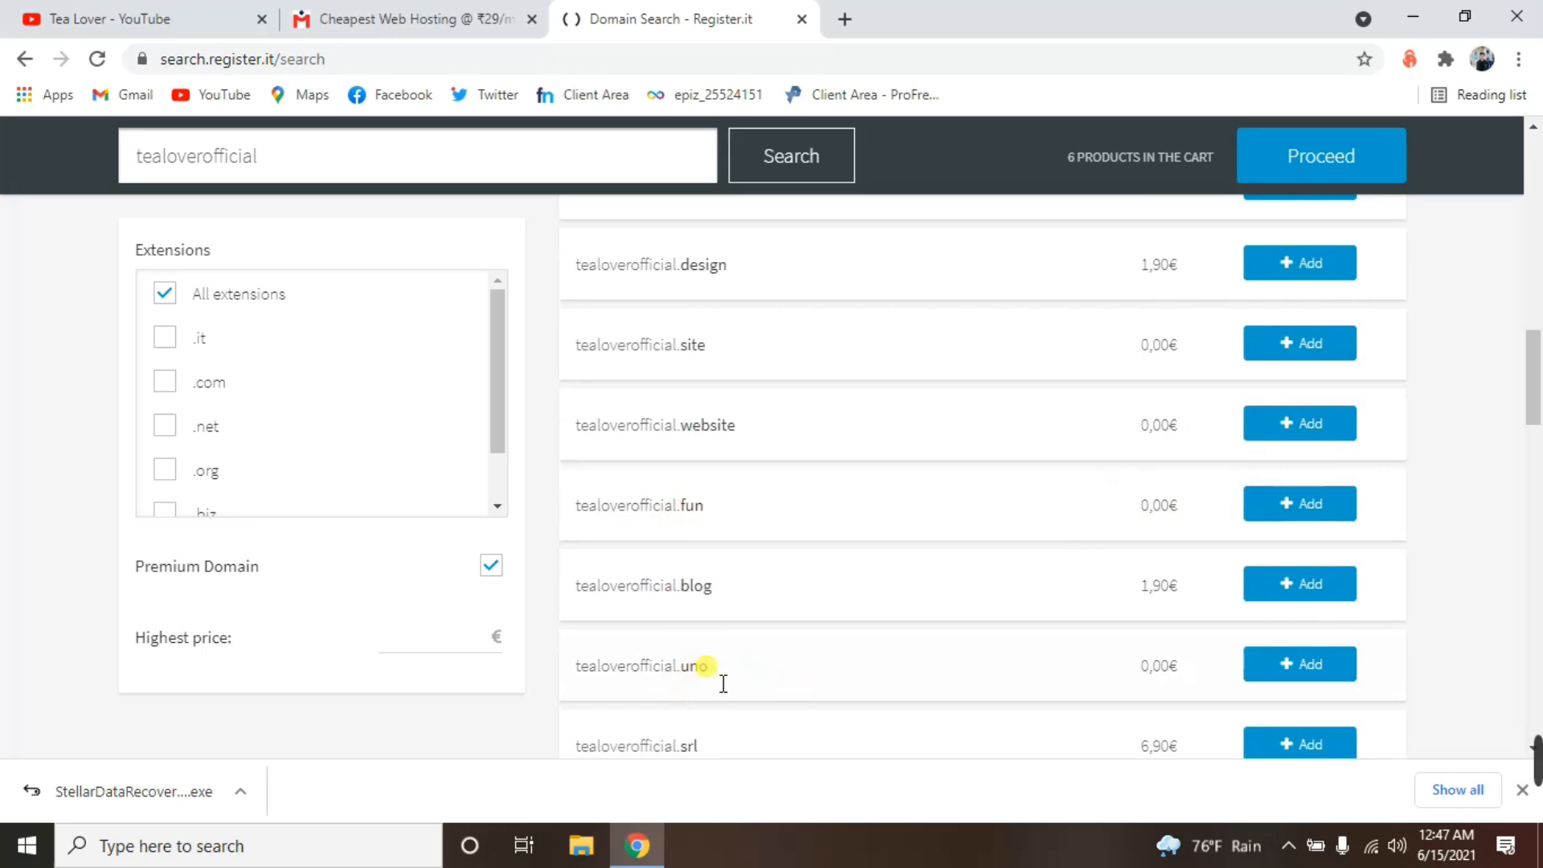
scroll(down, 3)
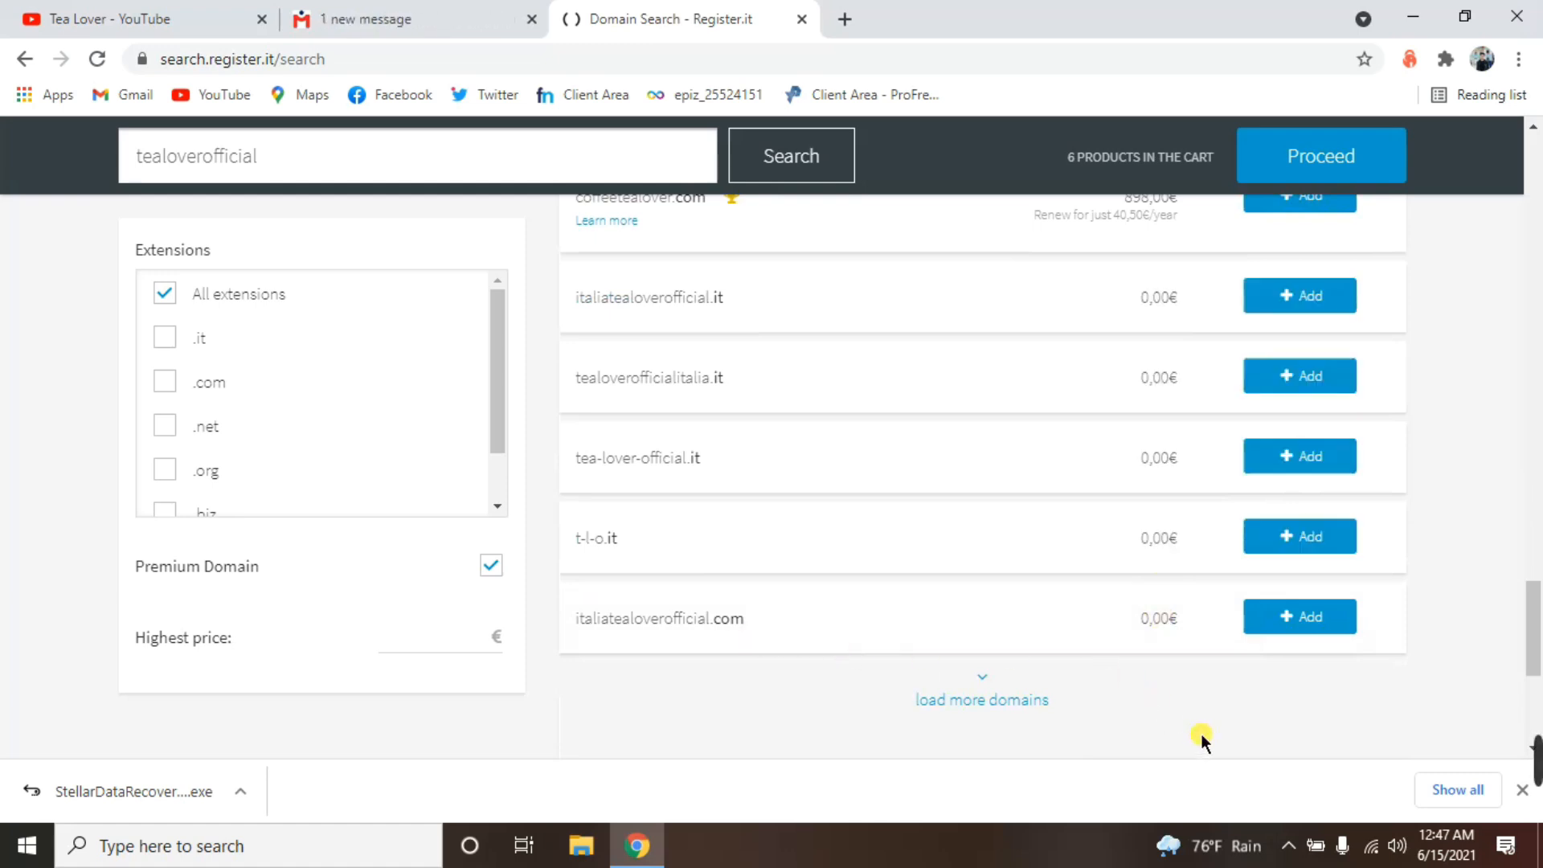
mouse_move(1117, 641)
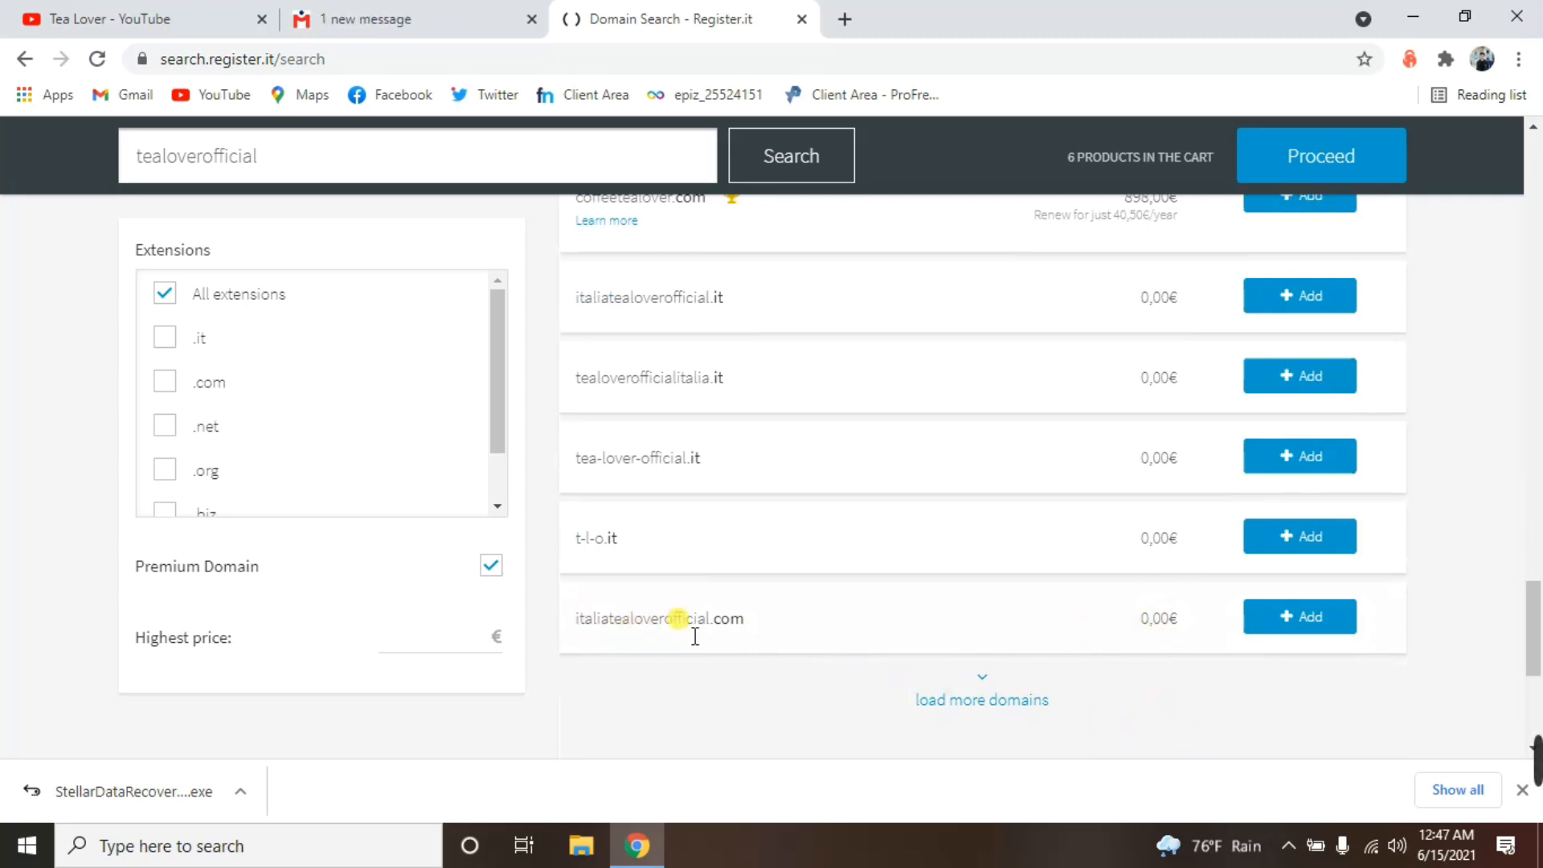
mouse_move(599, 539)
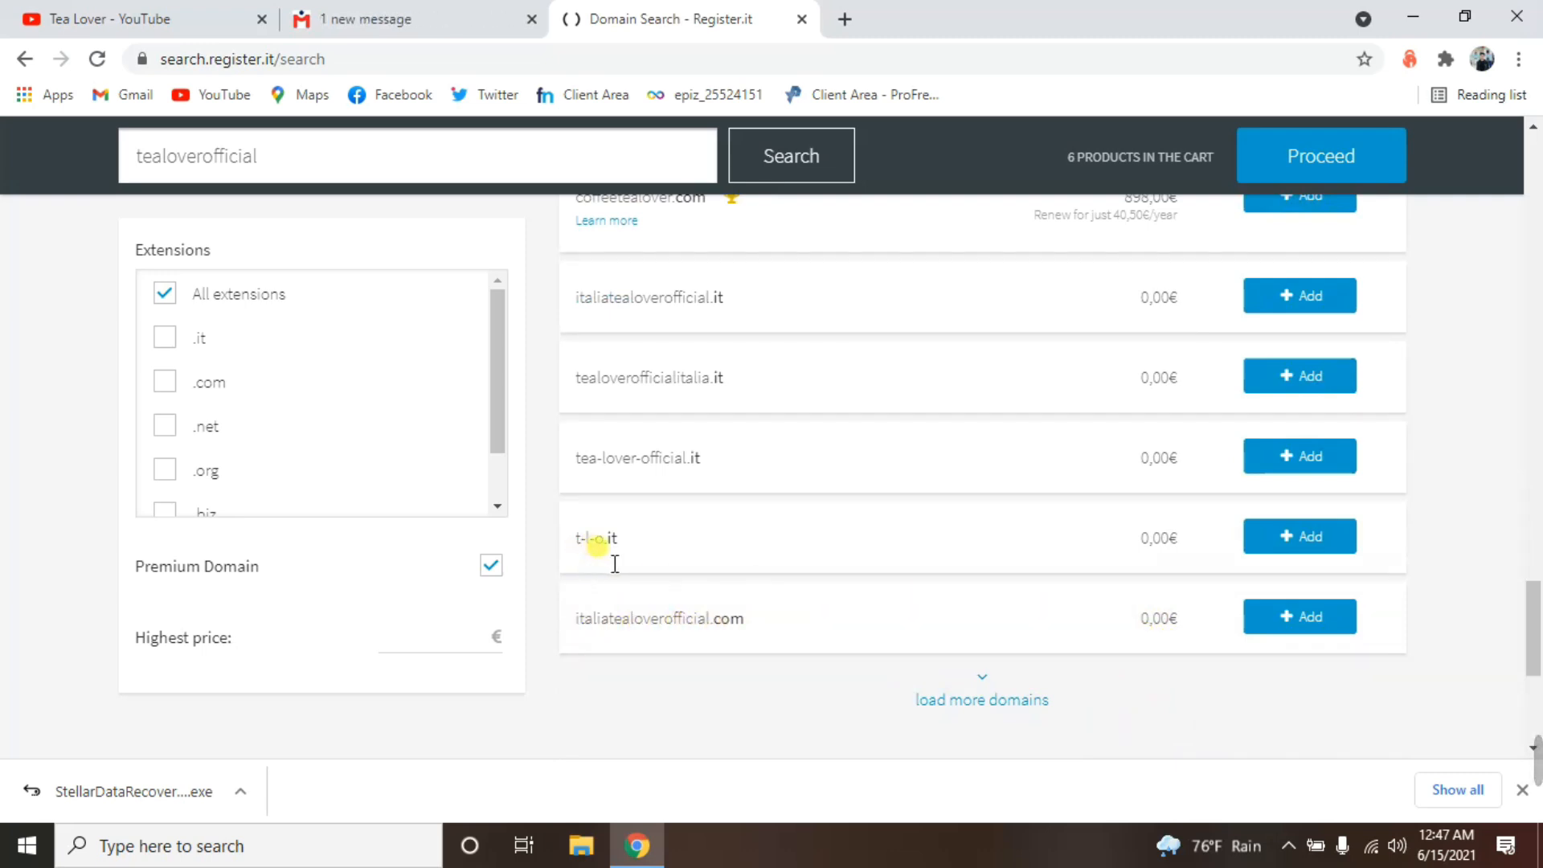
mouse_move(1236, 579)
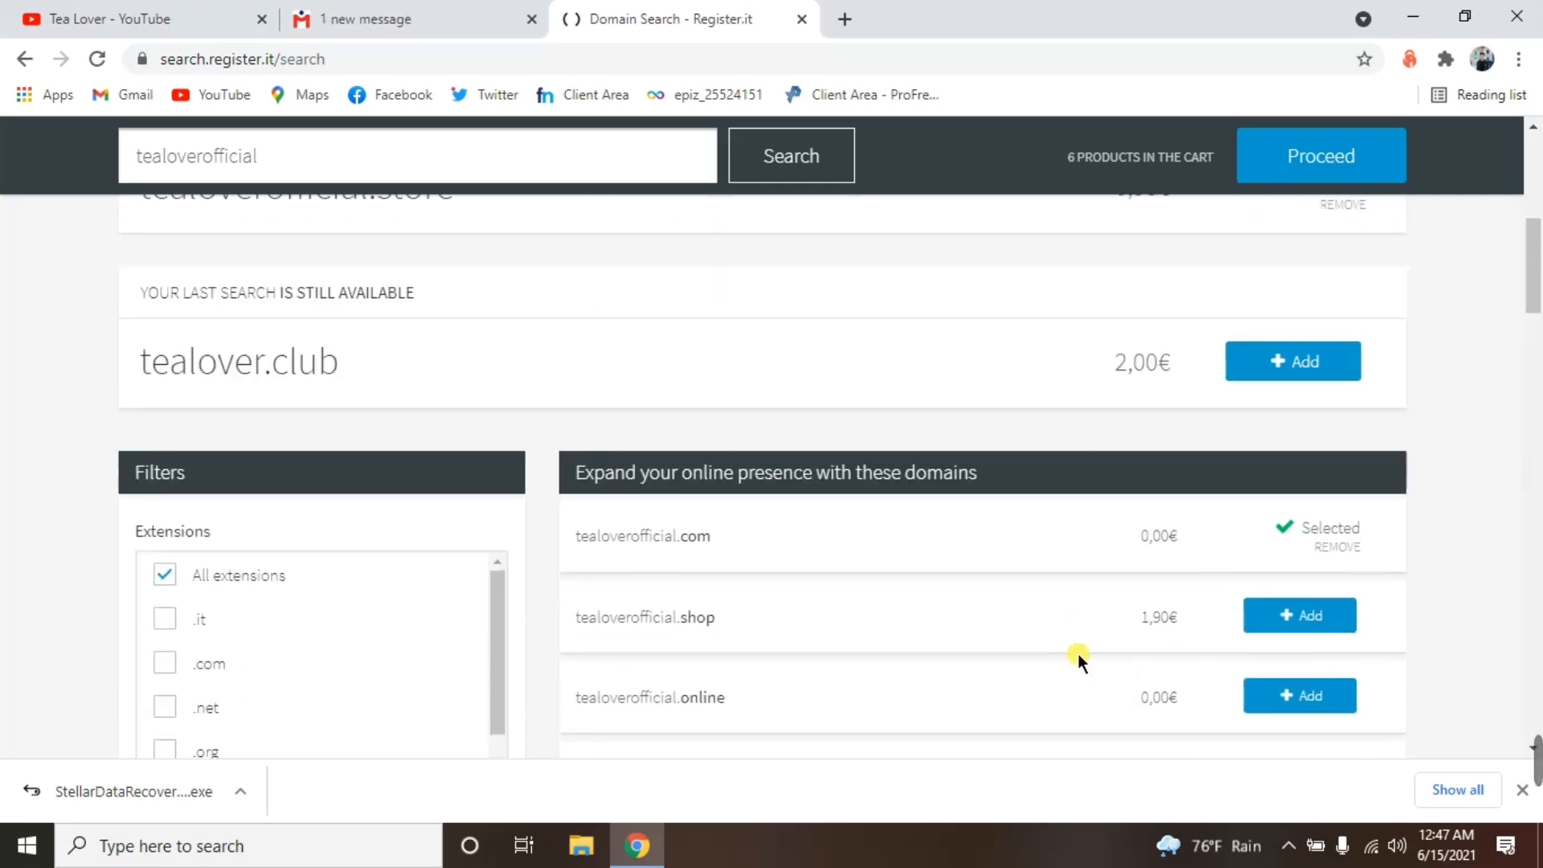
scroll(down, 3)
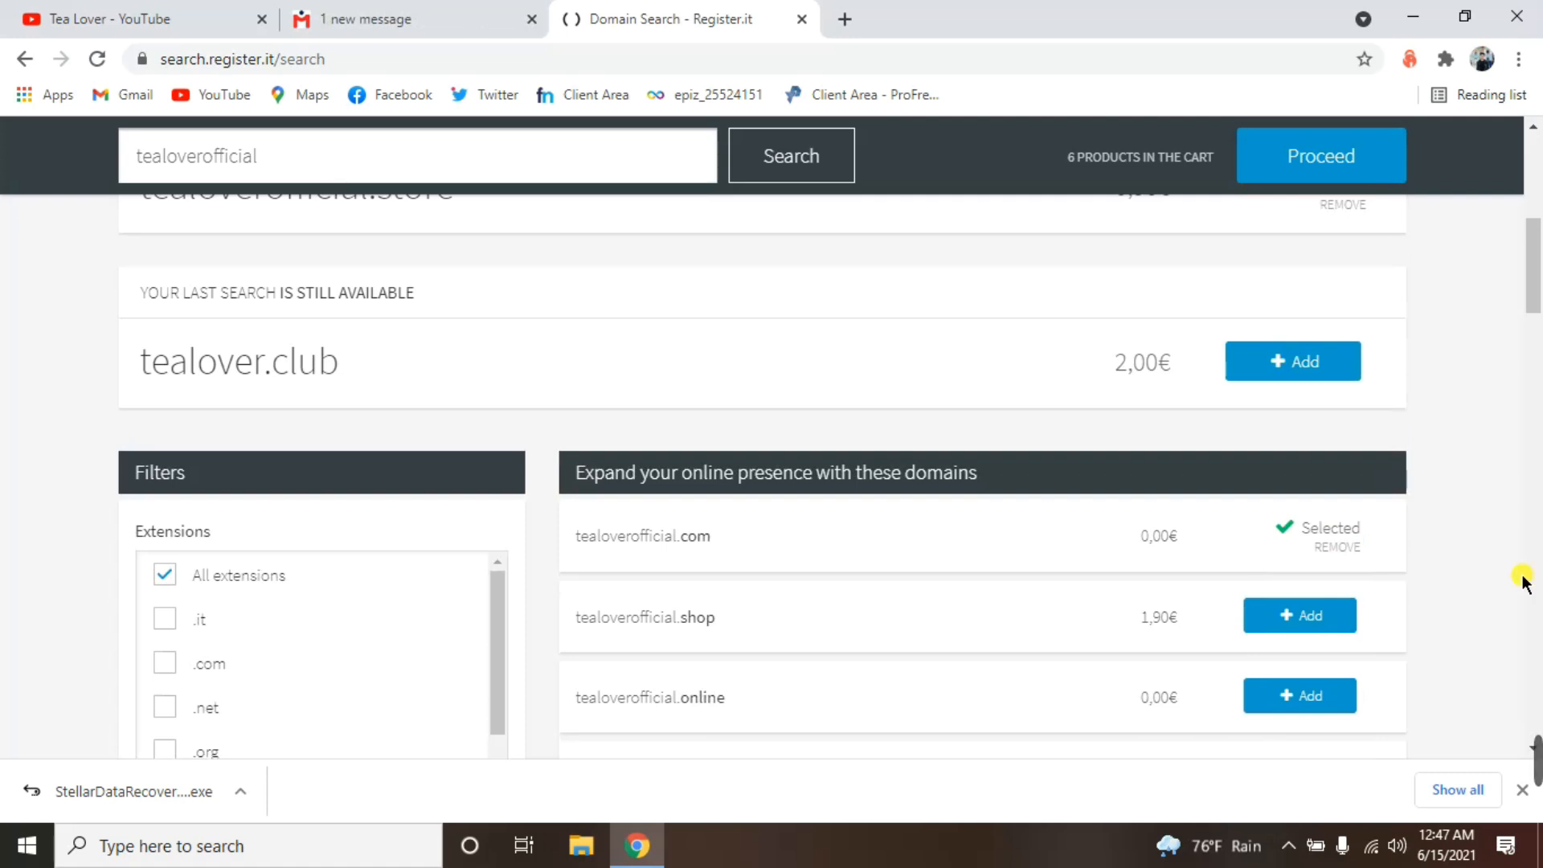
scroll(down, 3)
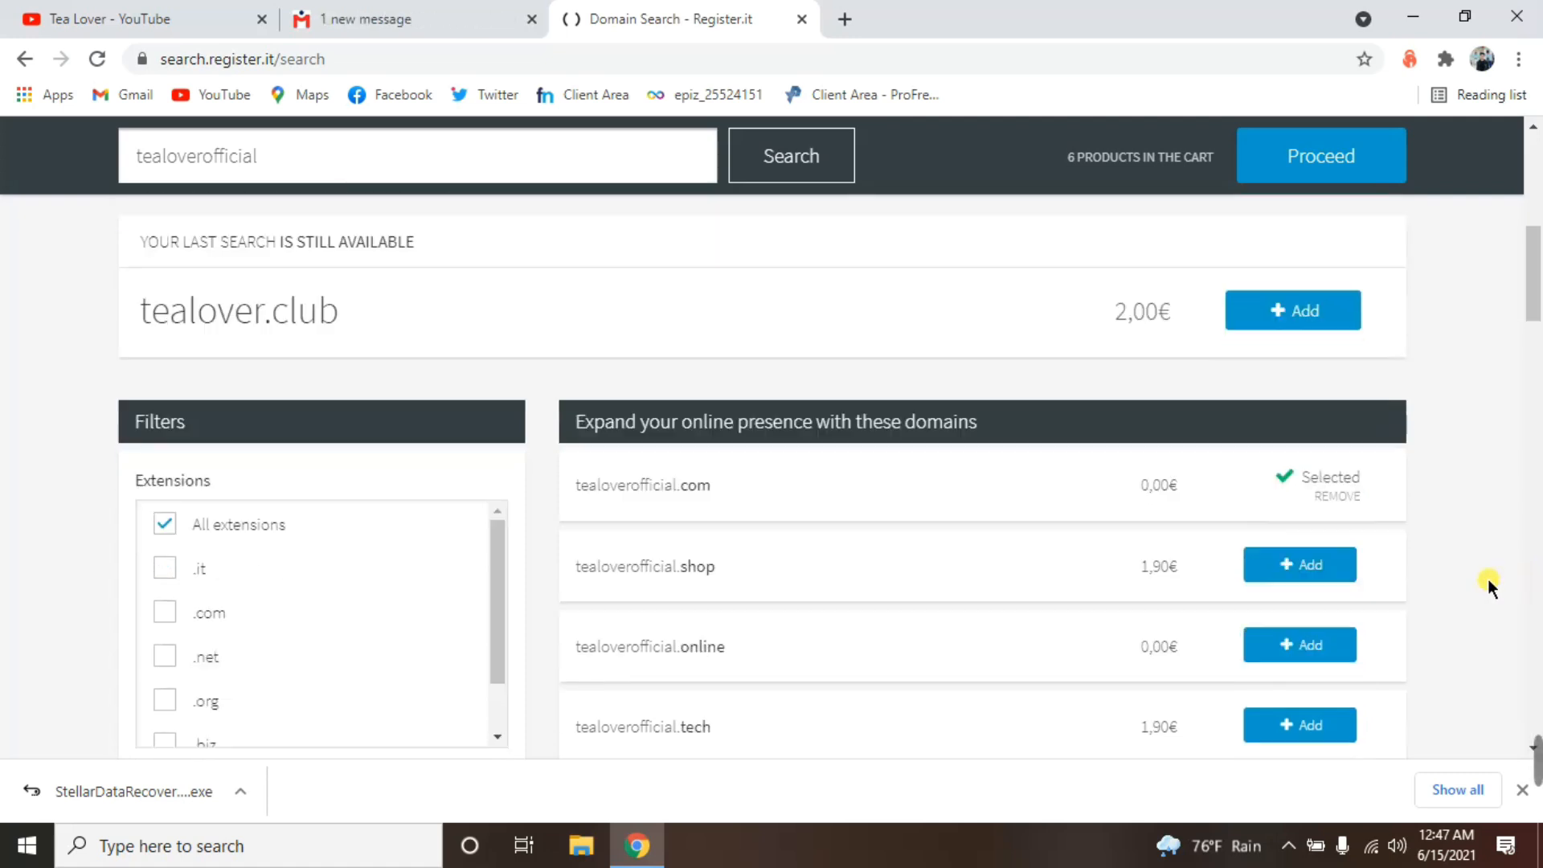
scroll(down, 3)
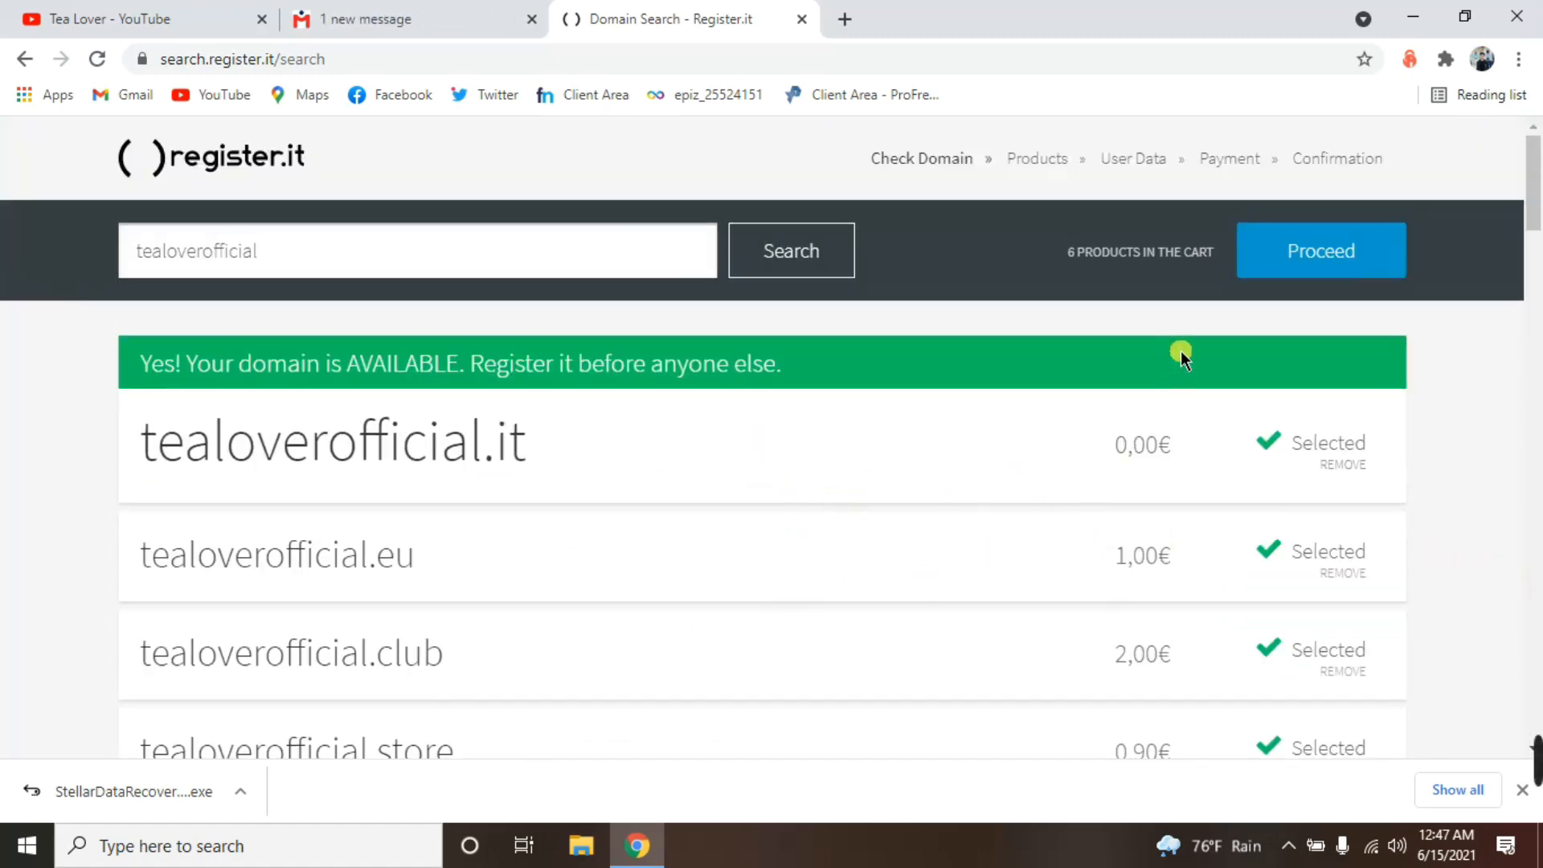
Proceed past the special offers to the cart listing six domains at €3.90.
click(1322, 250)
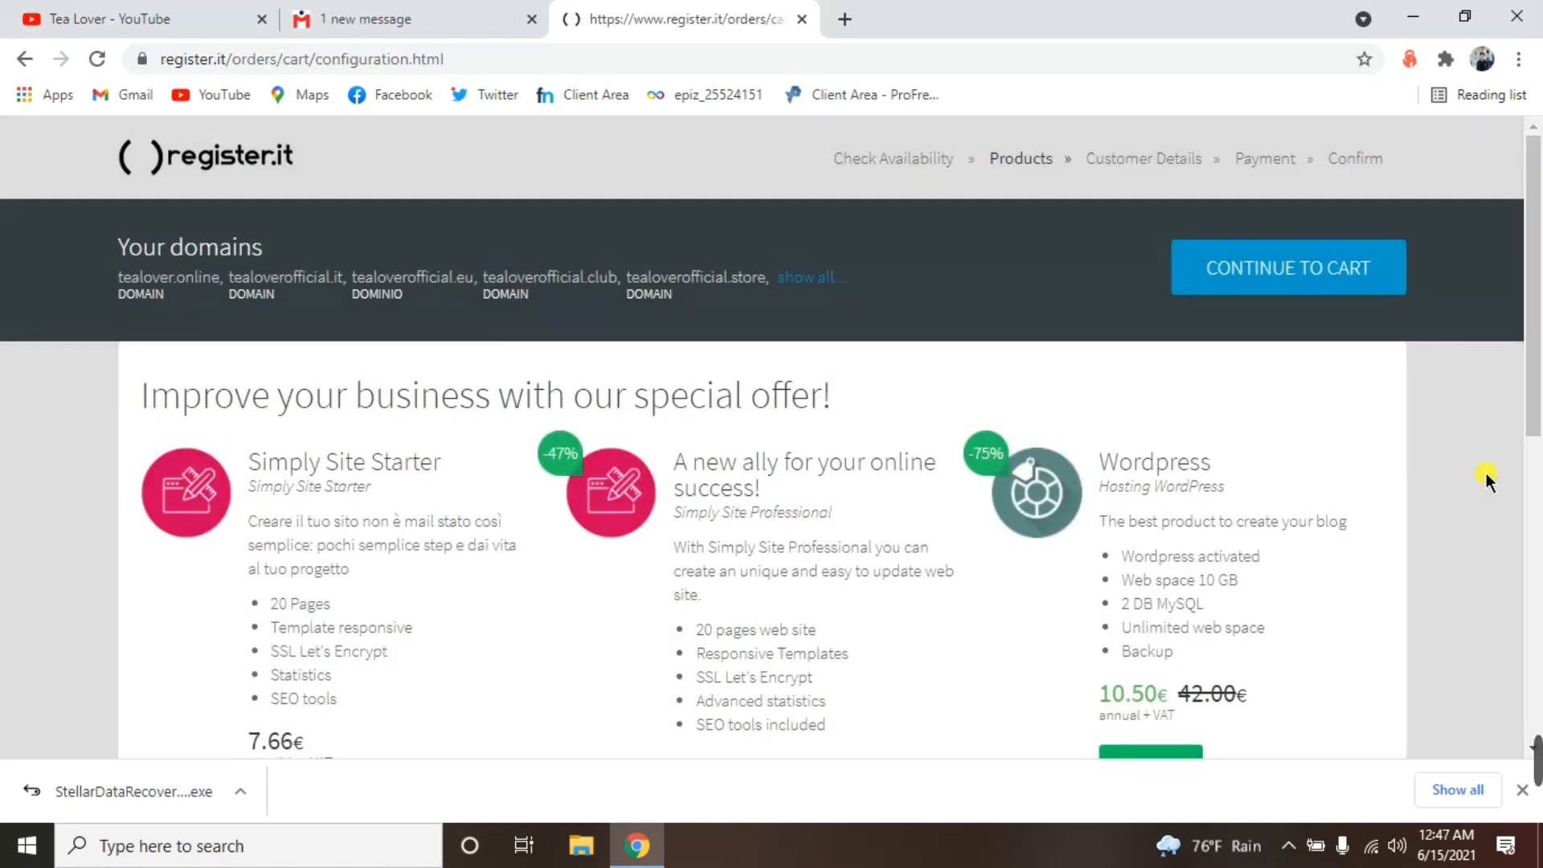
scroll(down, 3)
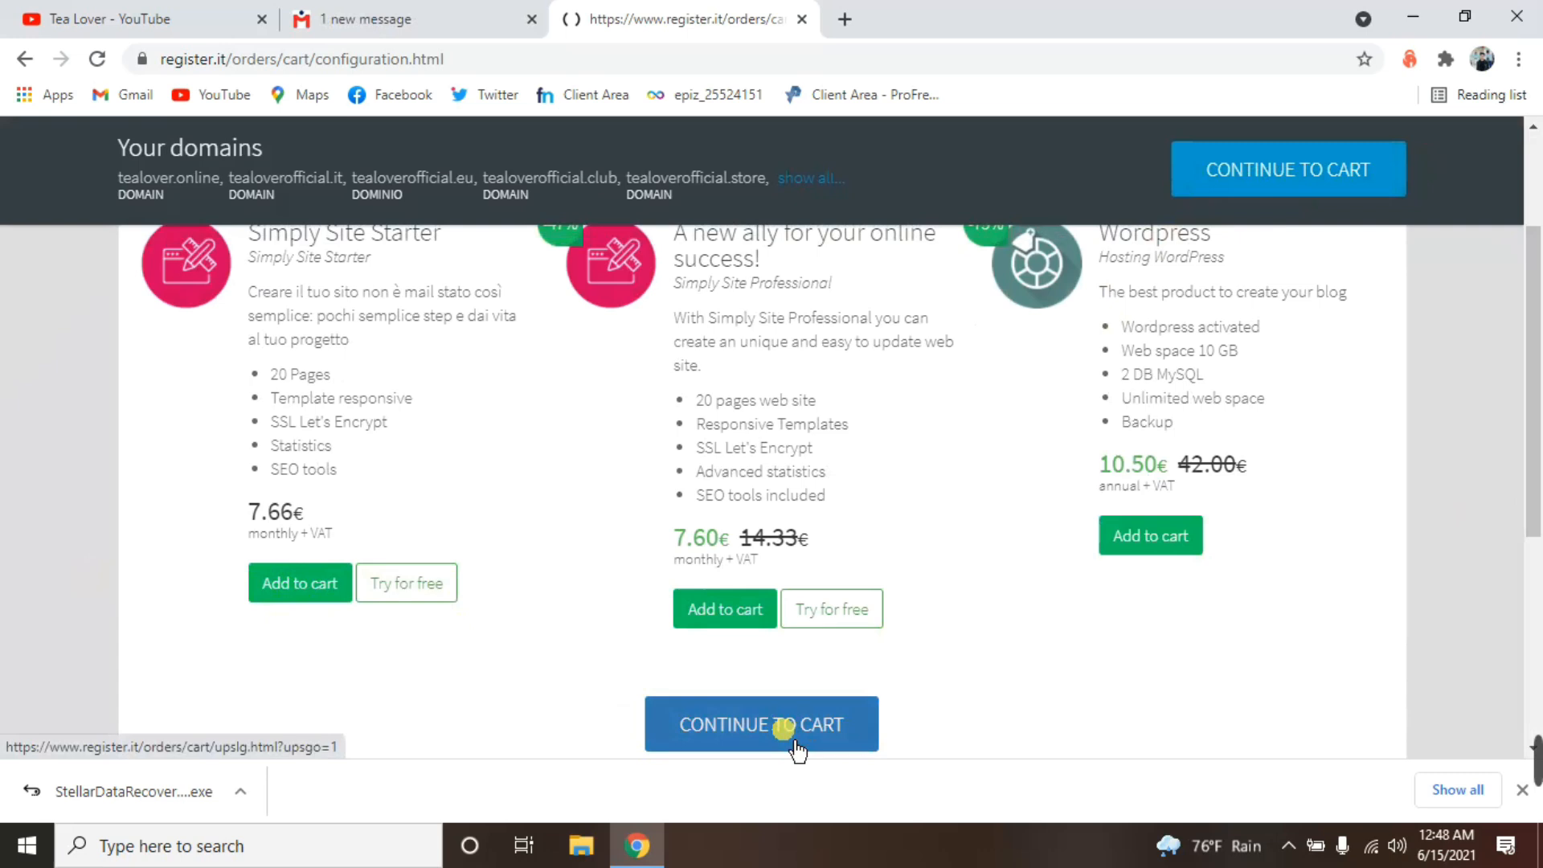
click(783, 725)
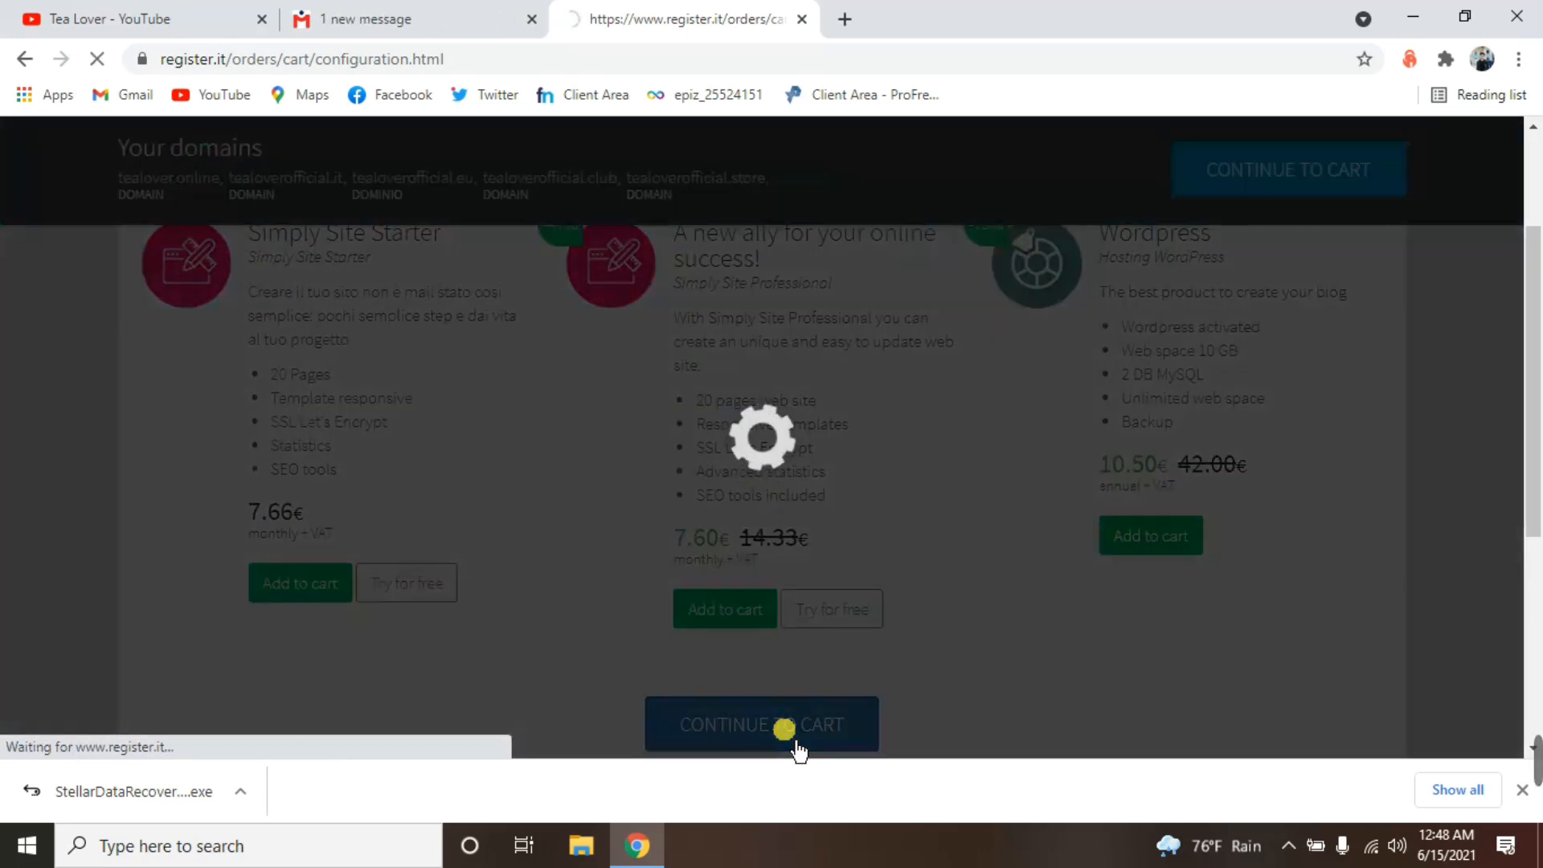
click(762, 724)
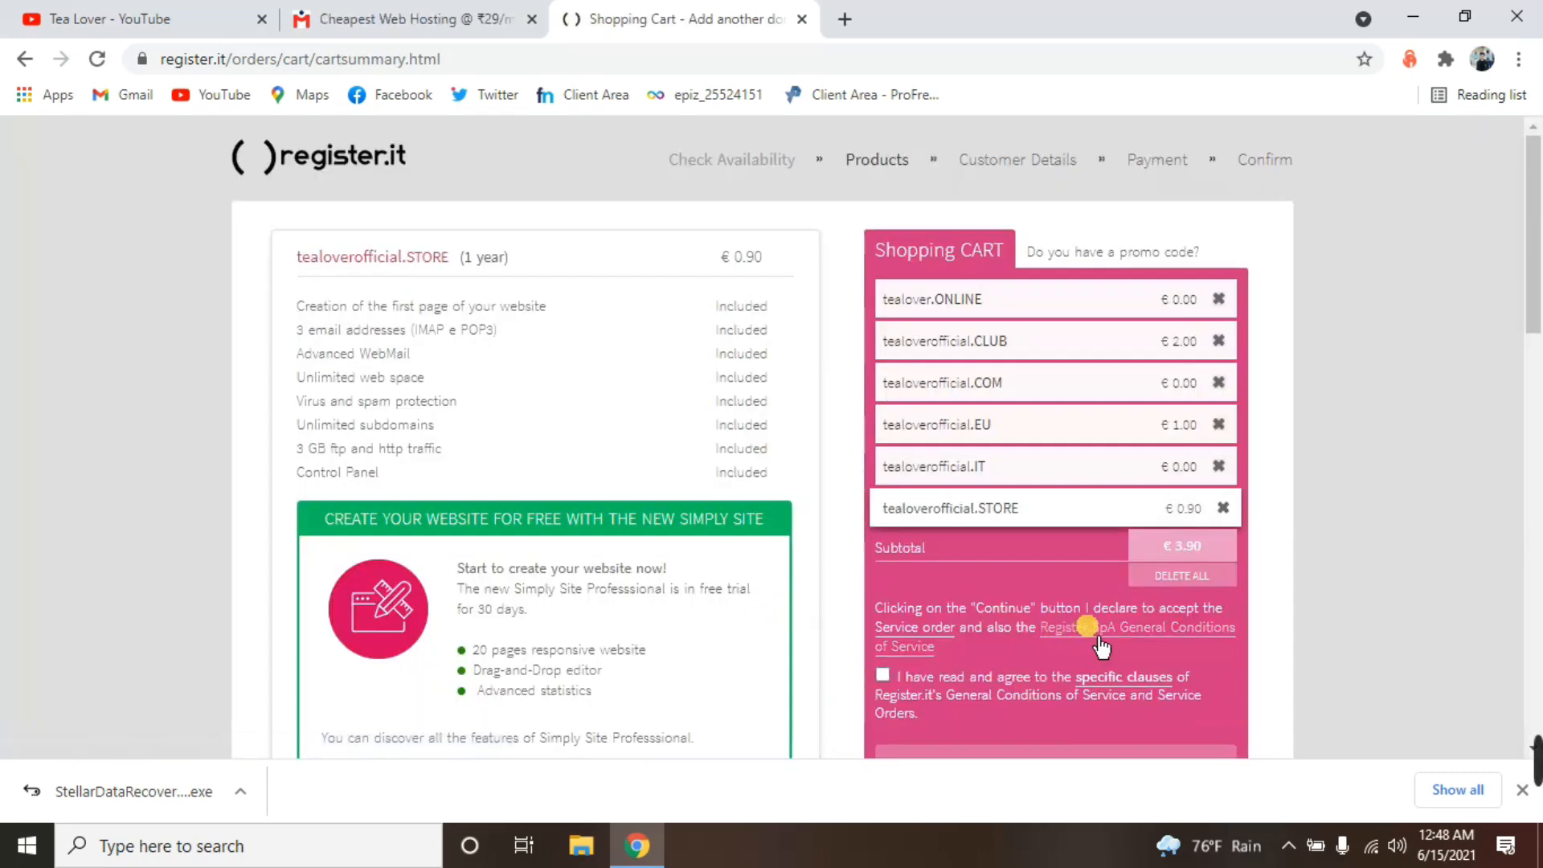
mouse_move(706, 536)
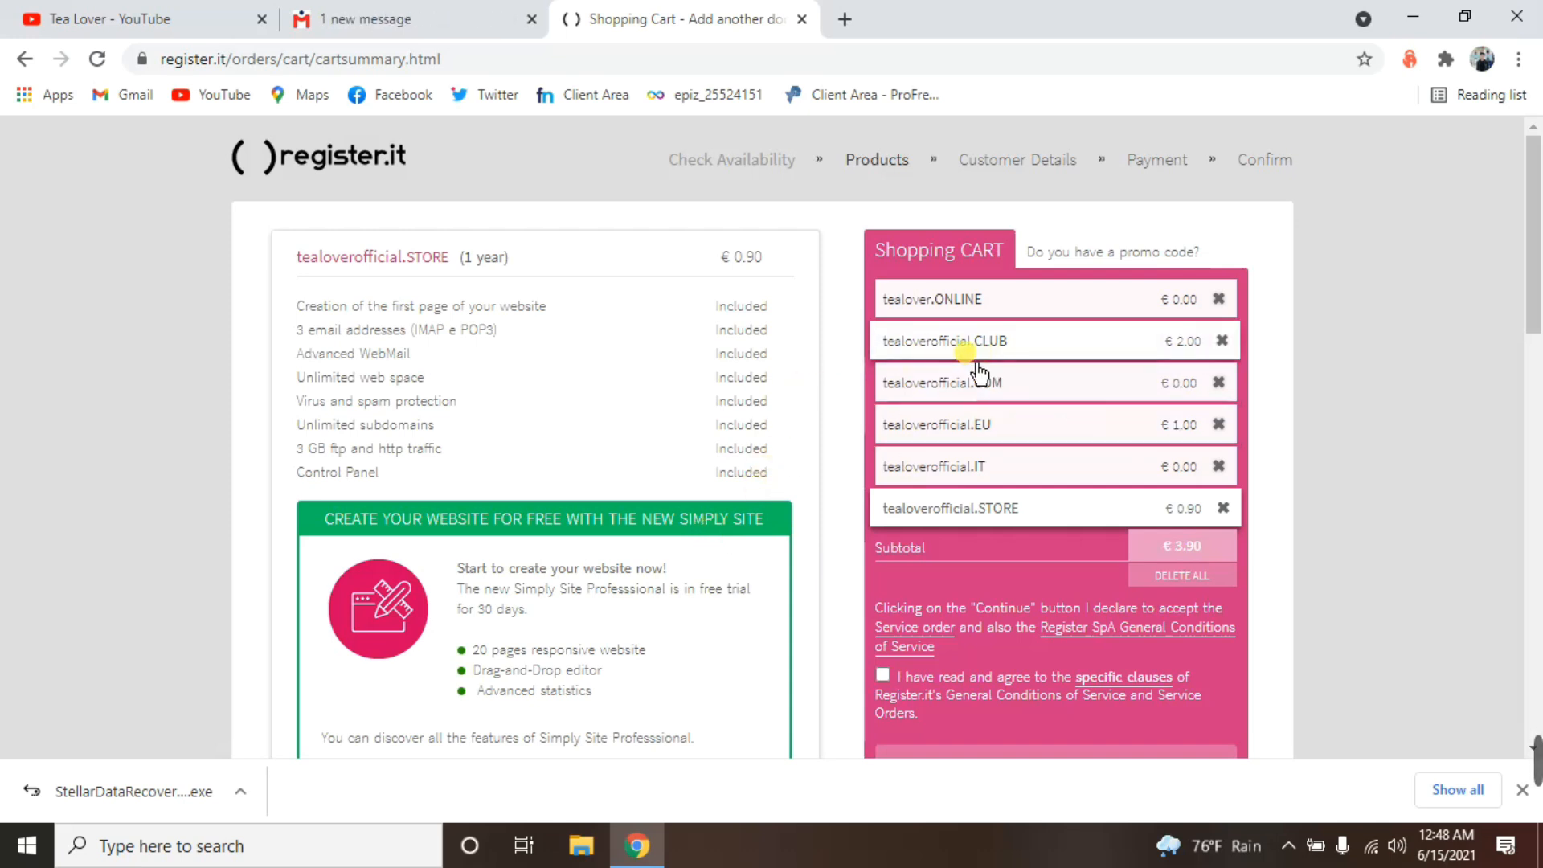
Delete tealoverofficial.CLUB, .EU and .STORE from the cart, confirming each removal.
click(1223, 341)
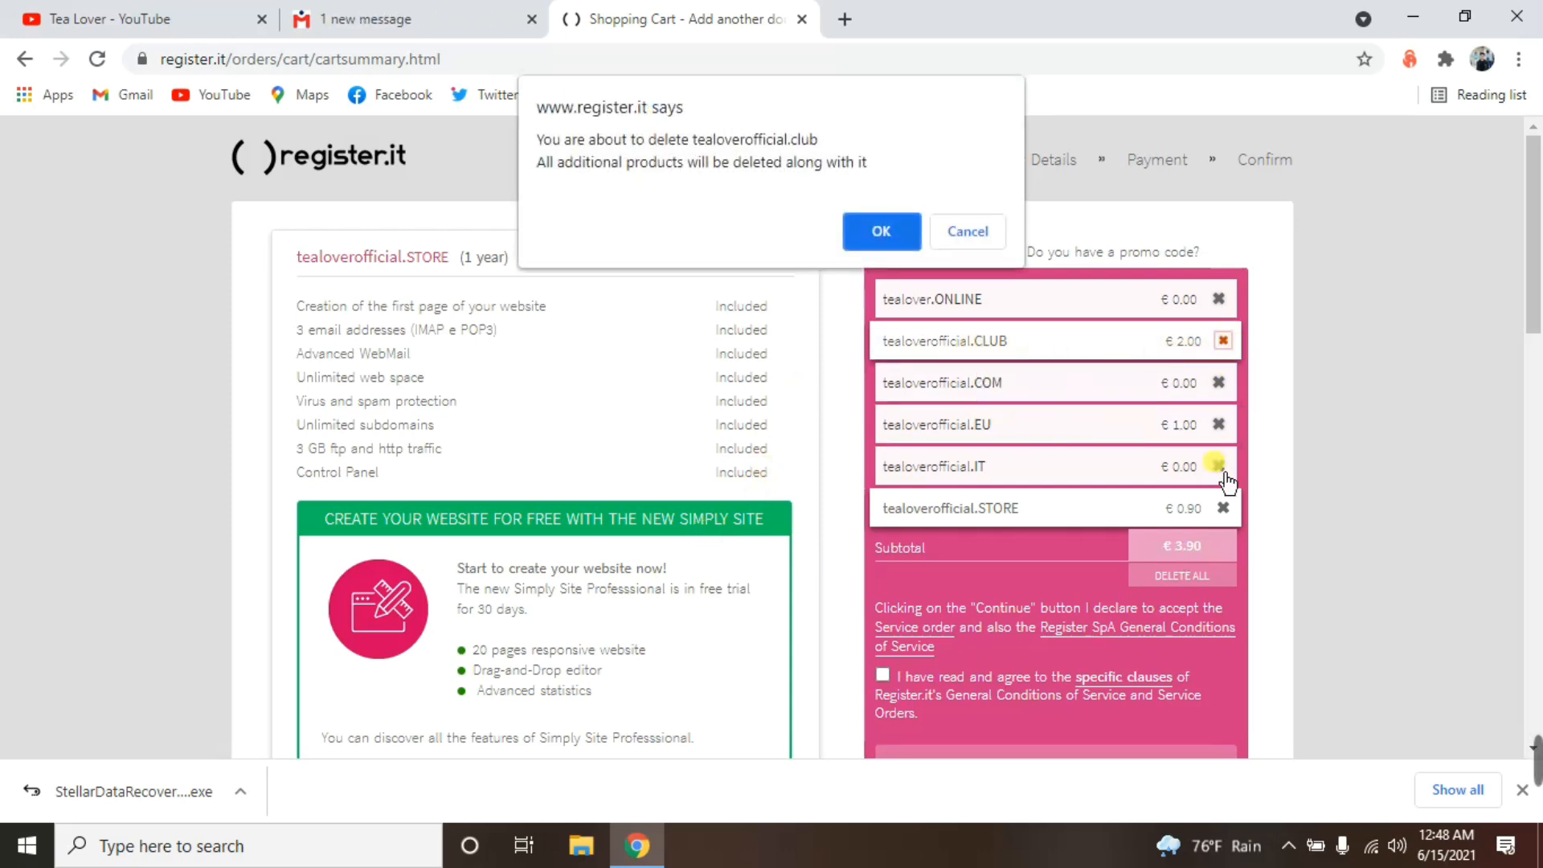
click(881, 232)
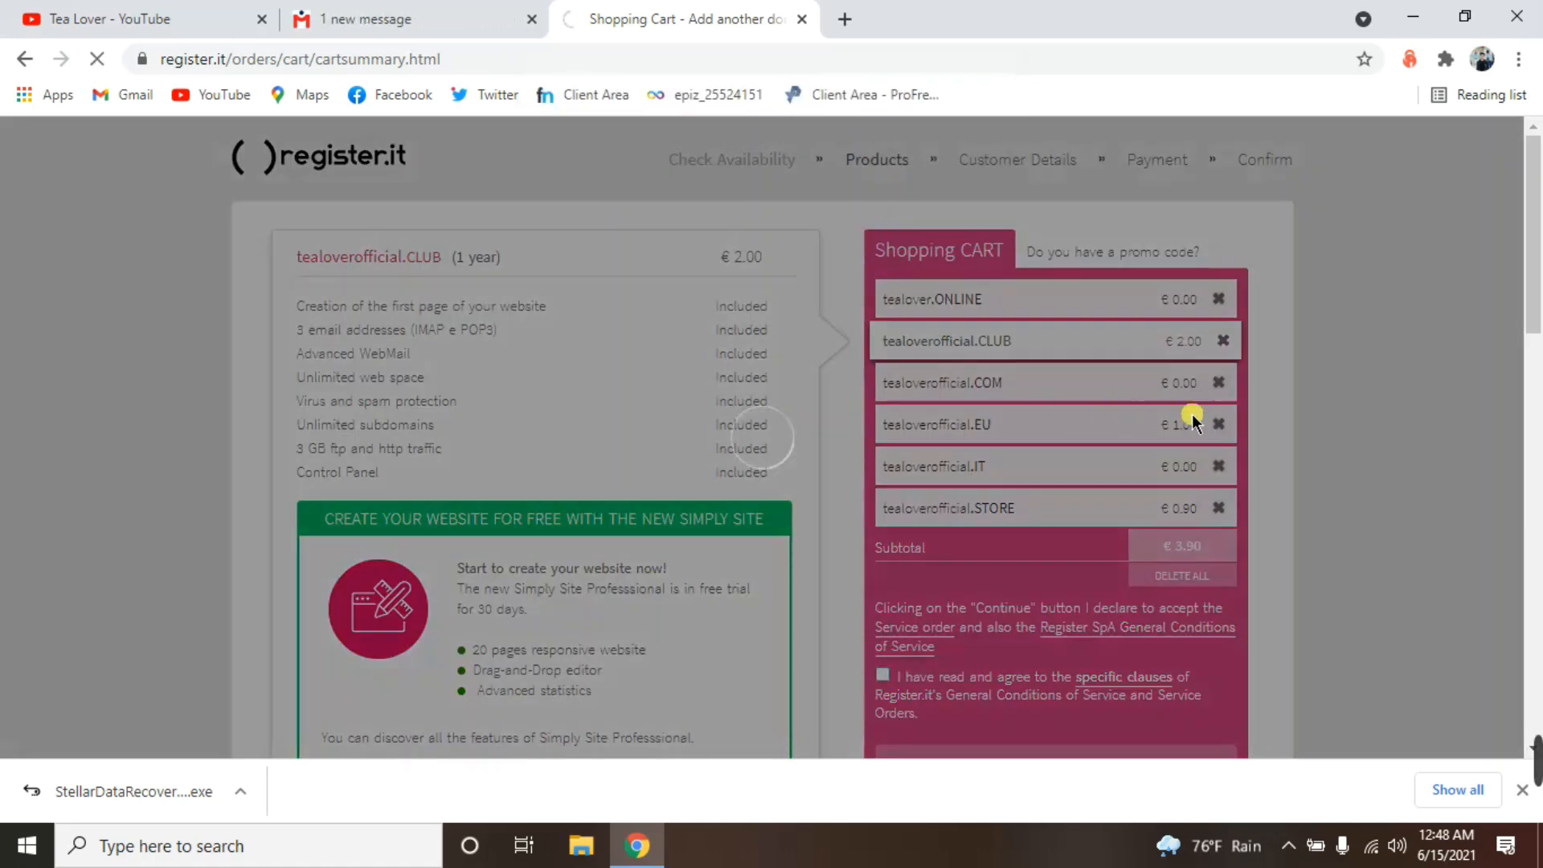
mouse_move(1050, 435)
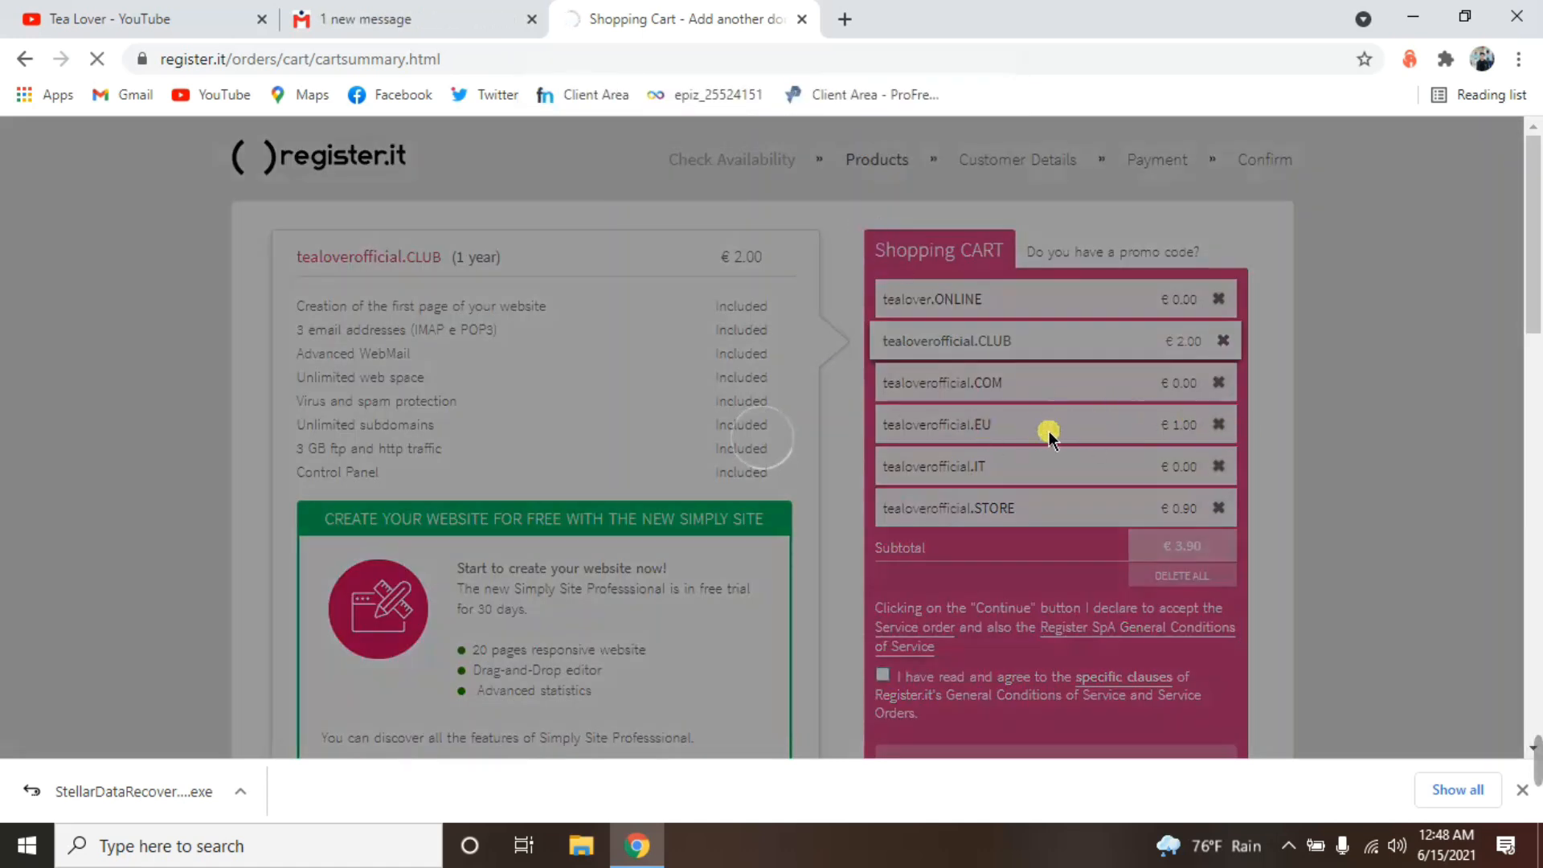
click(1223, 341)
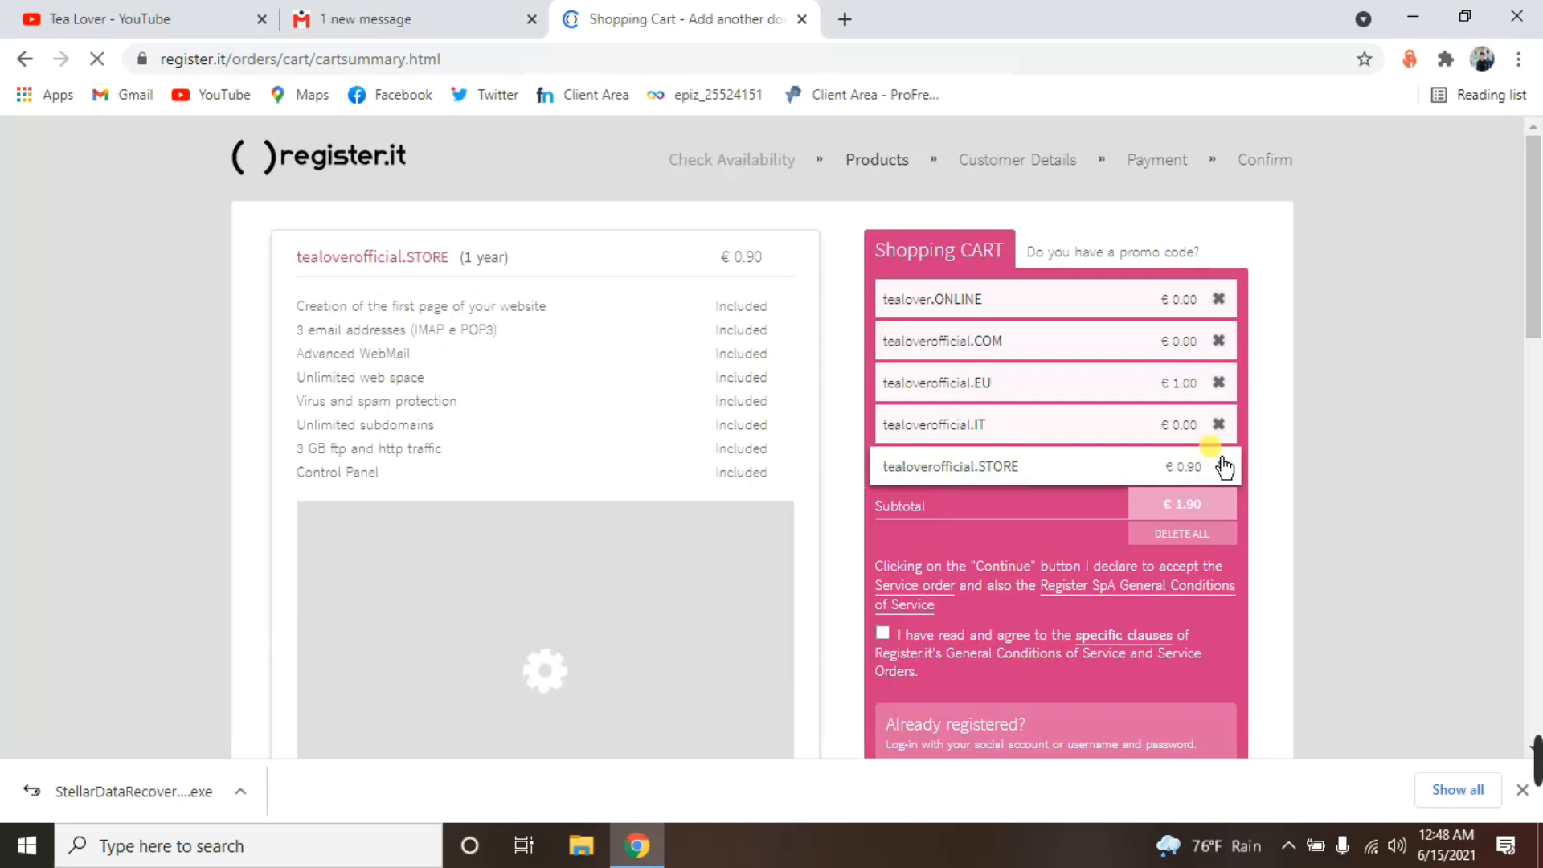
click(1223, 382)
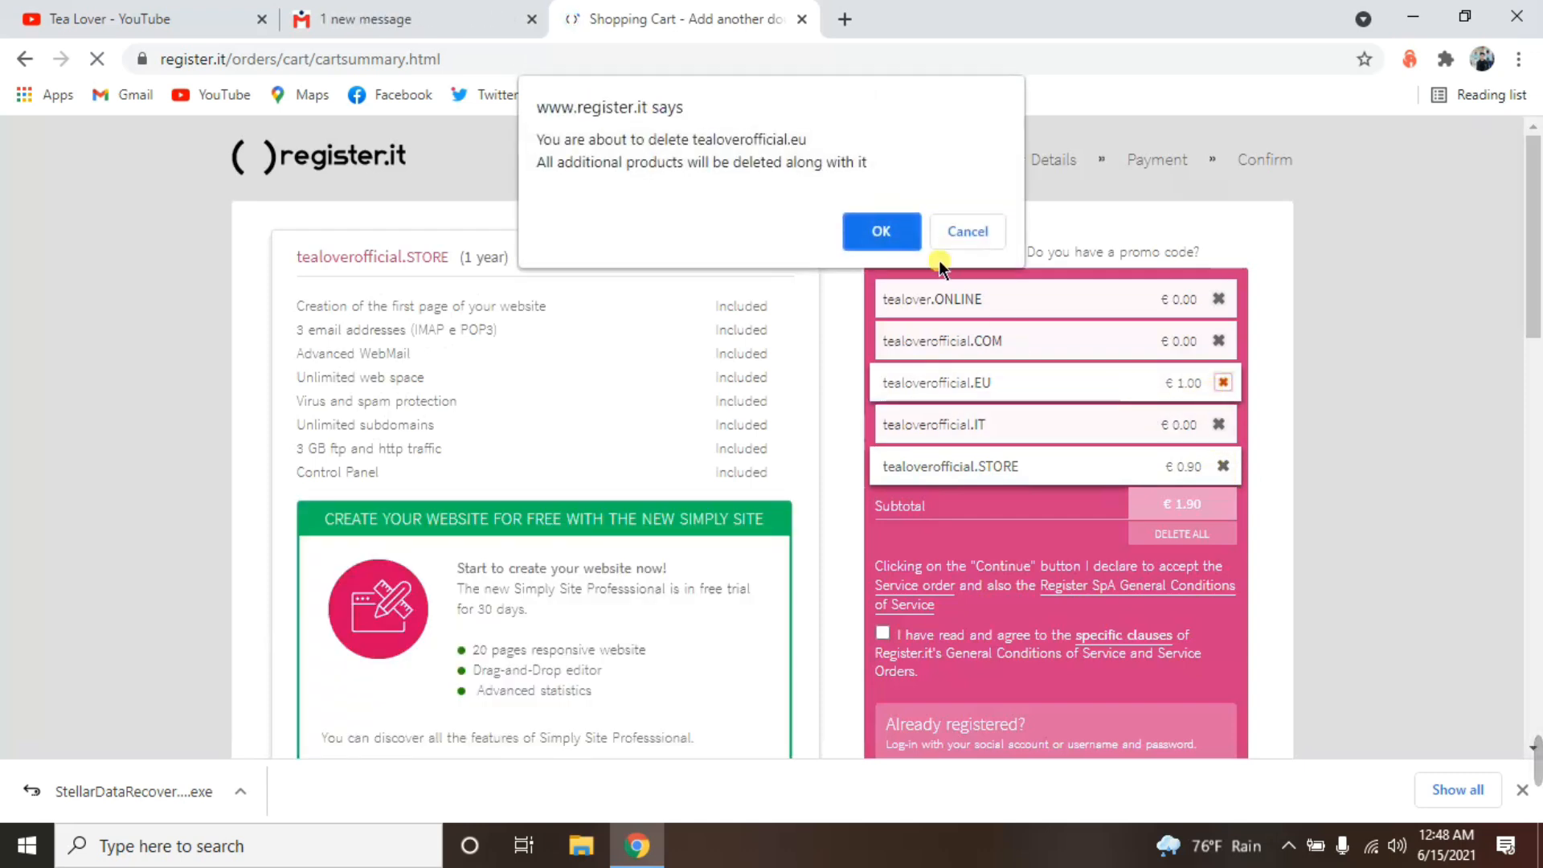
click(881, 231)
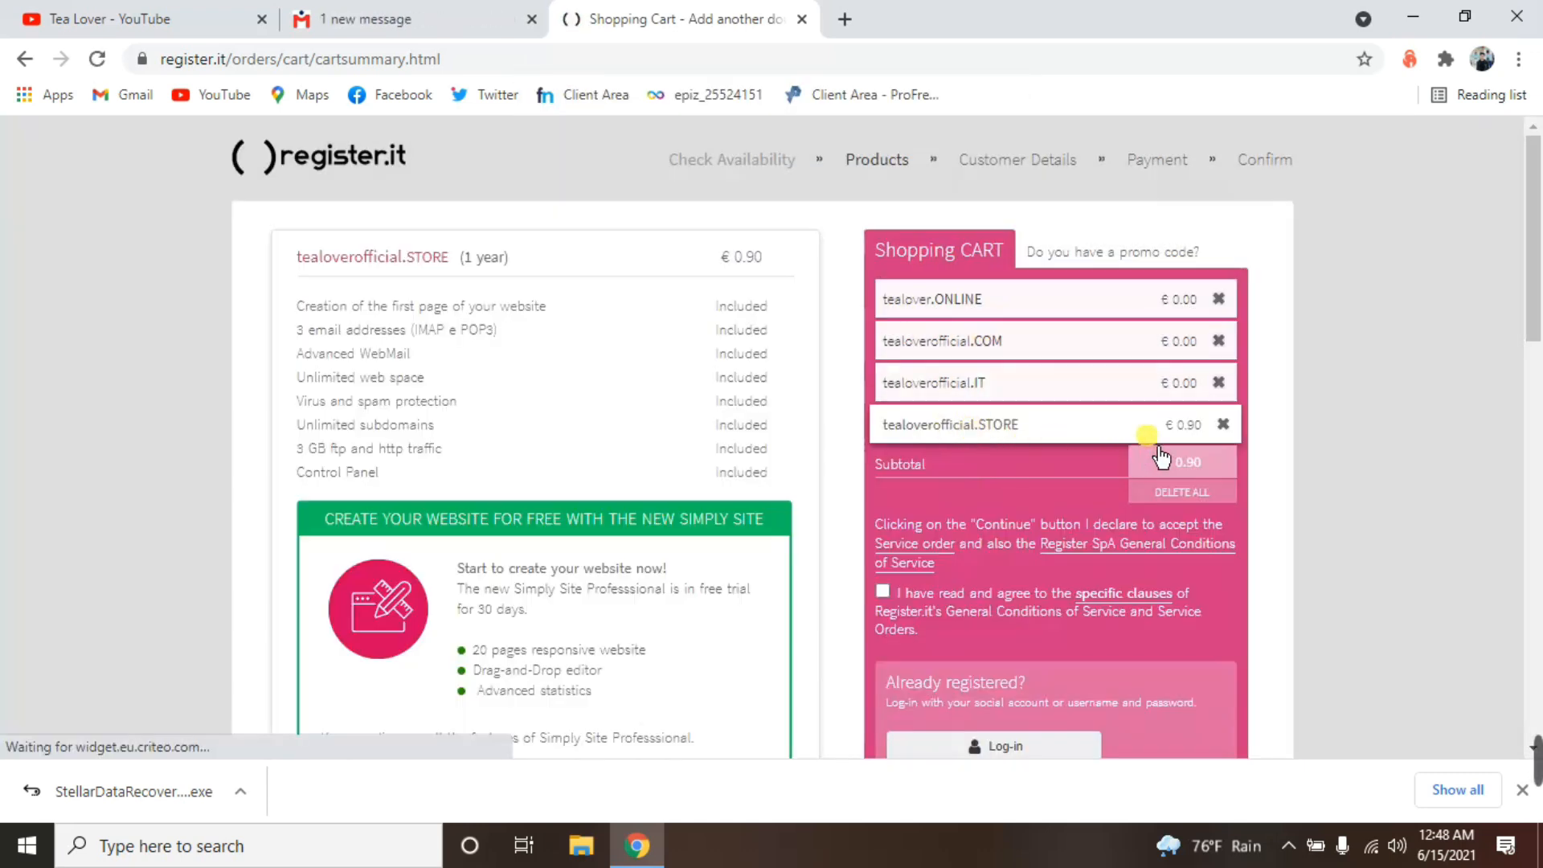
click(1222, 424)
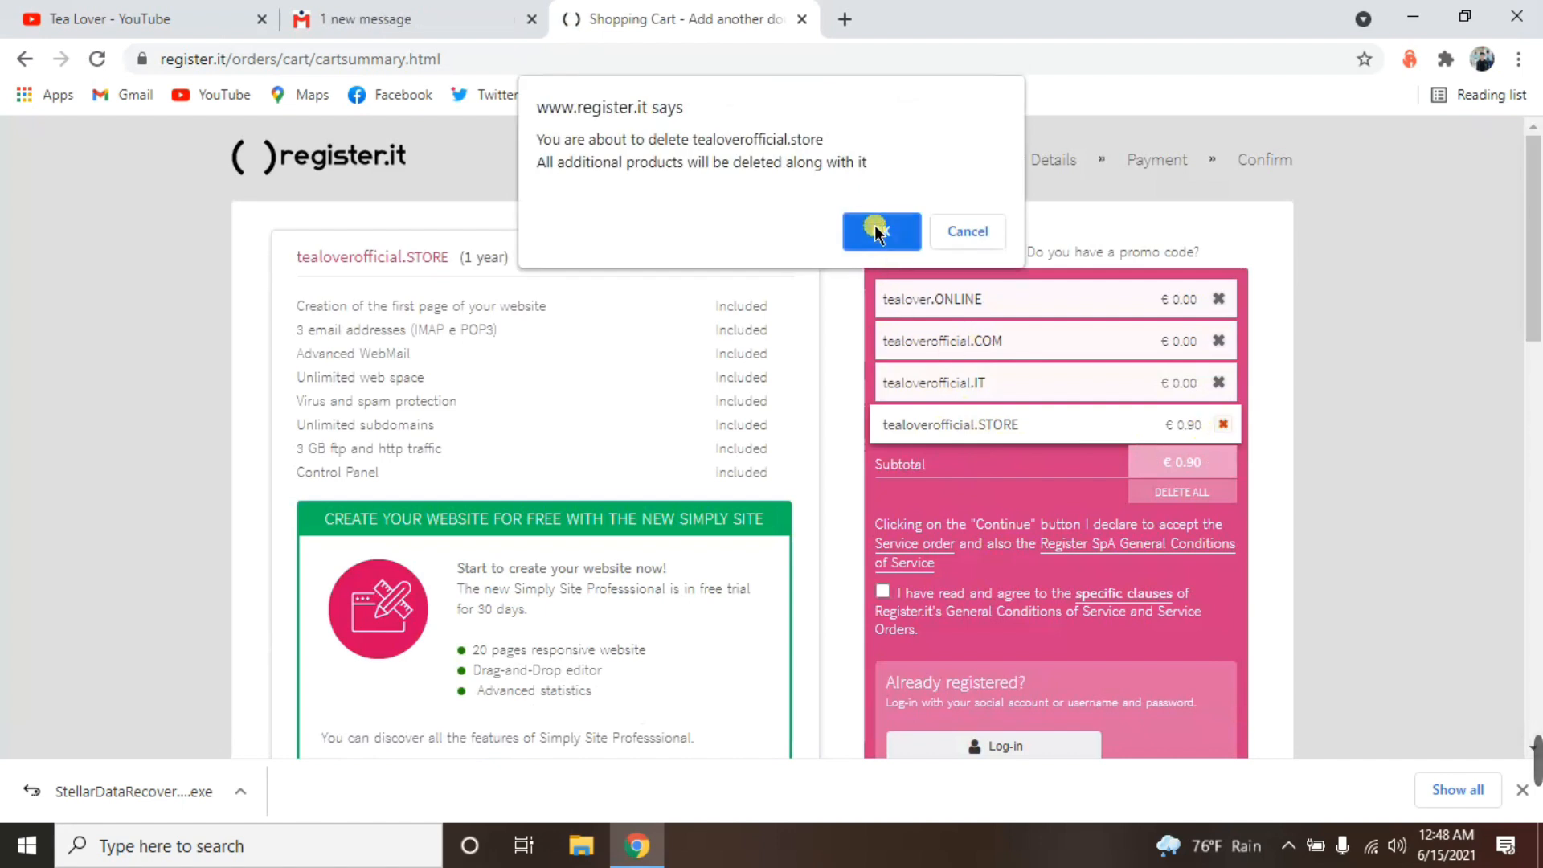
click(881, 232)
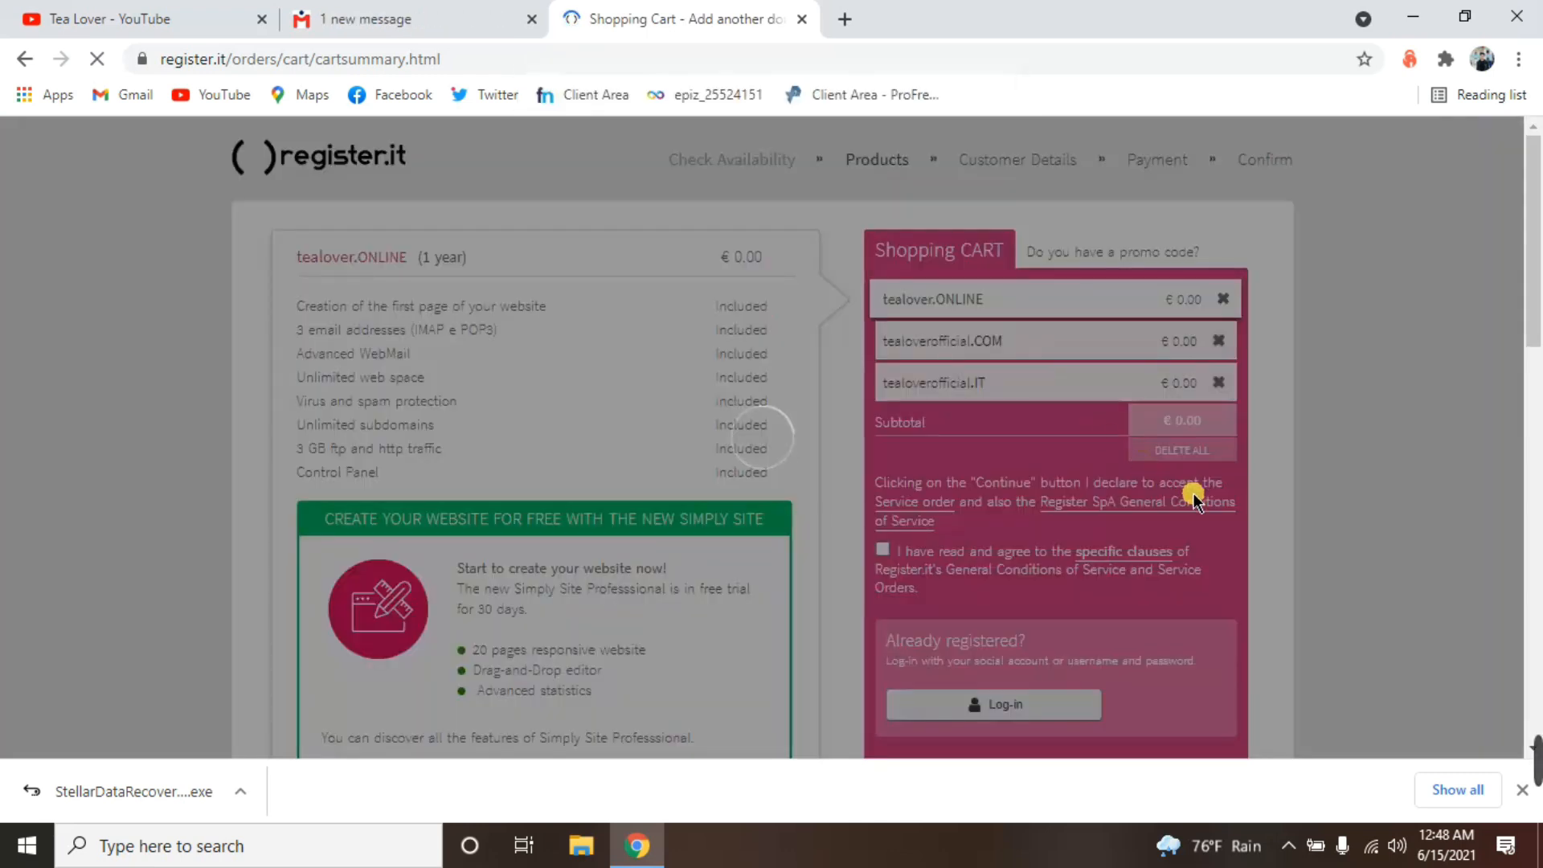
Remove tealover.ONLINE, set the .IT period, and tick the specific clauses checkbox.
click(1224, 299)
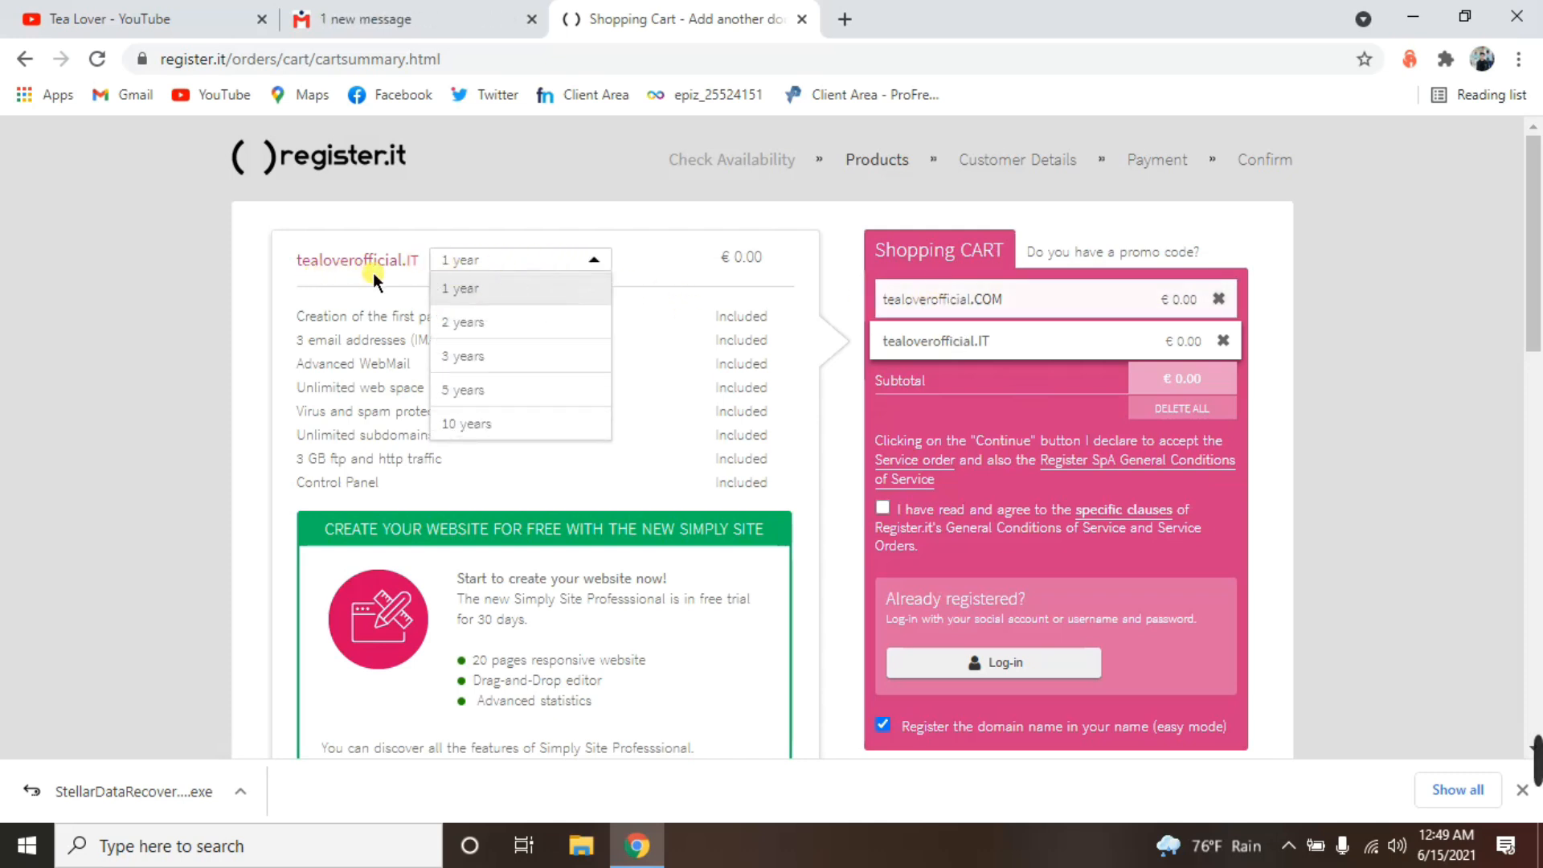
click(467, 423)
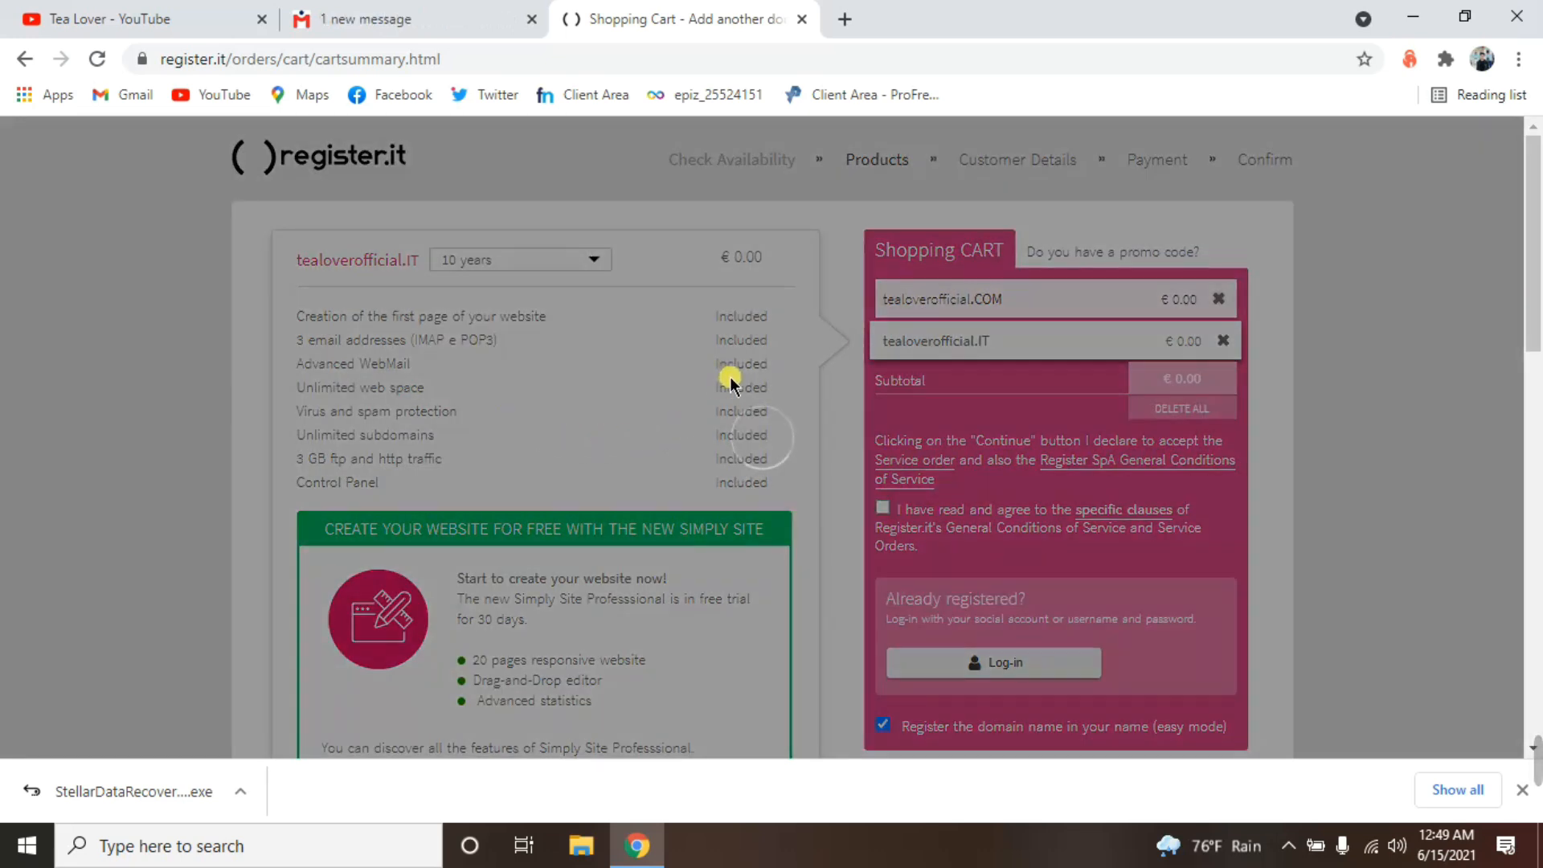
mouse_move(743, 306)
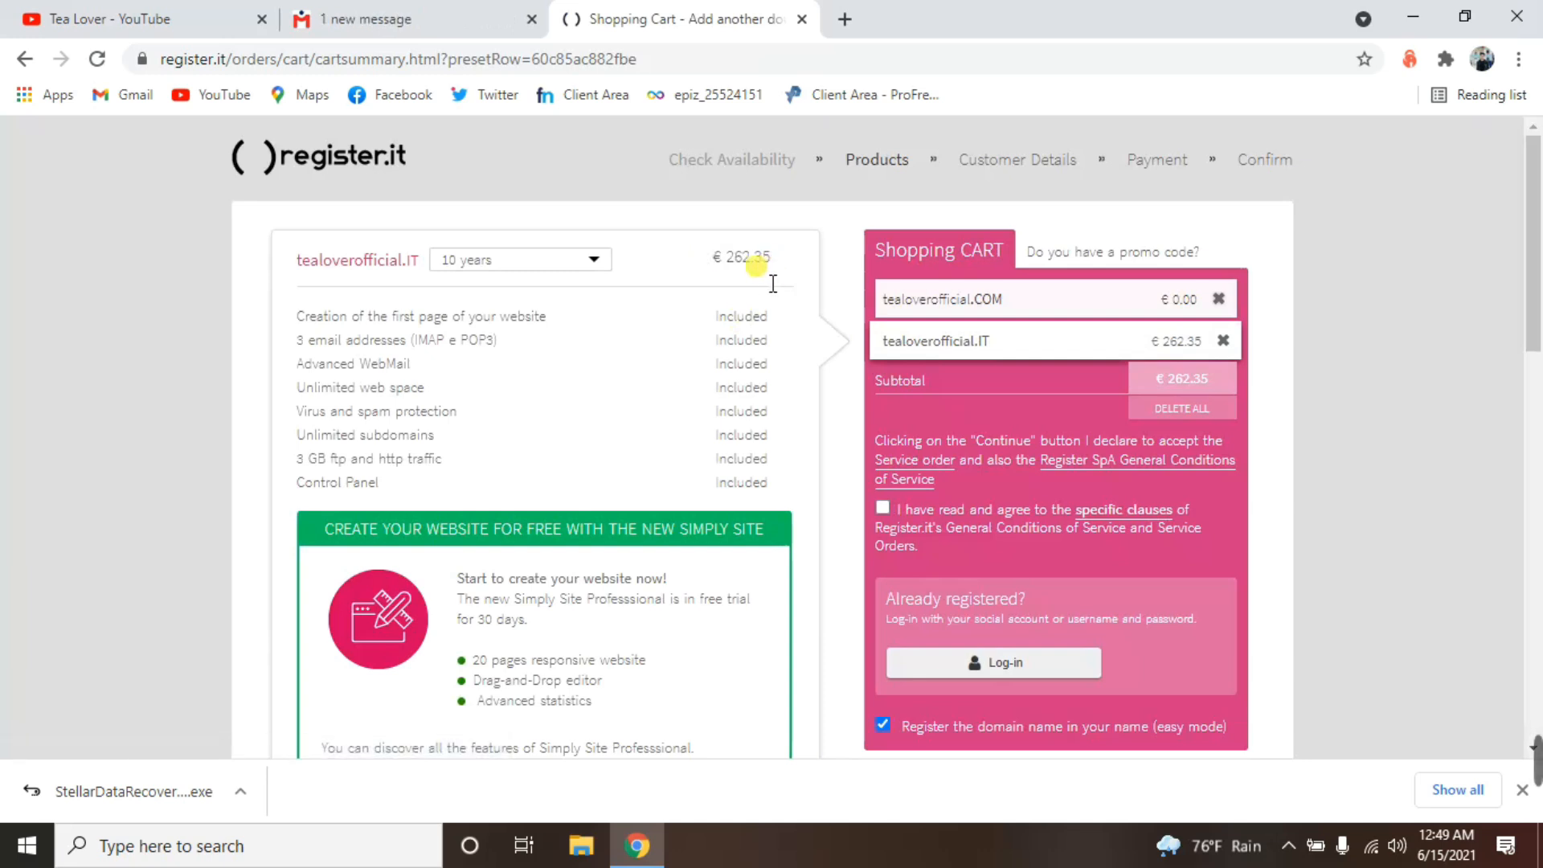
click(520, 259)
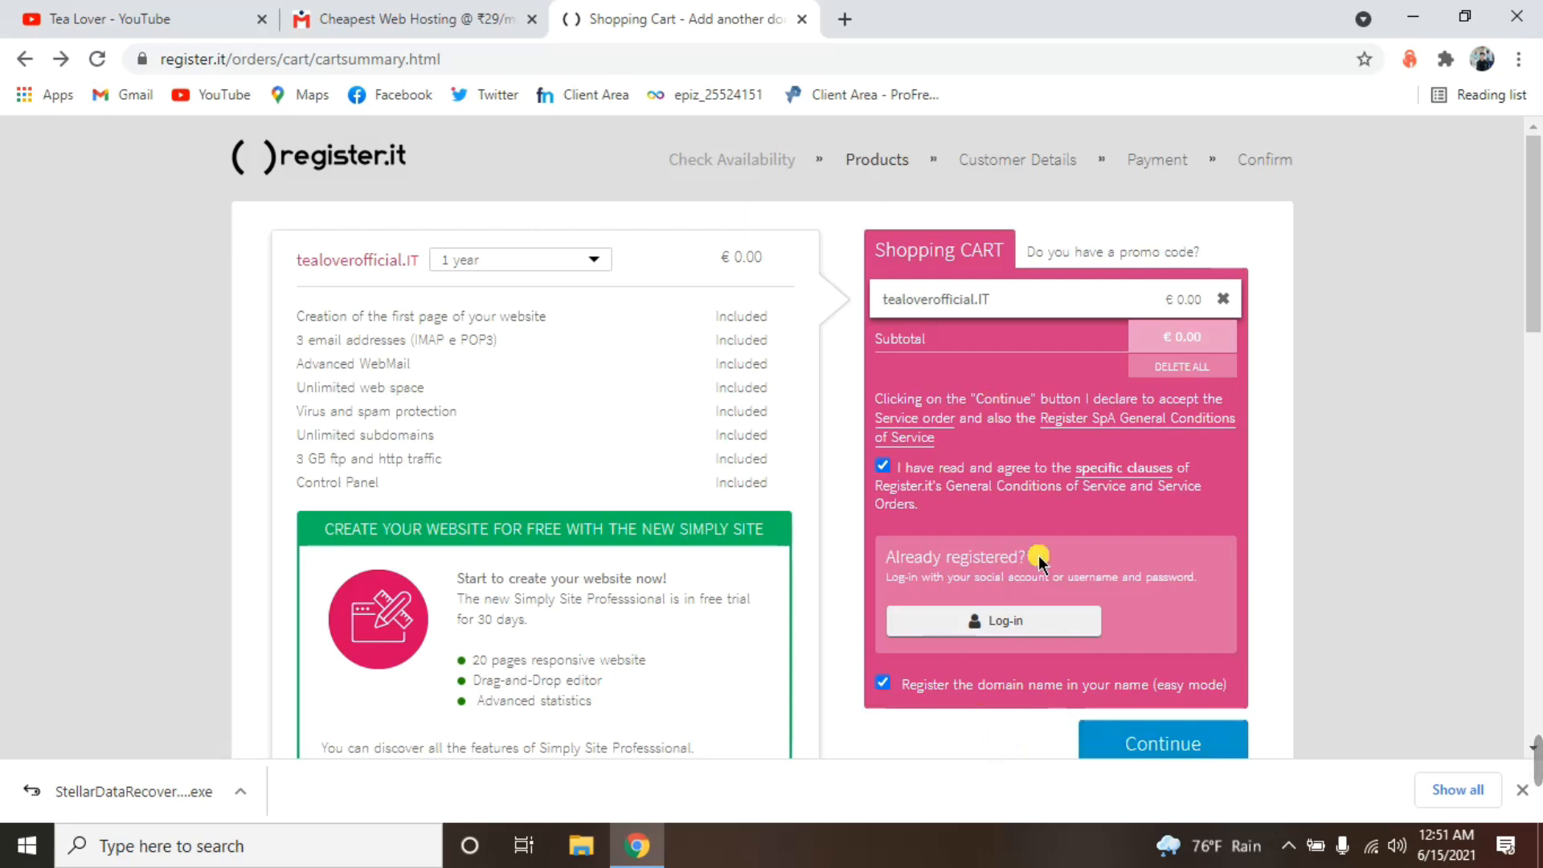
Continue from the €0.00 cart and choose an owner category for tealoverofficial.it.
click(1163, 744)
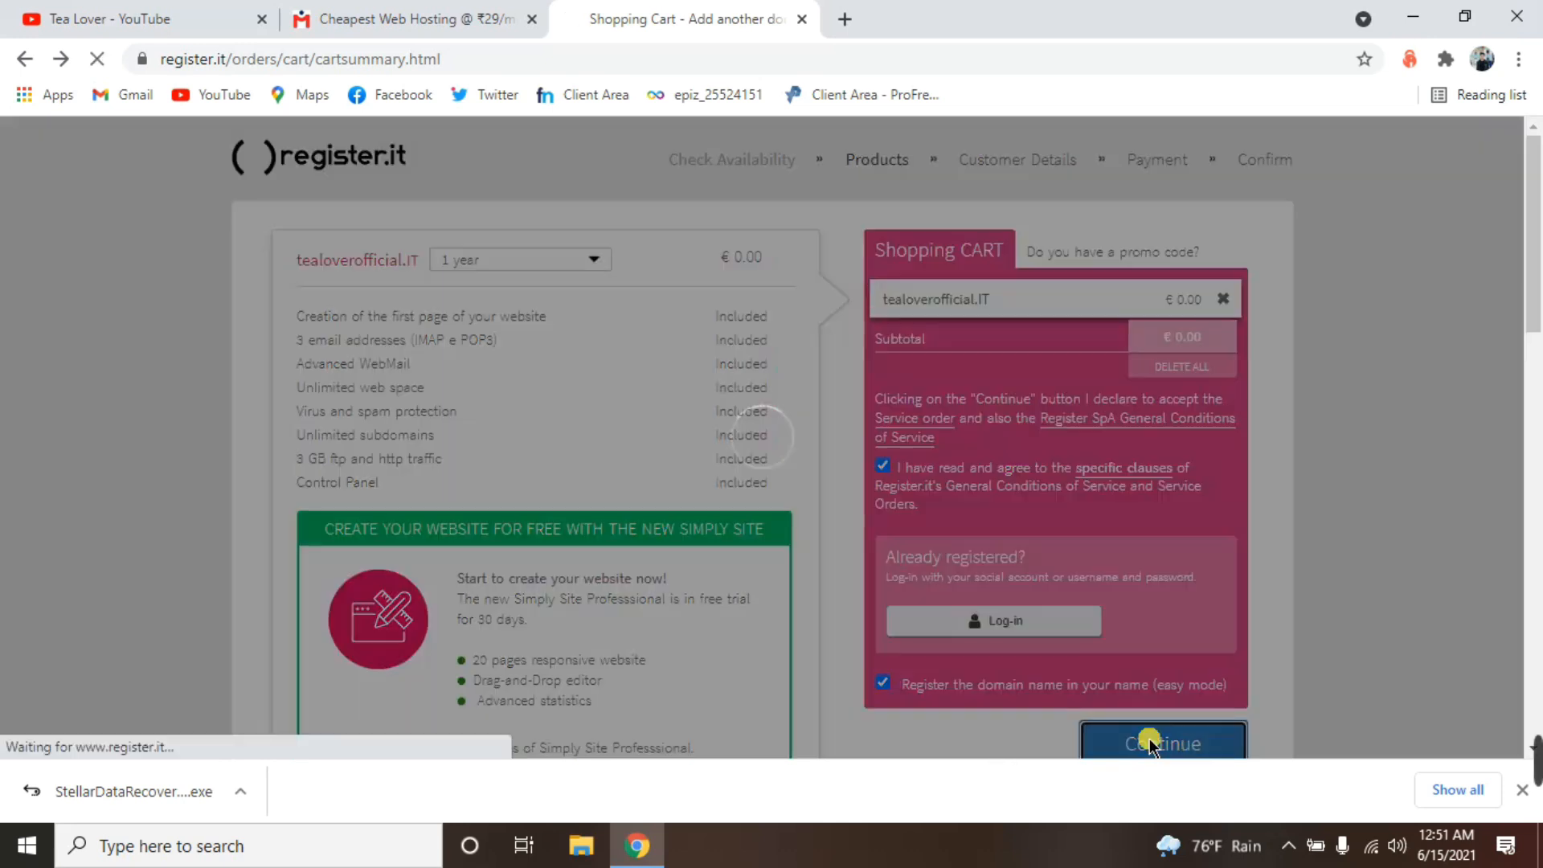
click(1162, 742)
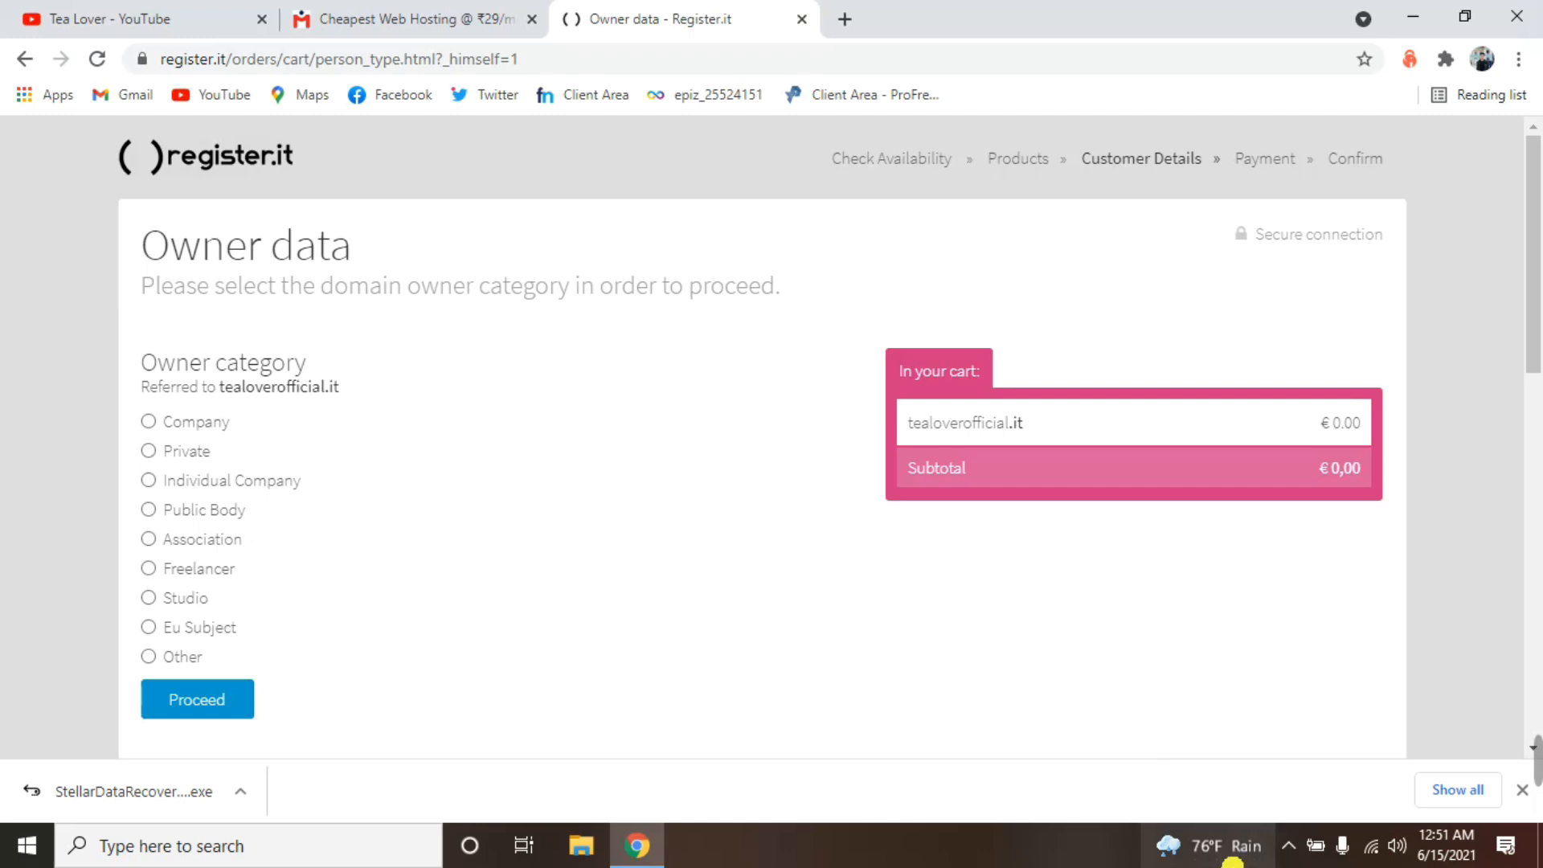
mouse_move(536, 459)
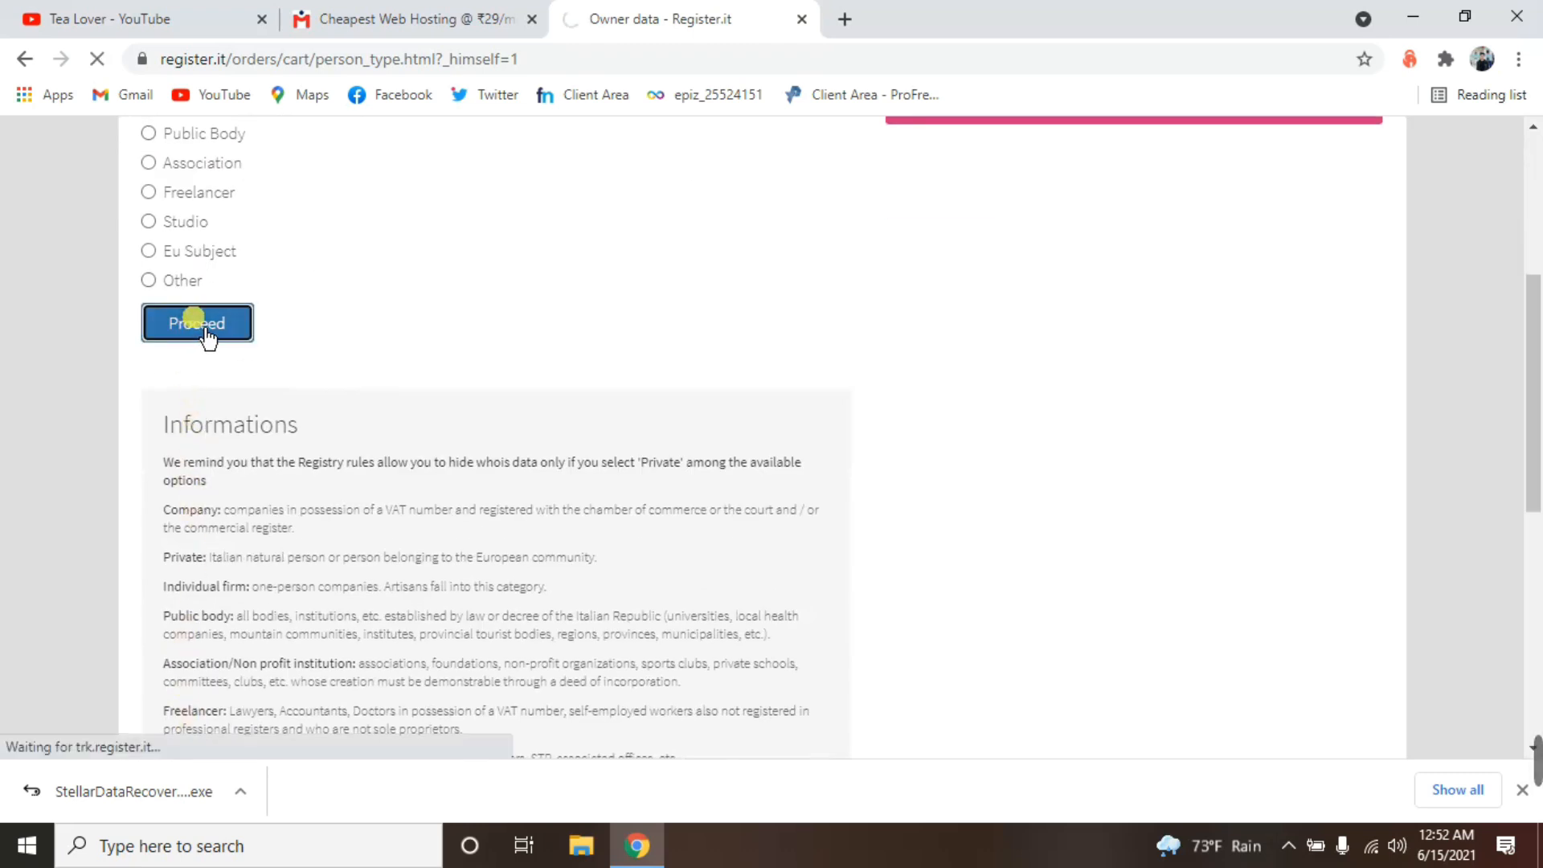
Submit the owner category, scroll the Registration Data form, and switch to the Norway address generator.
click(197, 323)
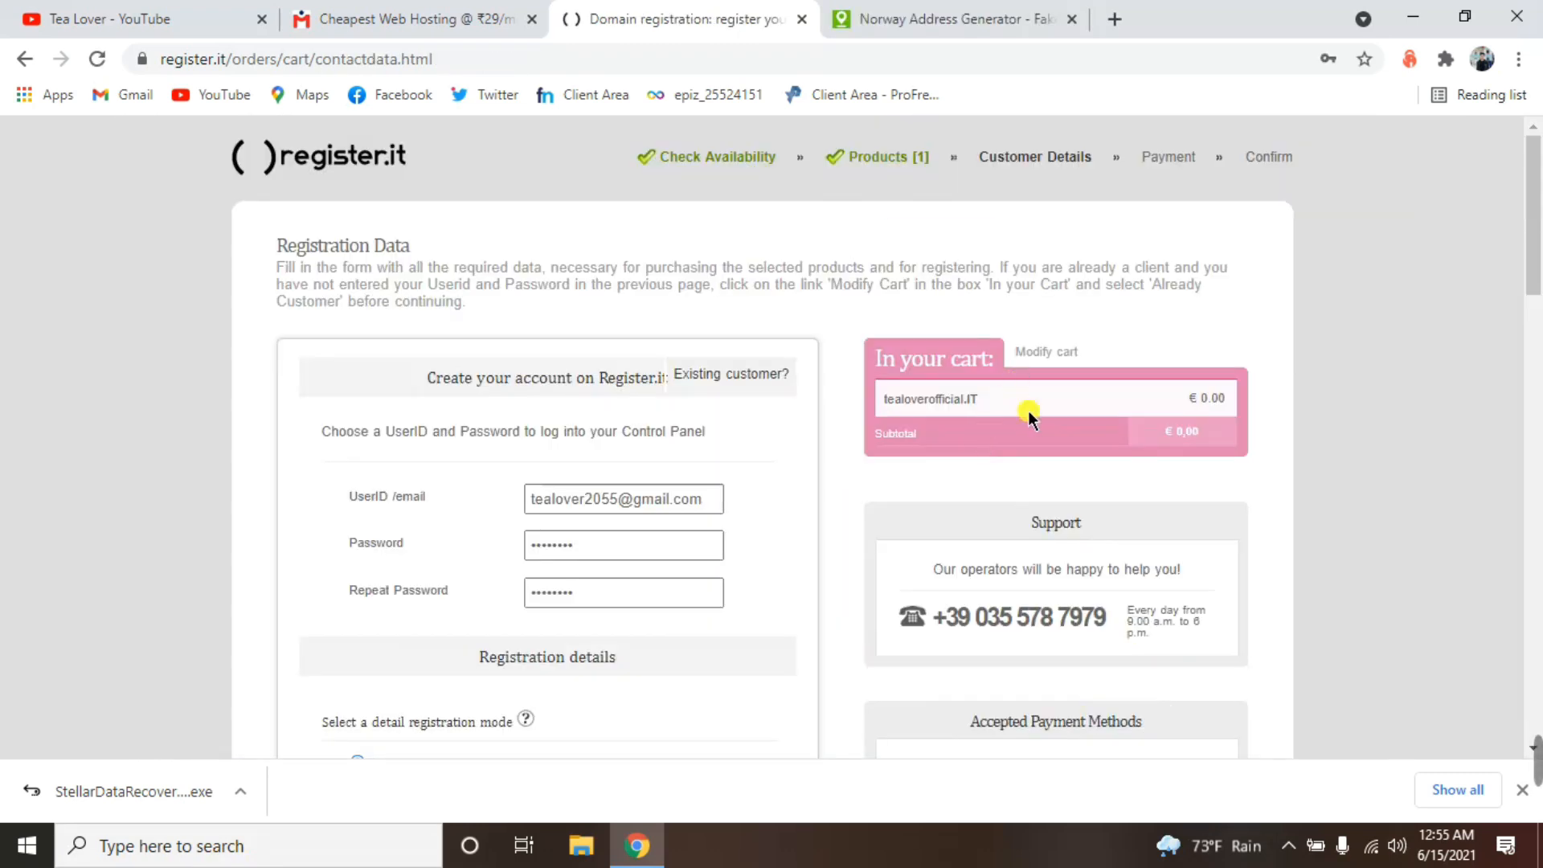
mouse_move(481, 249)
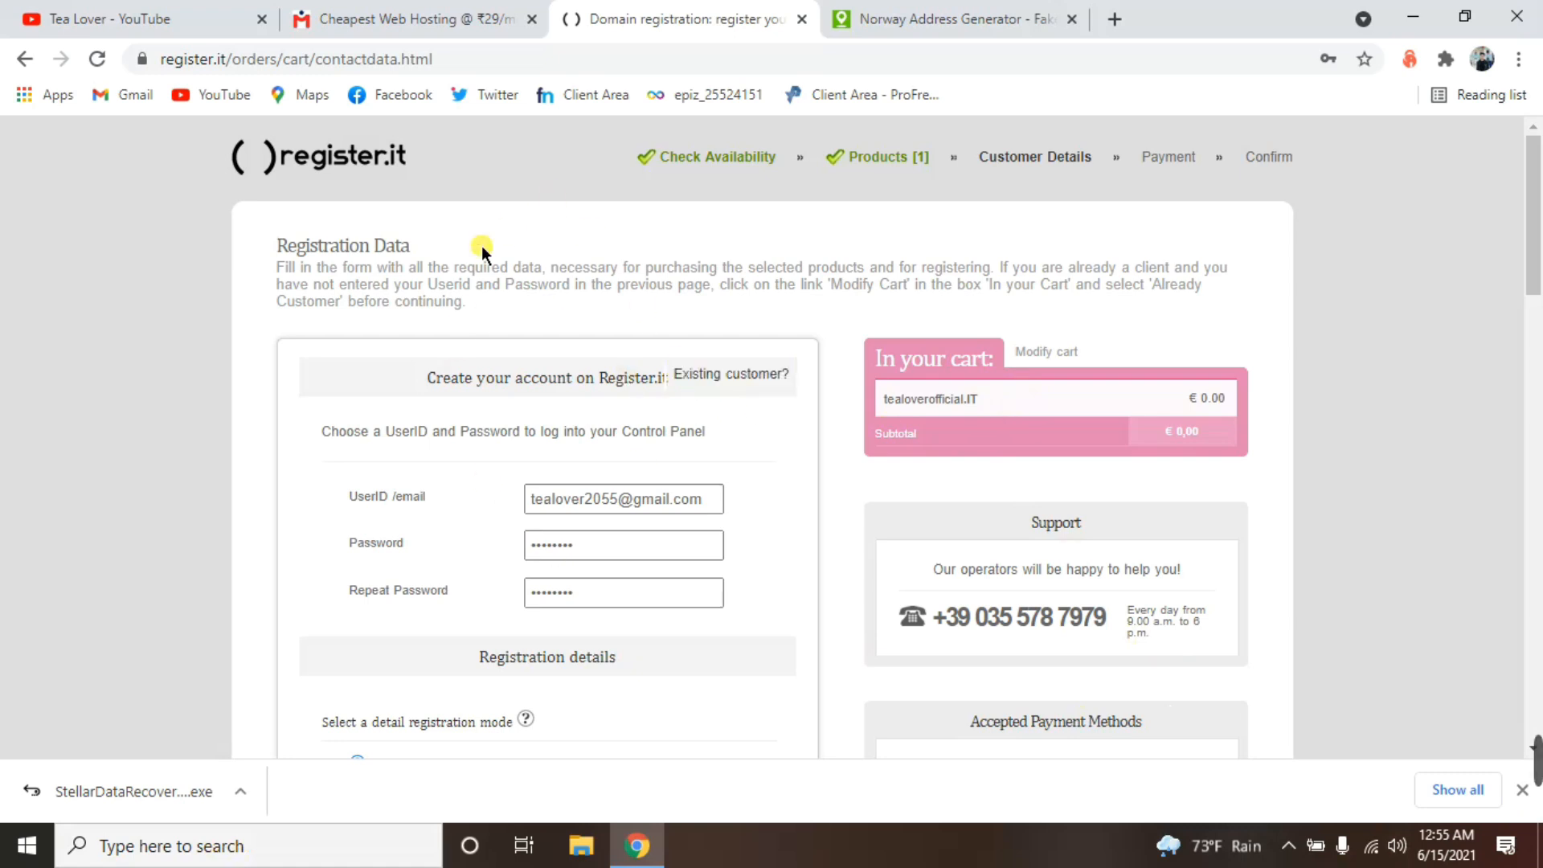
scroll(down, 3)
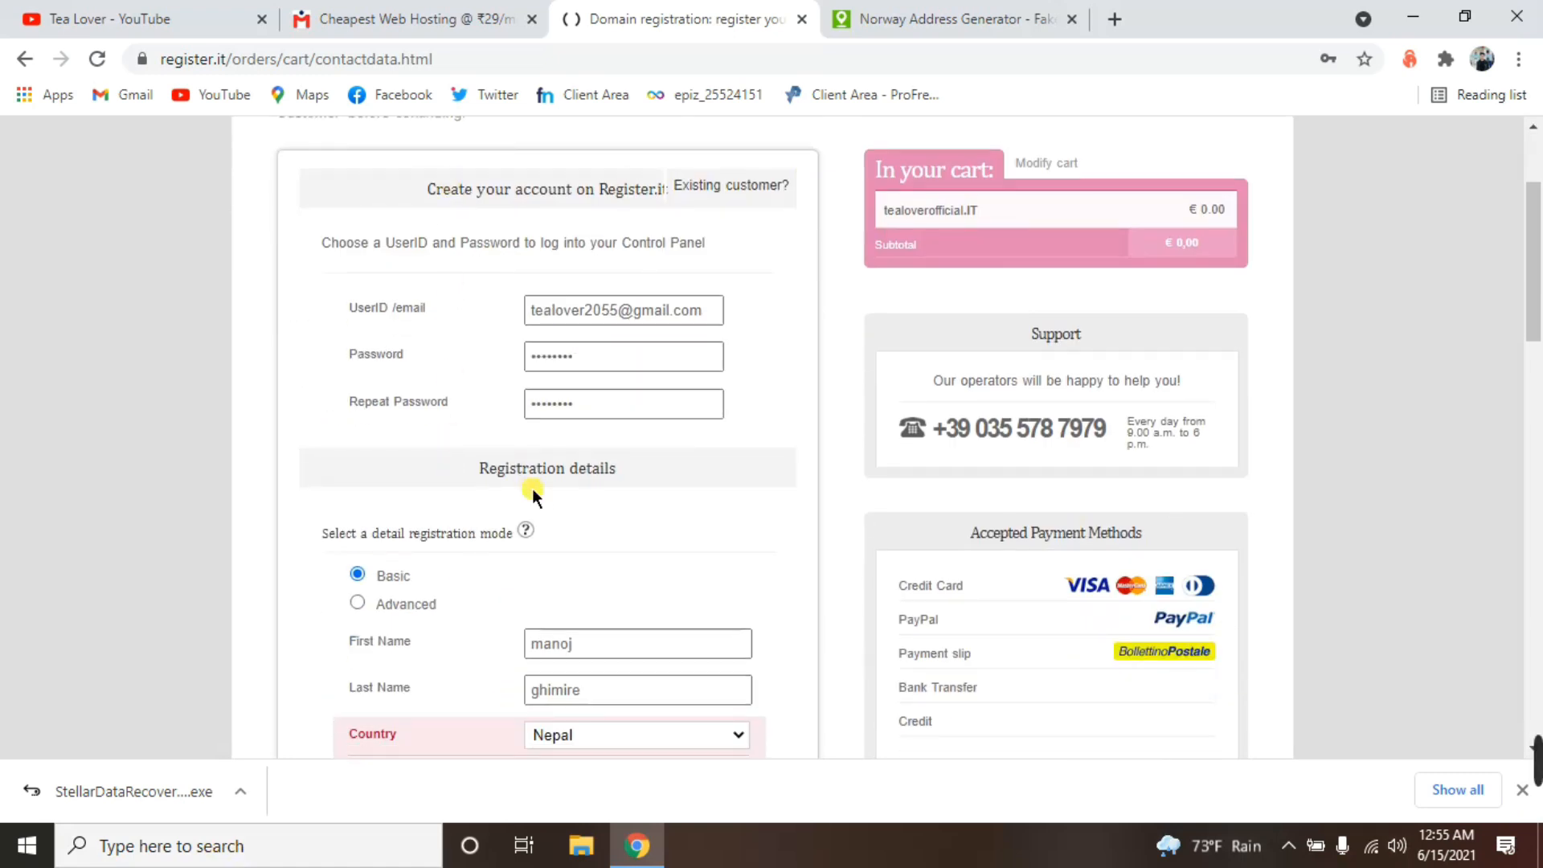
scroll(down, 3)
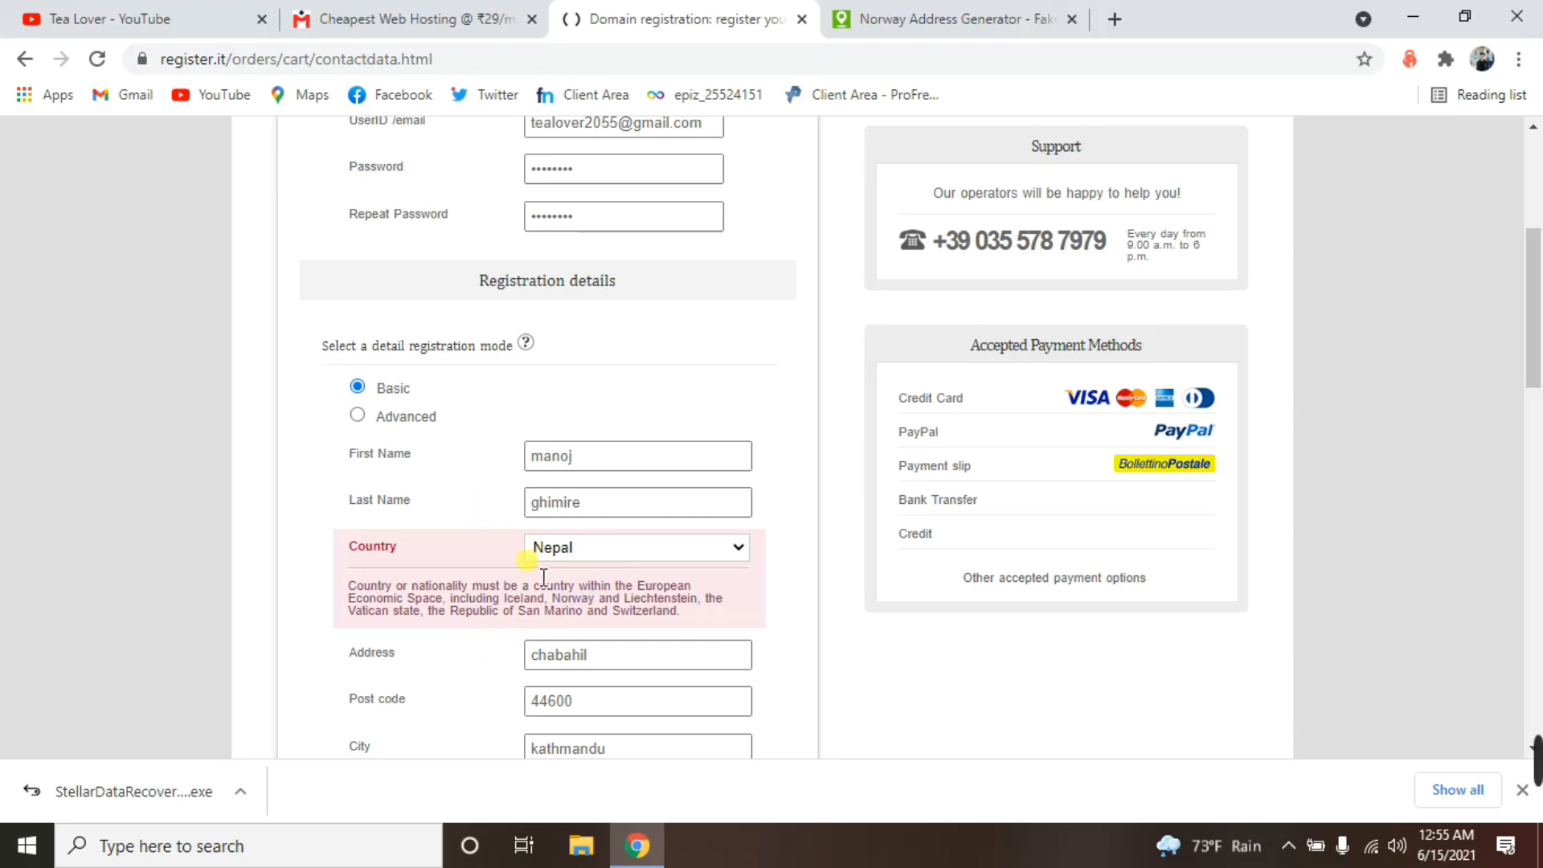
click(950, 20)
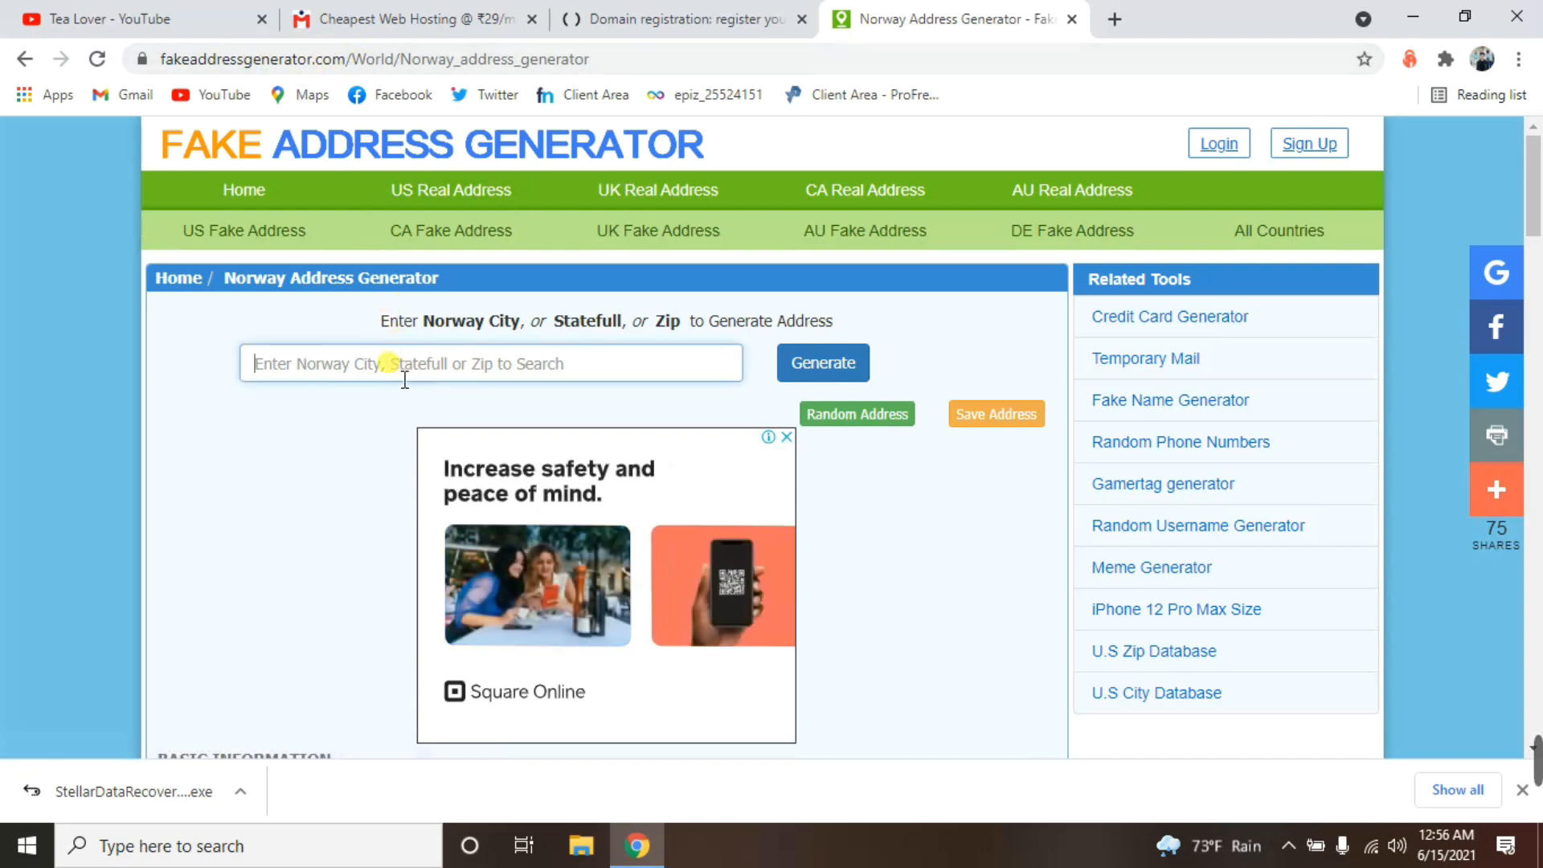
Compare the registration form with the Norwegian fake identity, then move to Mailwala hosting.
click(684, 20)
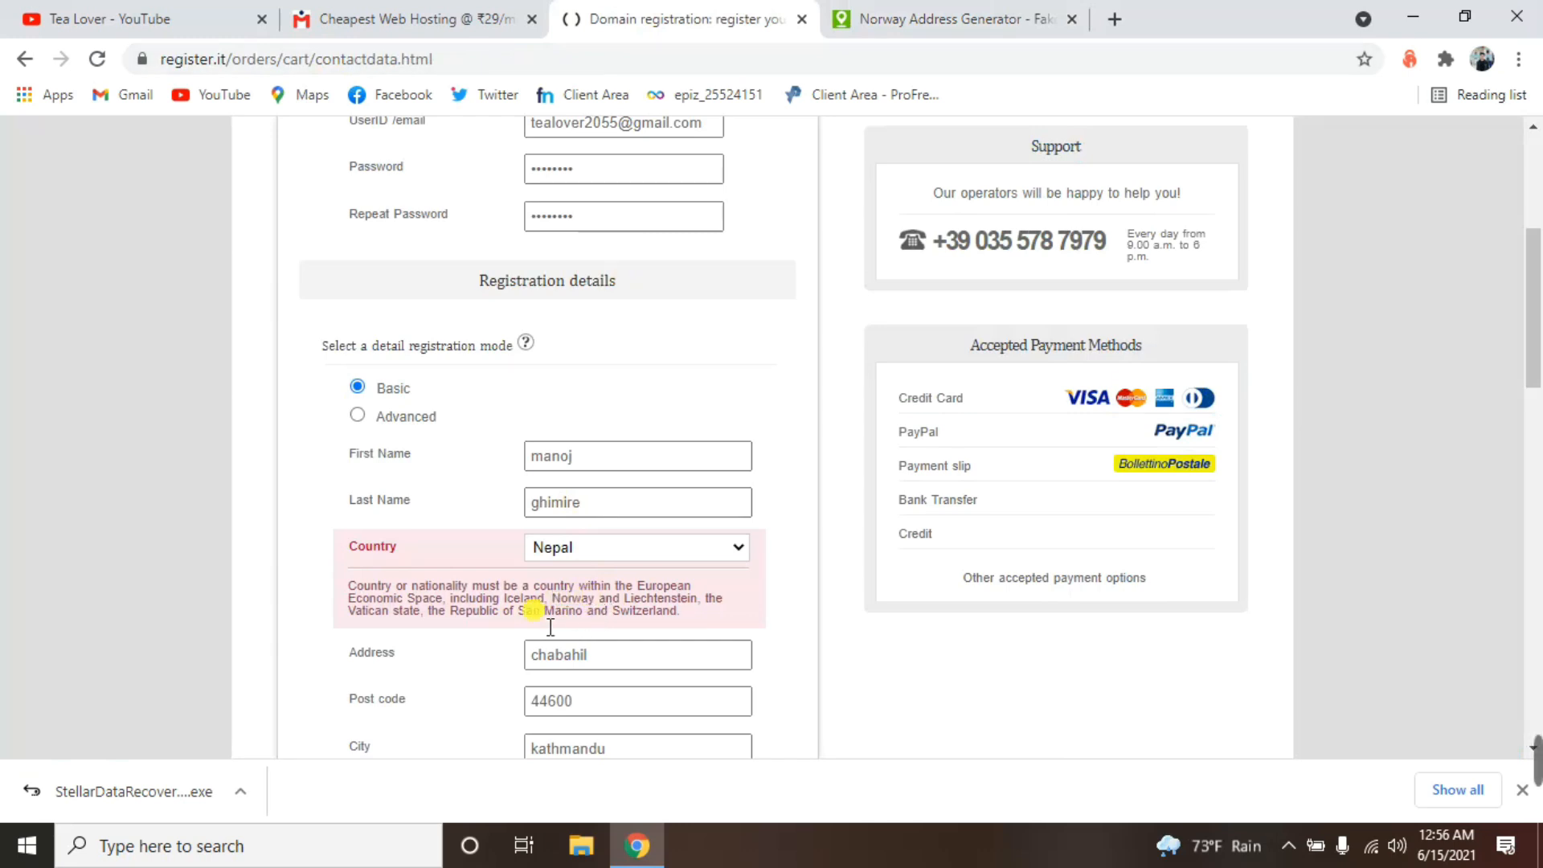
click(953, 20)
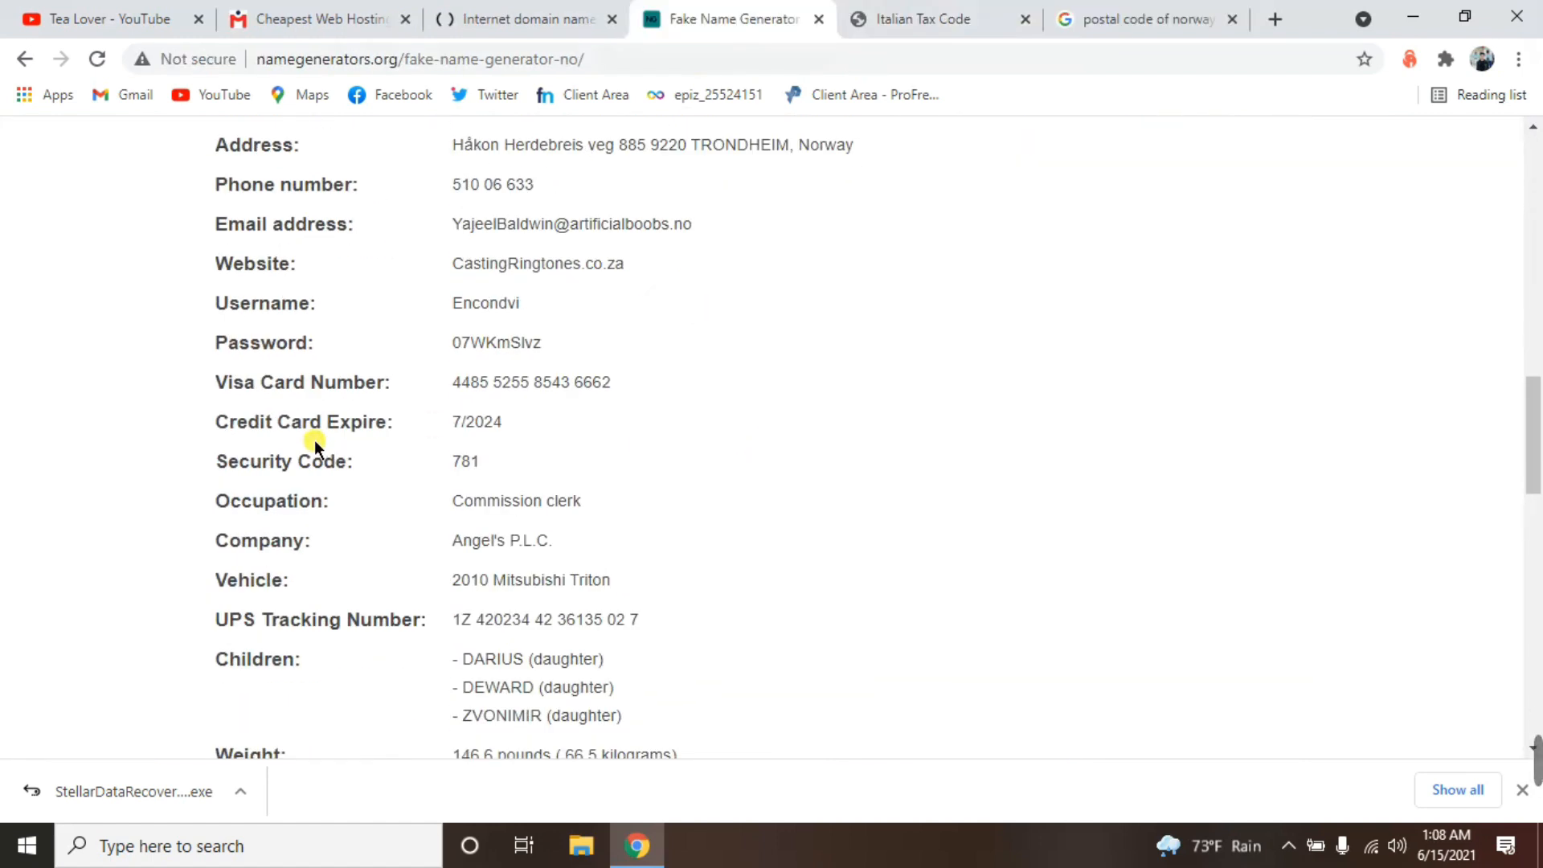
mouse_move(308, 447)
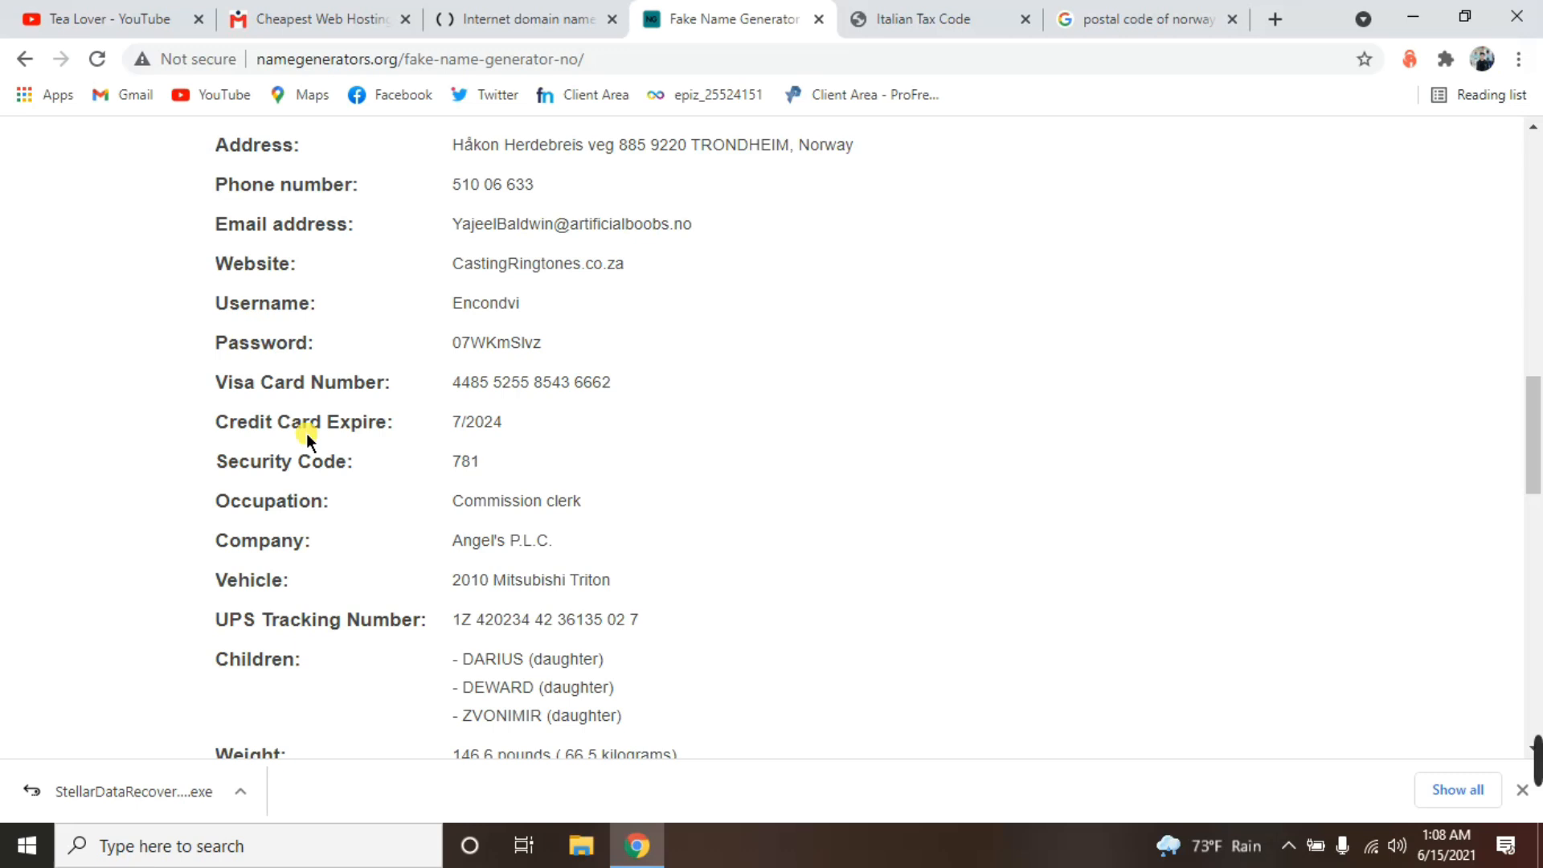
click(317, 19)
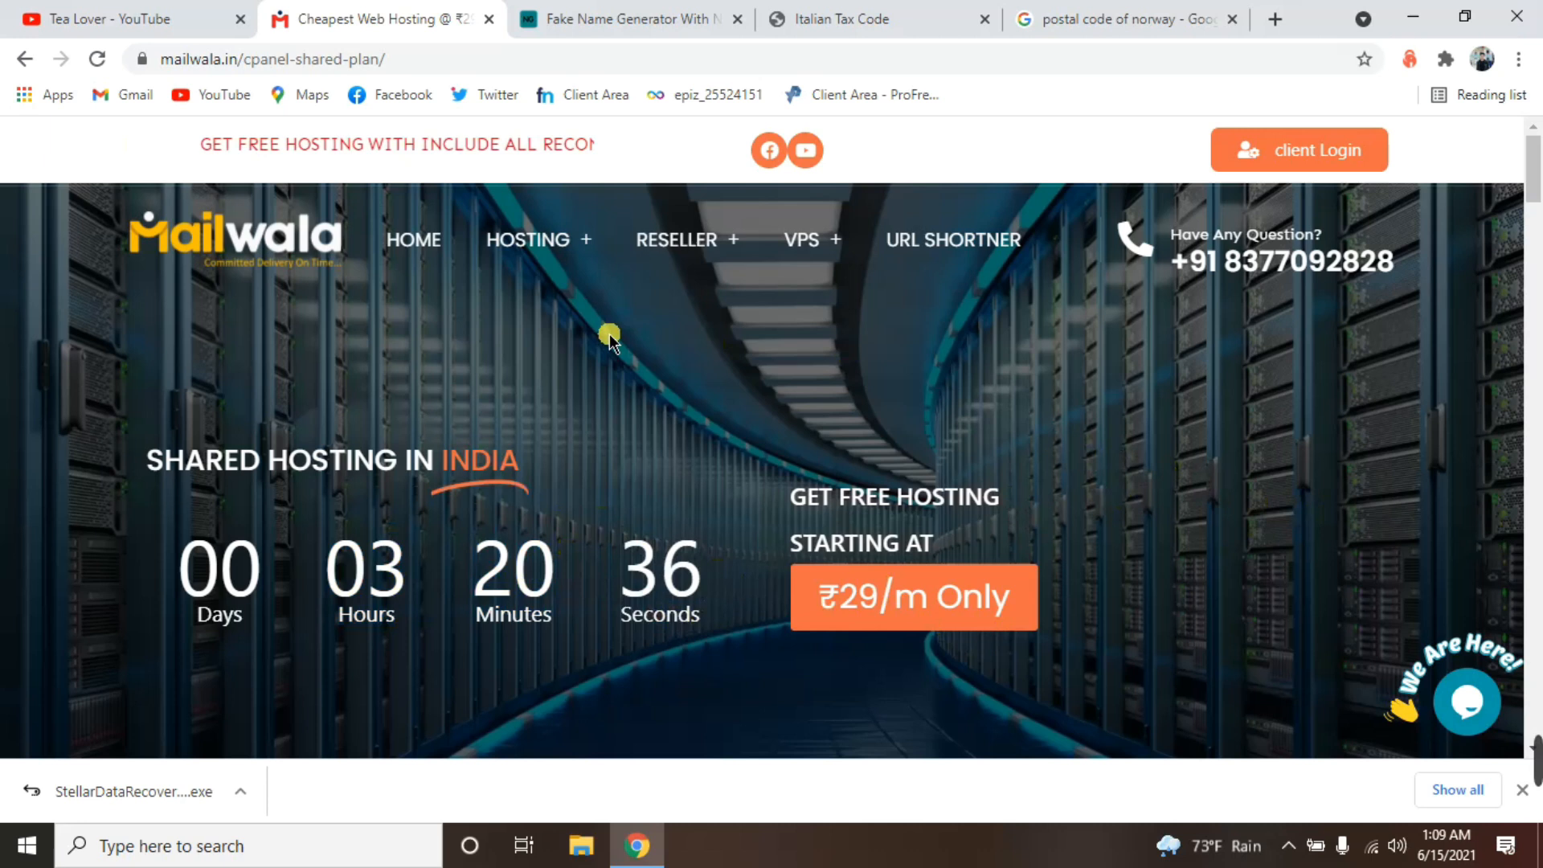
Scroll through Mailwala's shared hosting plans and choose Buy Now on the ₹0 Free Web Hosting plan.
scroll(down, 3)
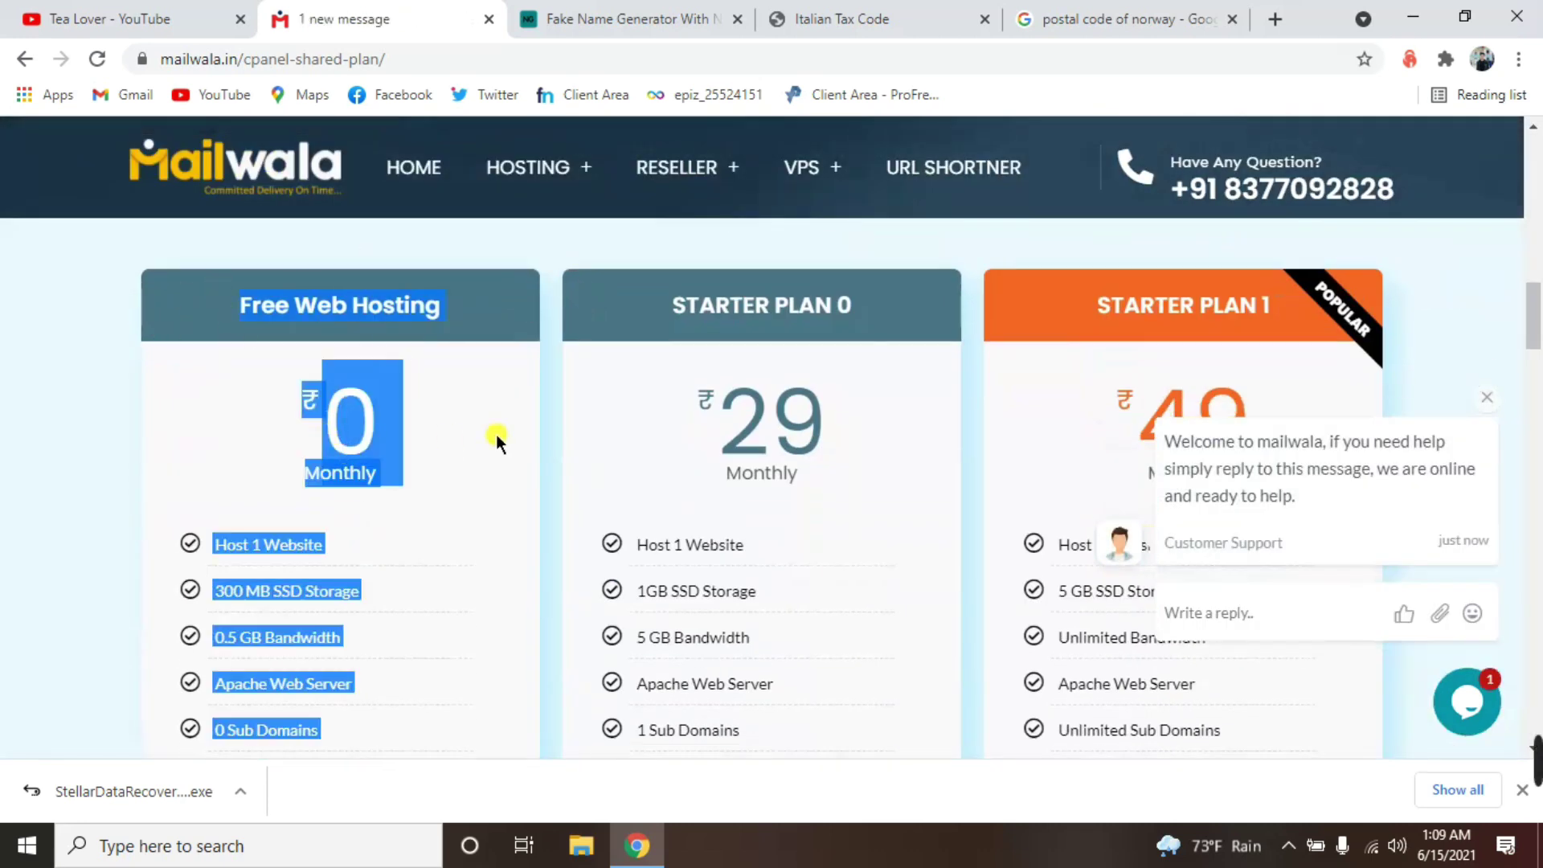
scroll(down, 3)
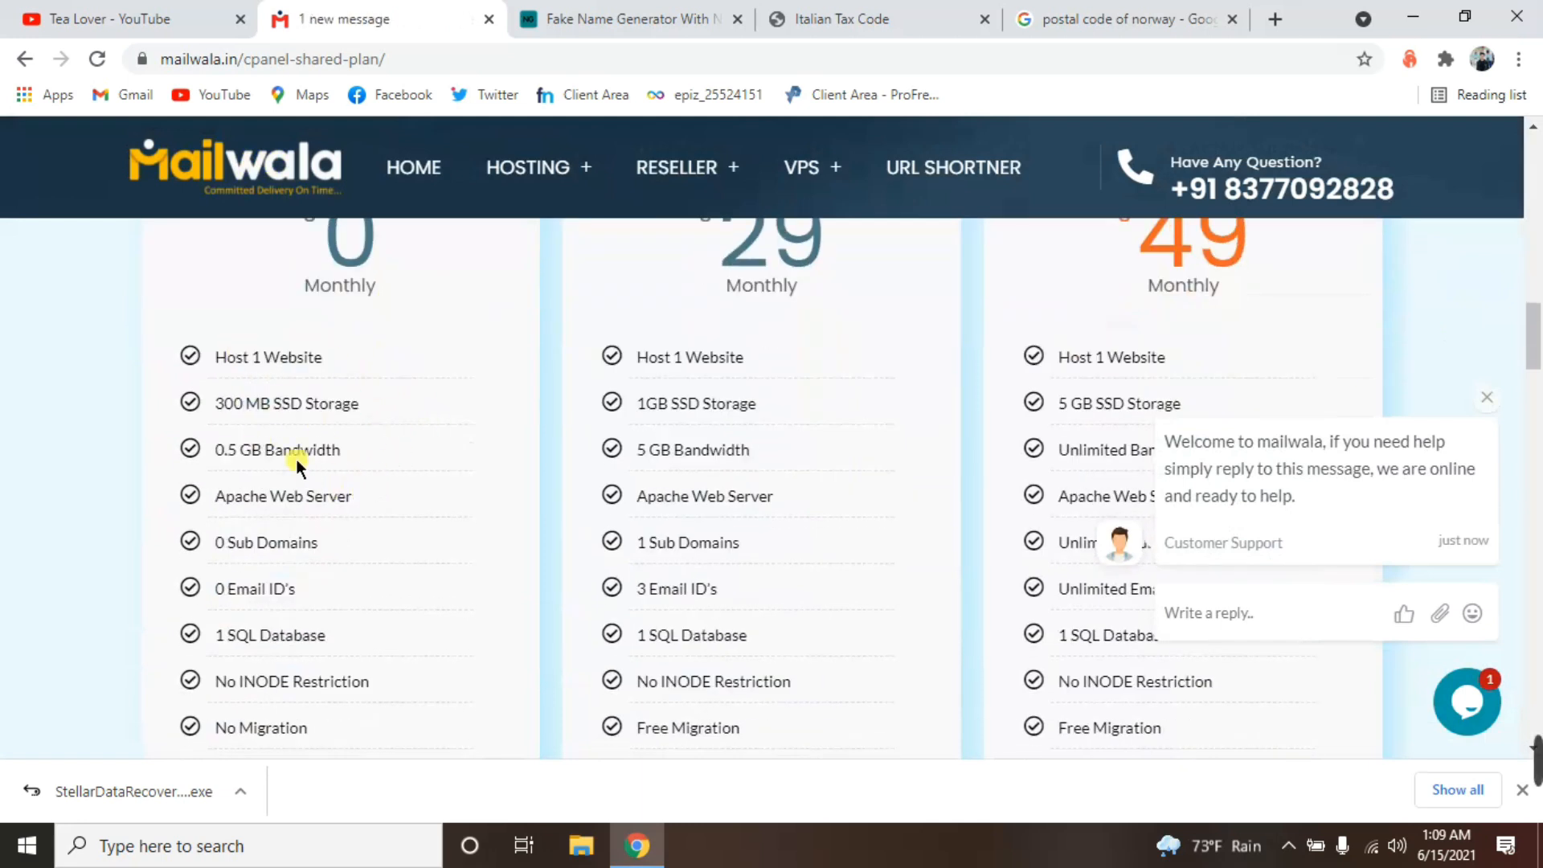
scroll(down, 3)
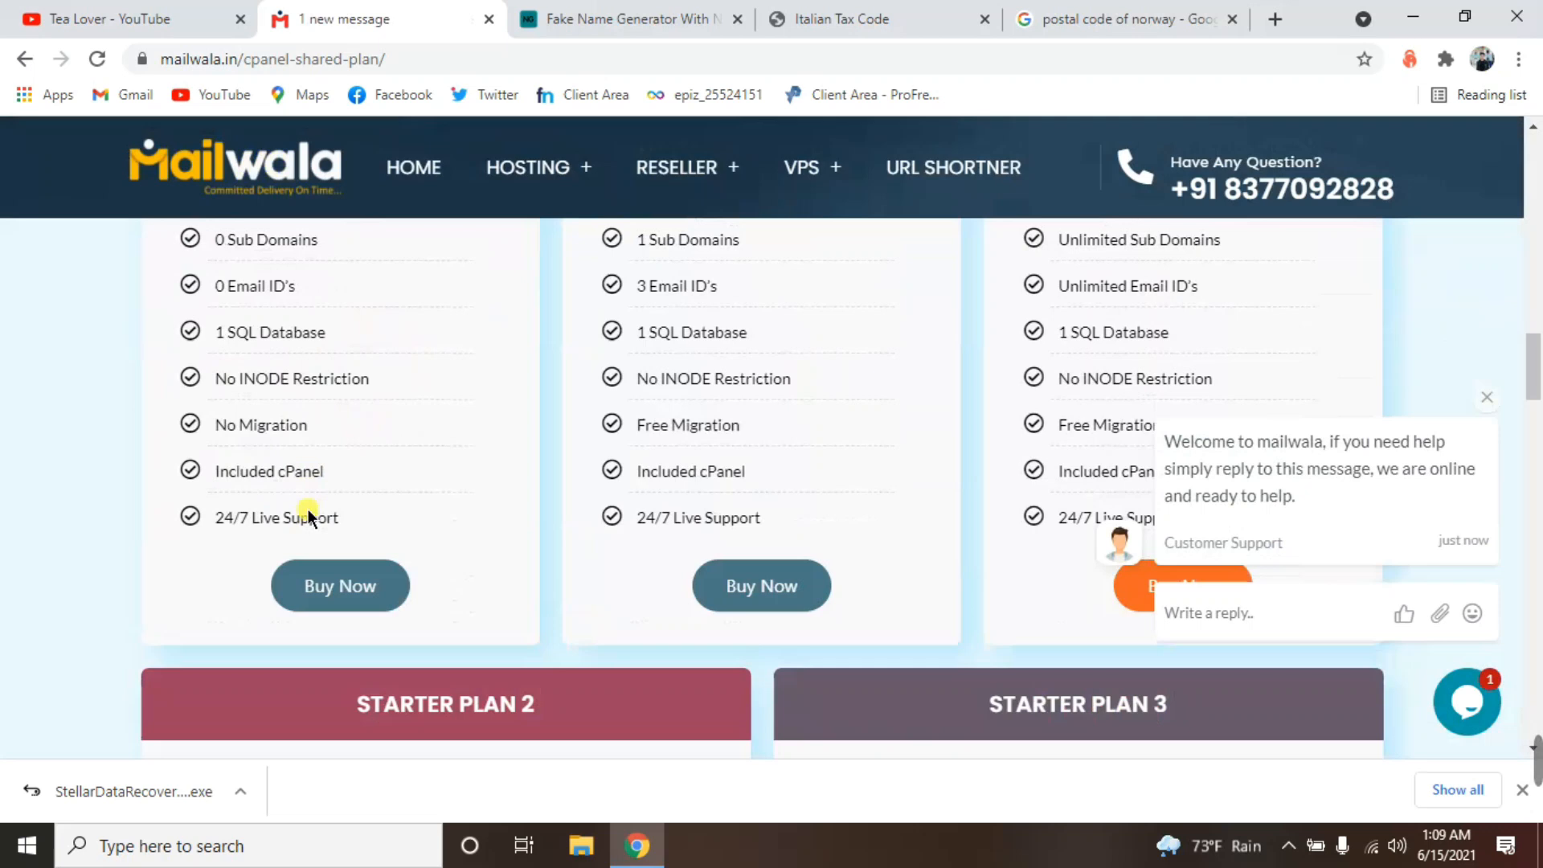
scroll(down, 3)
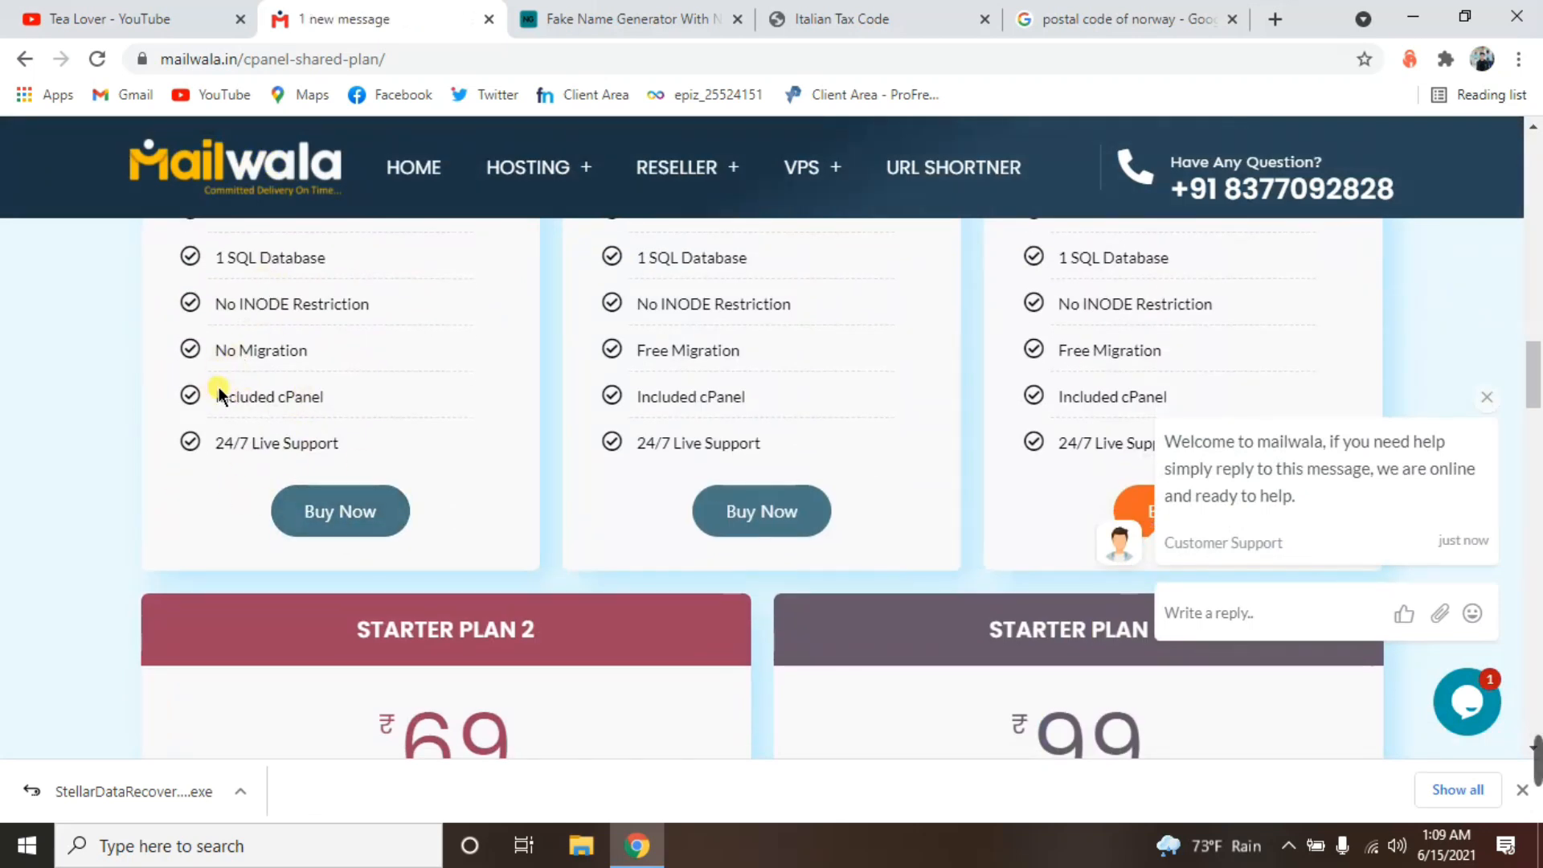
click(340, 511)
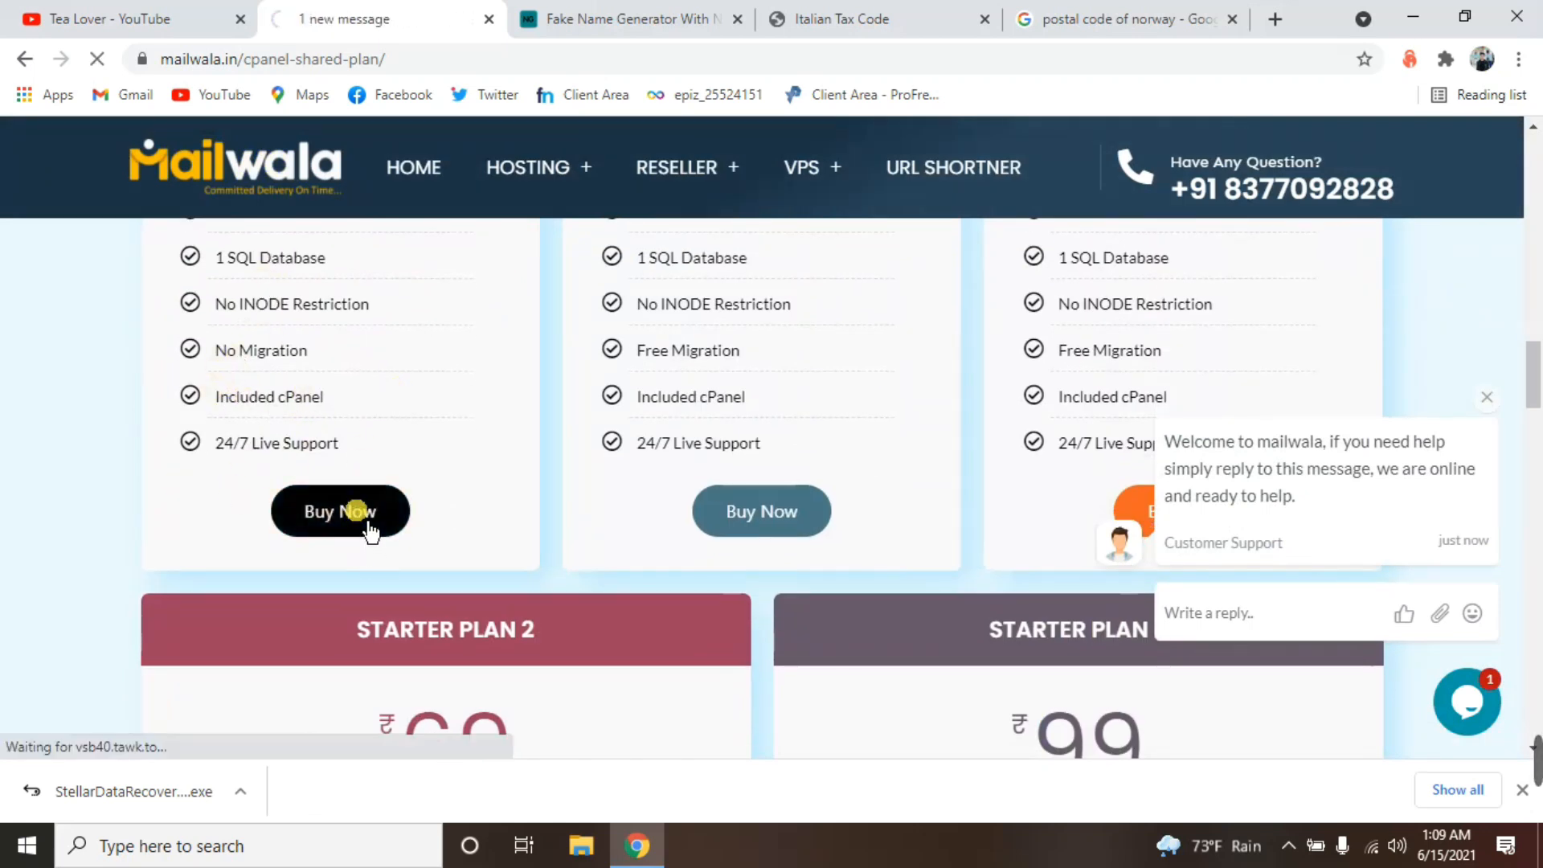
Attach the existing domain nepalliveupdate.com to the free hosting plan and proceed to checkout.
click(340, 511)
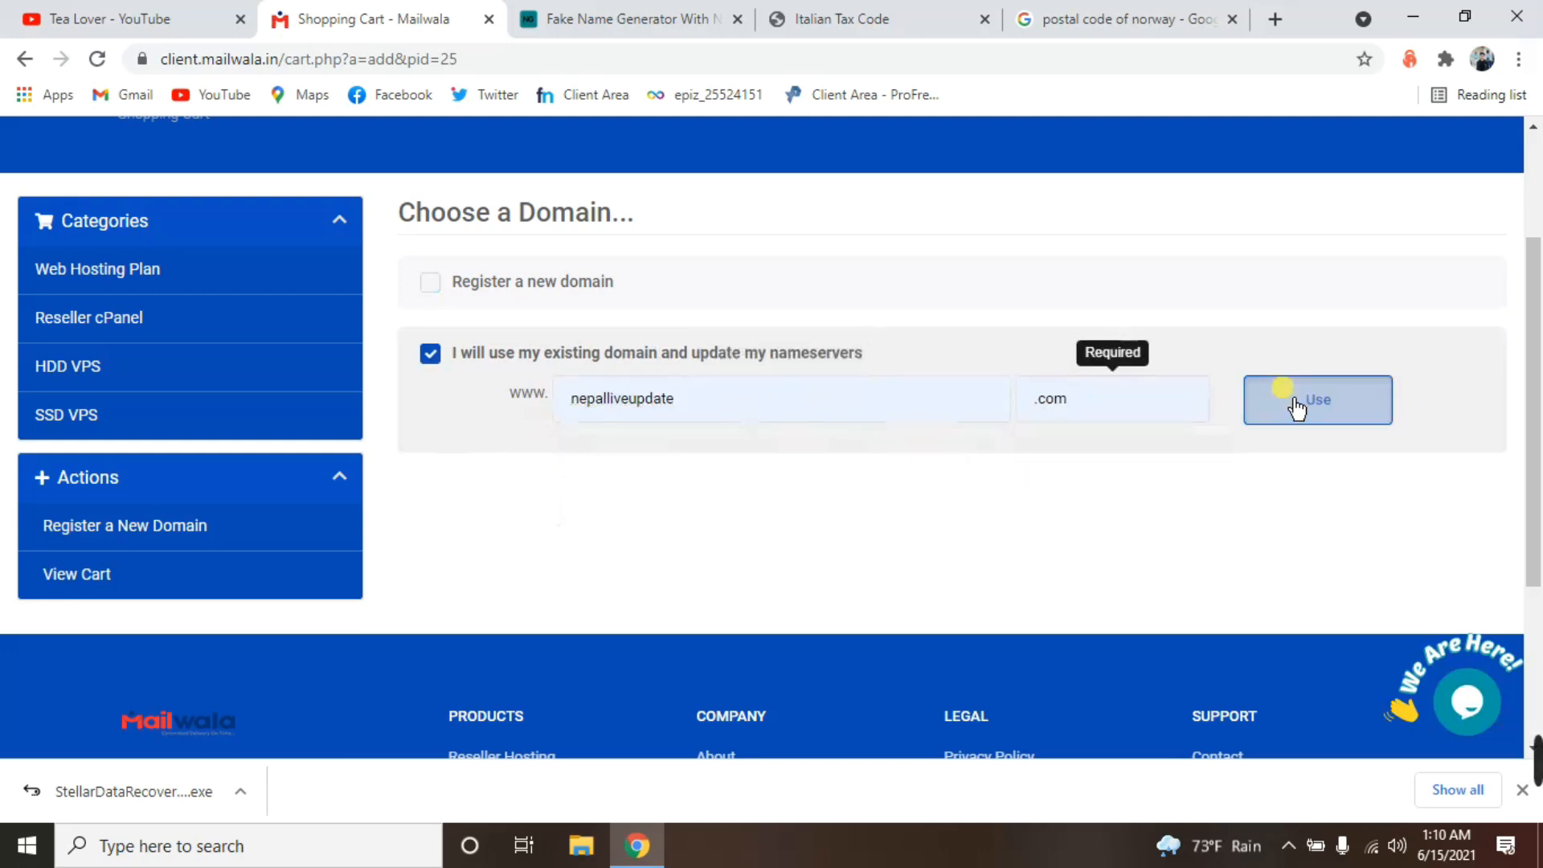
click(1318, 400)
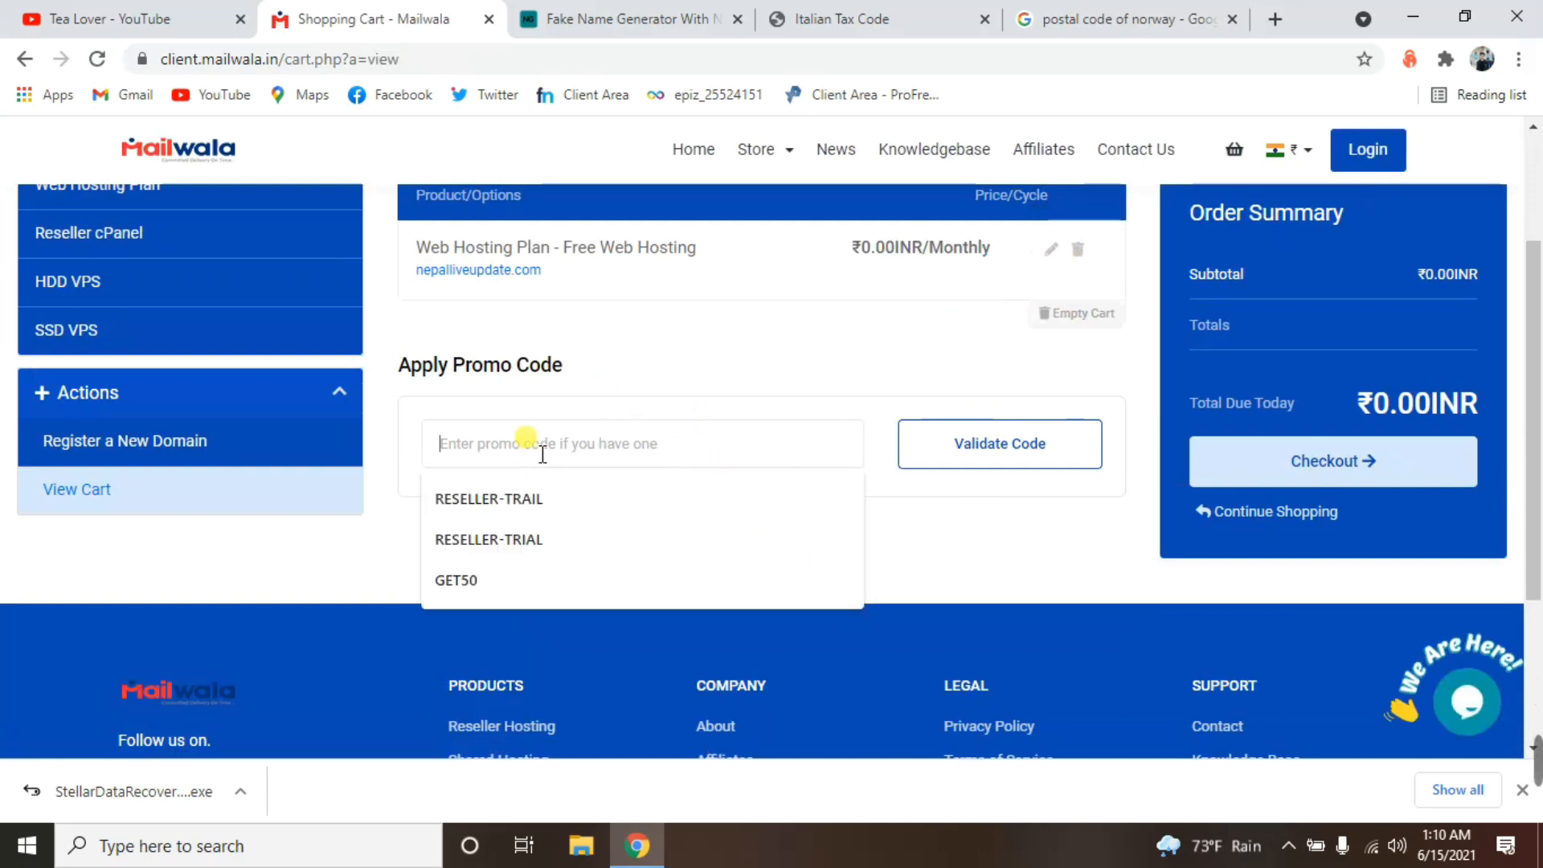
click(1333, 461)
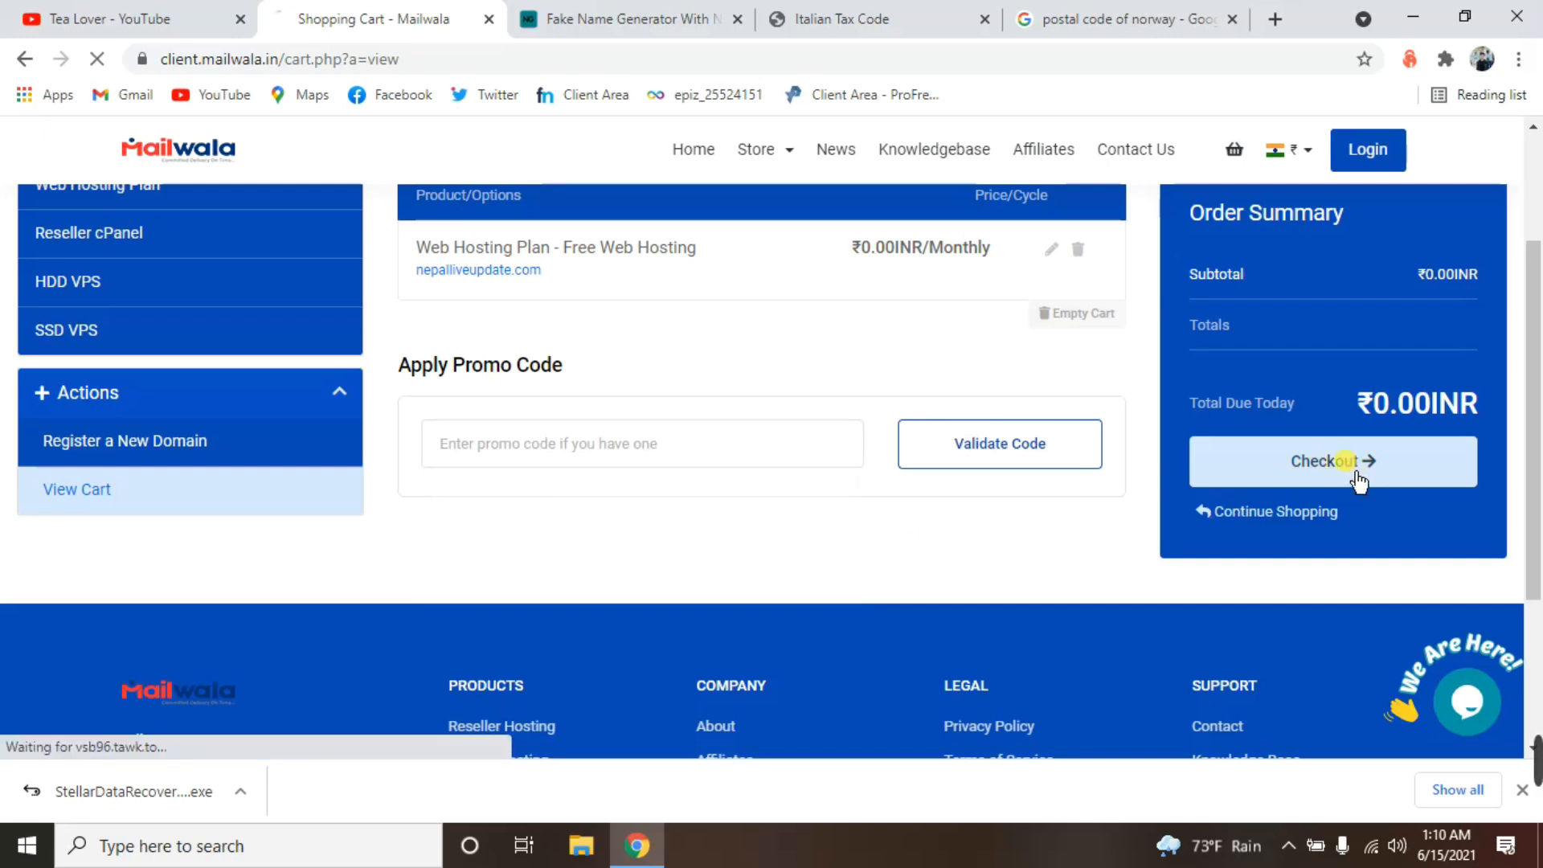
Fill in the account details and complete the ₹0.00 hosting order.
click(1333, 461)
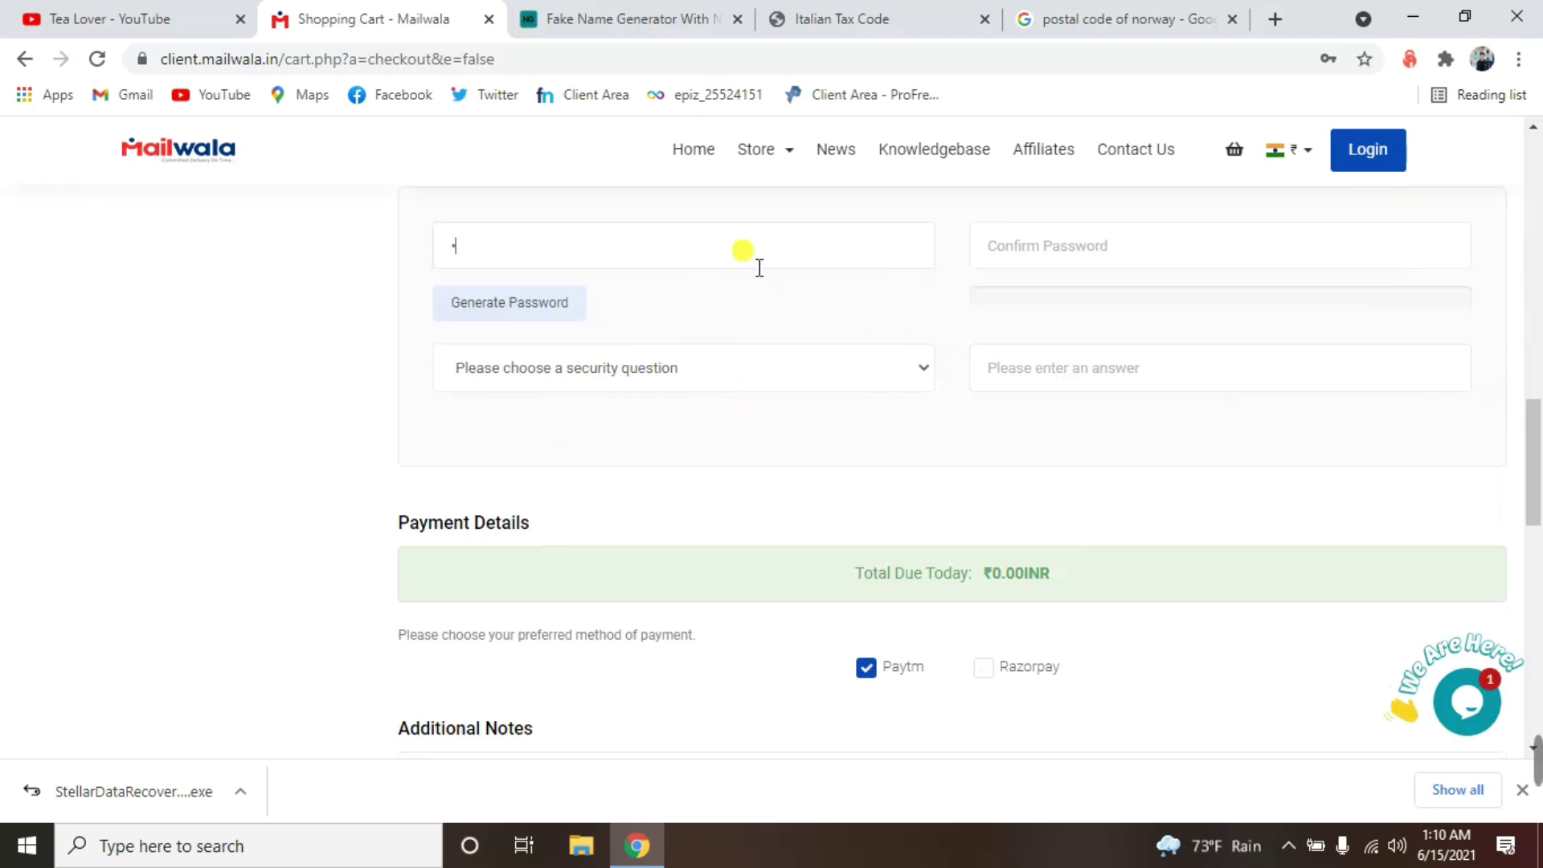
scroll(down, 3)
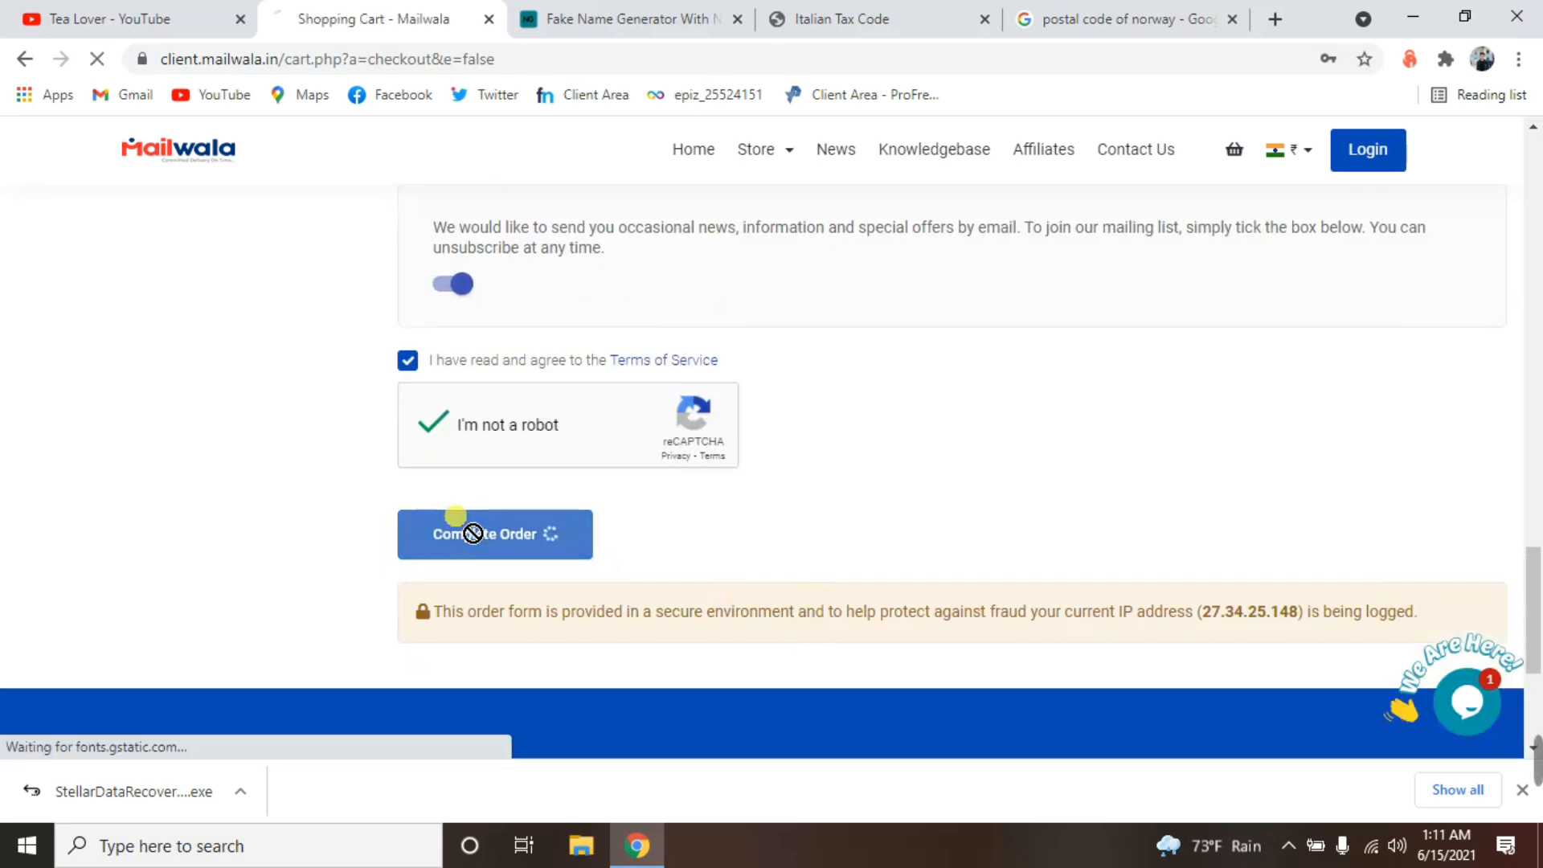
click(494, 534)
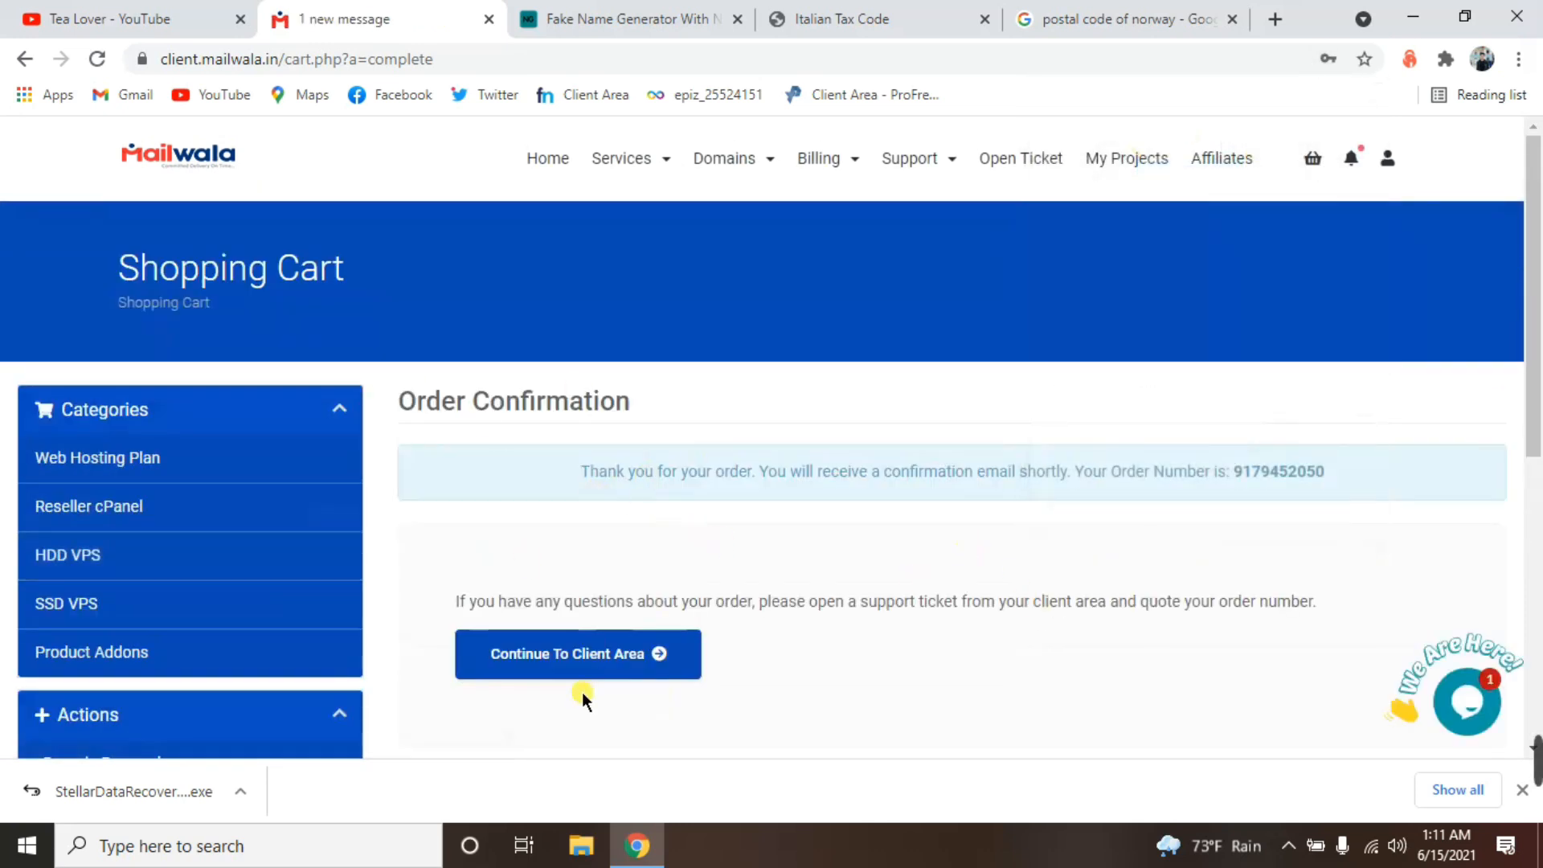
Check the active nepalliveupdate.com hosting service in the client area, then open the Nepal Live Update site.
click(578, 654)
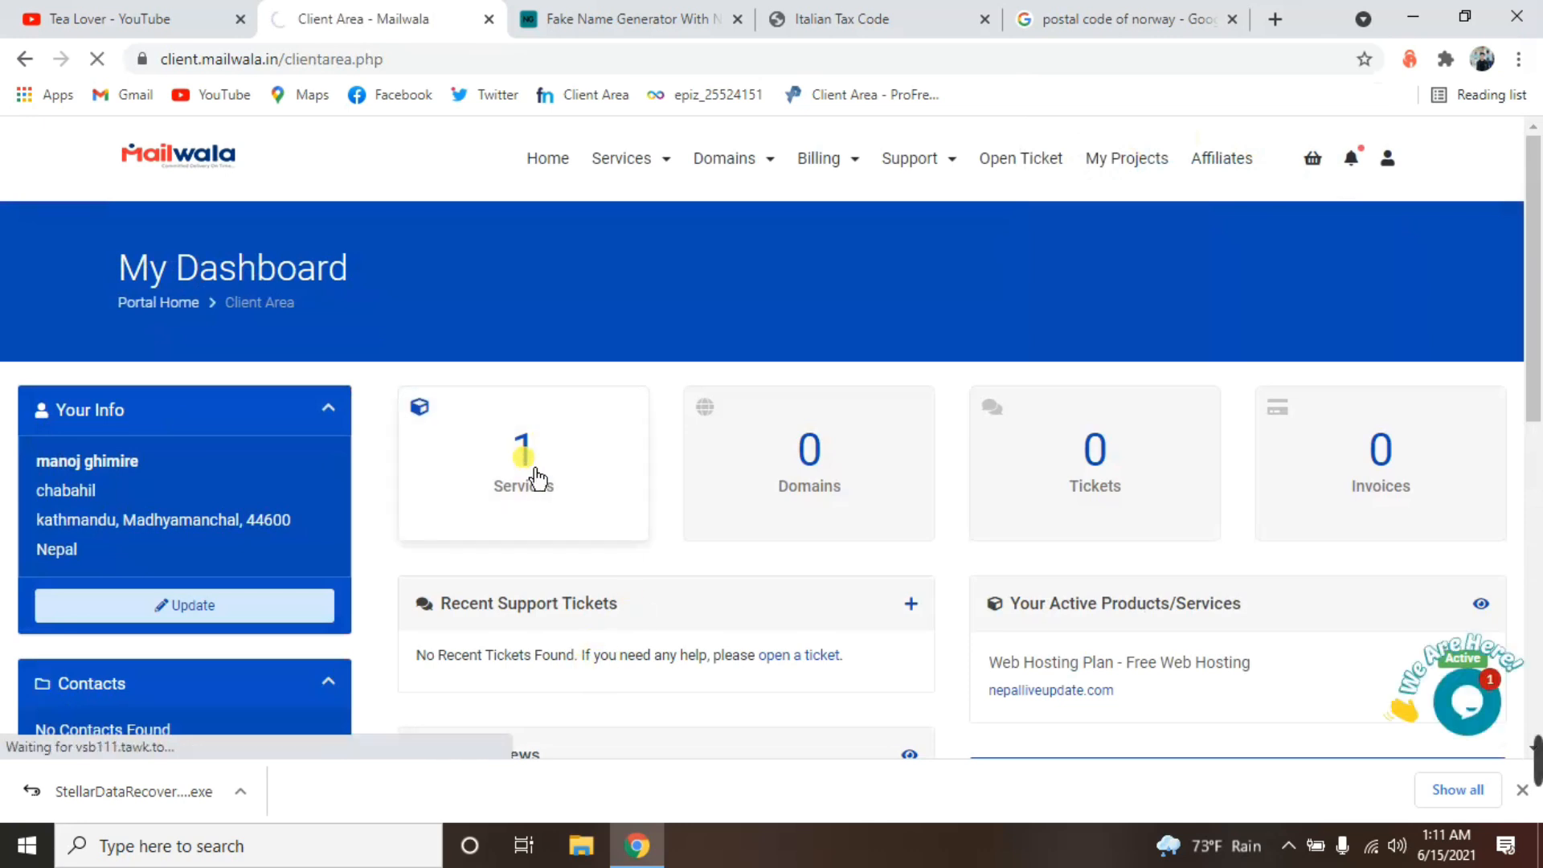
click(523, 462)
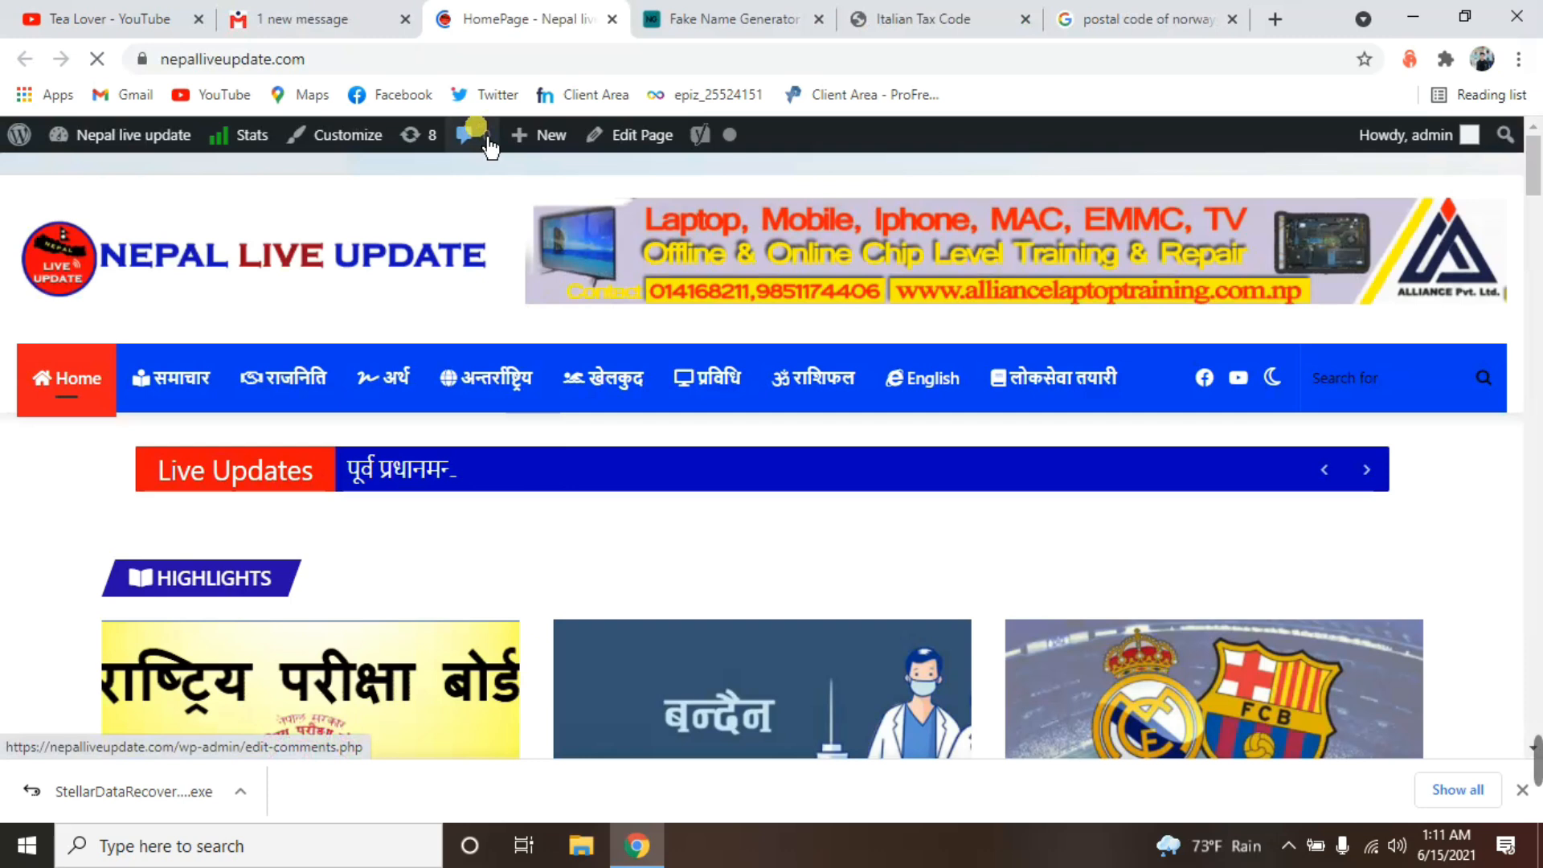
scroll(down, 3)
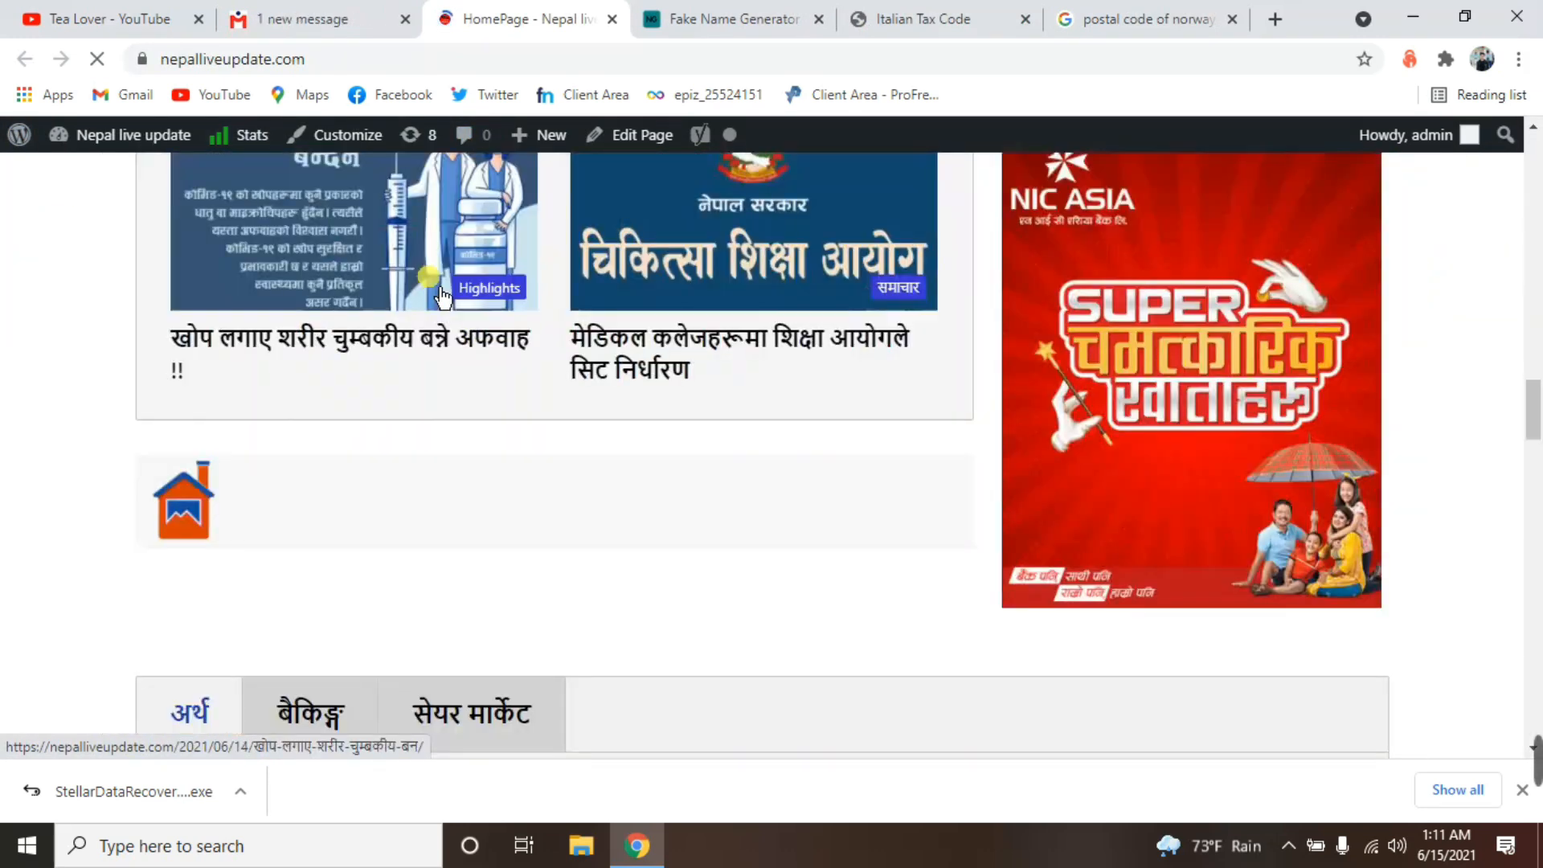
scroll(down, 3)
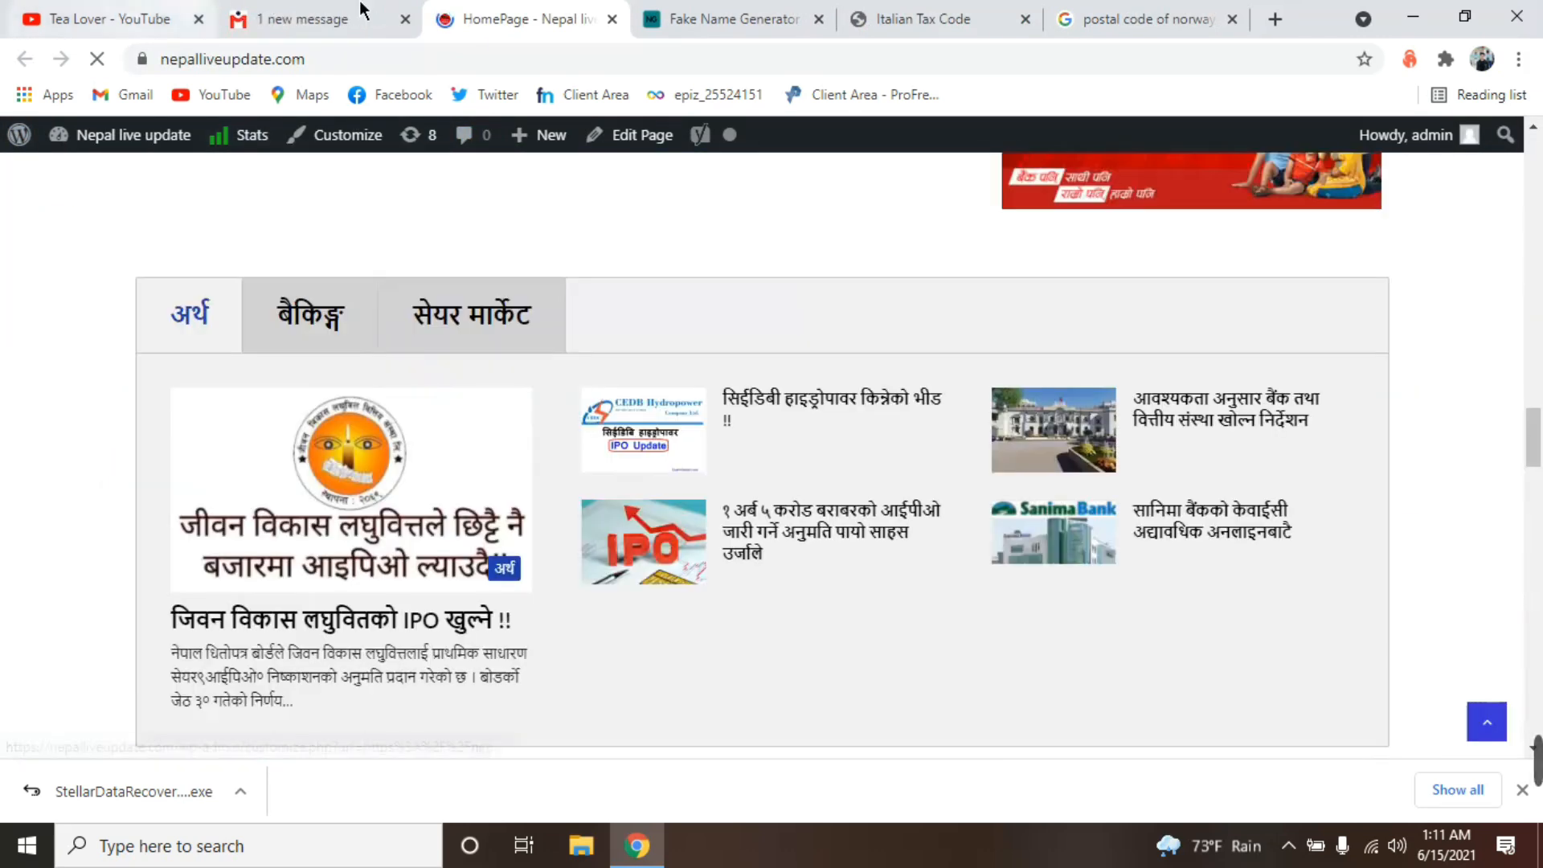